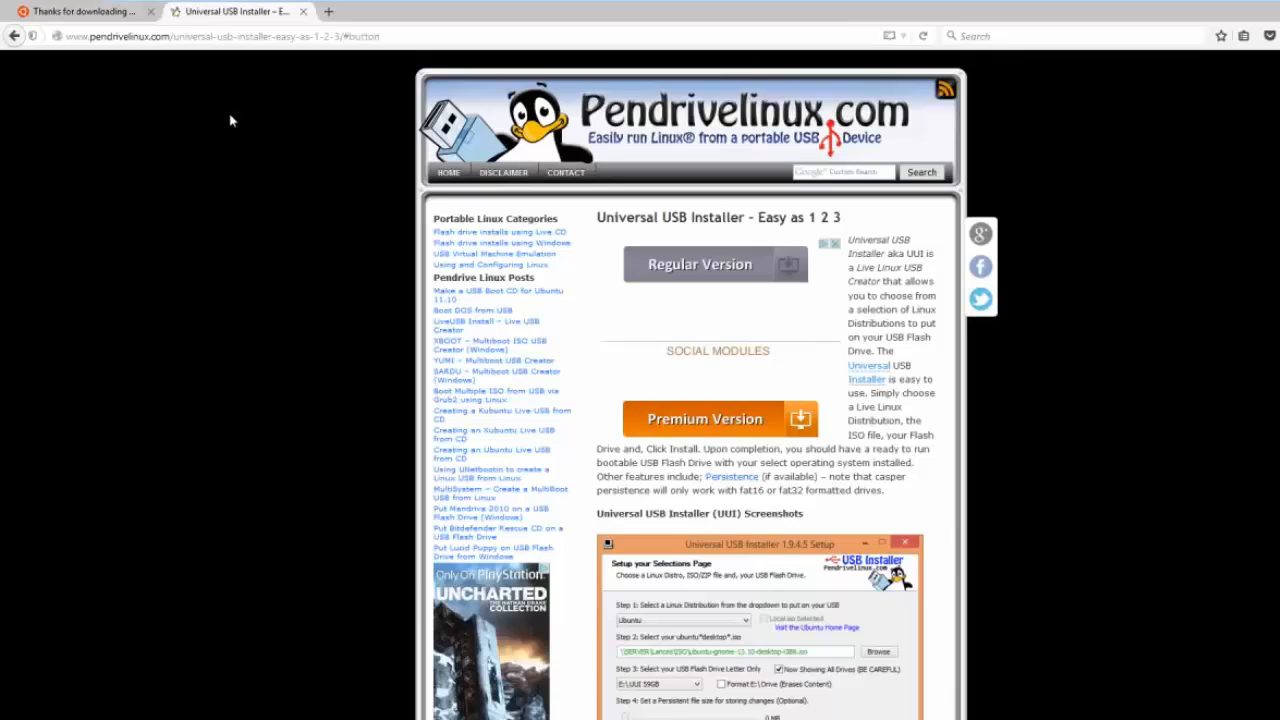
mouse_move(226, 177)
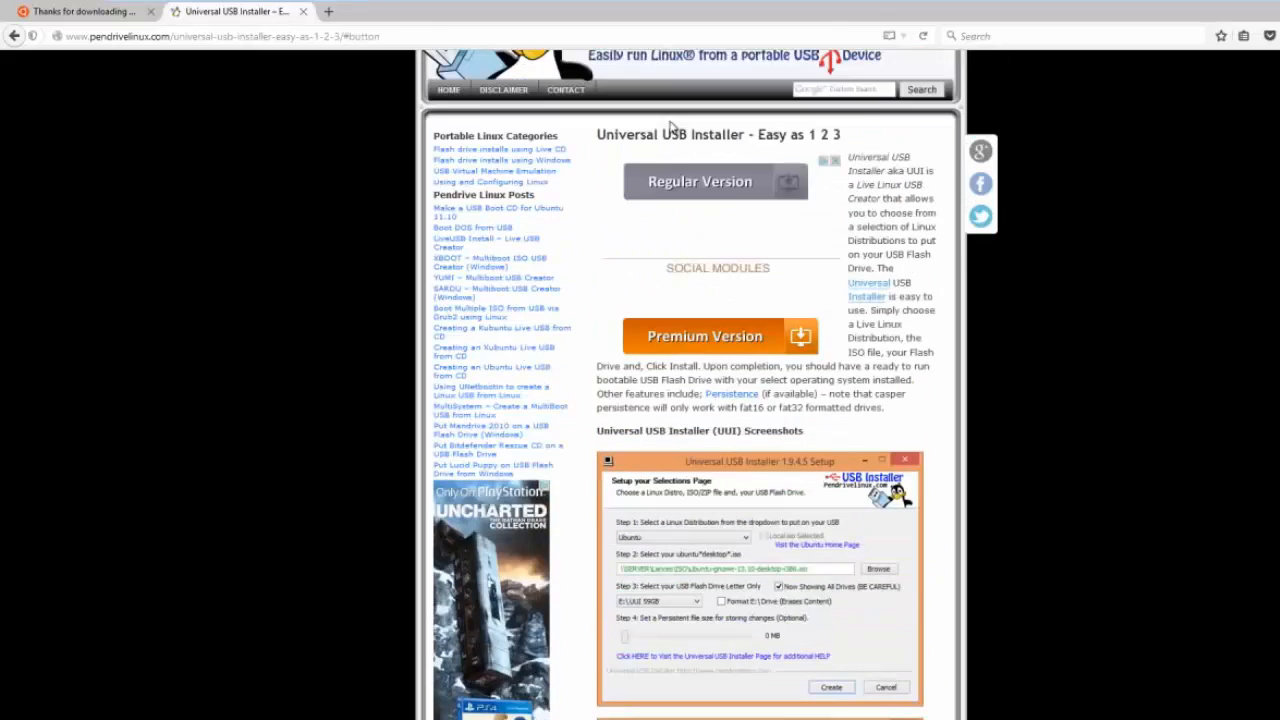
Download Universal USB Installer from pendrivelinux.com and run it
scroll("down", 3)
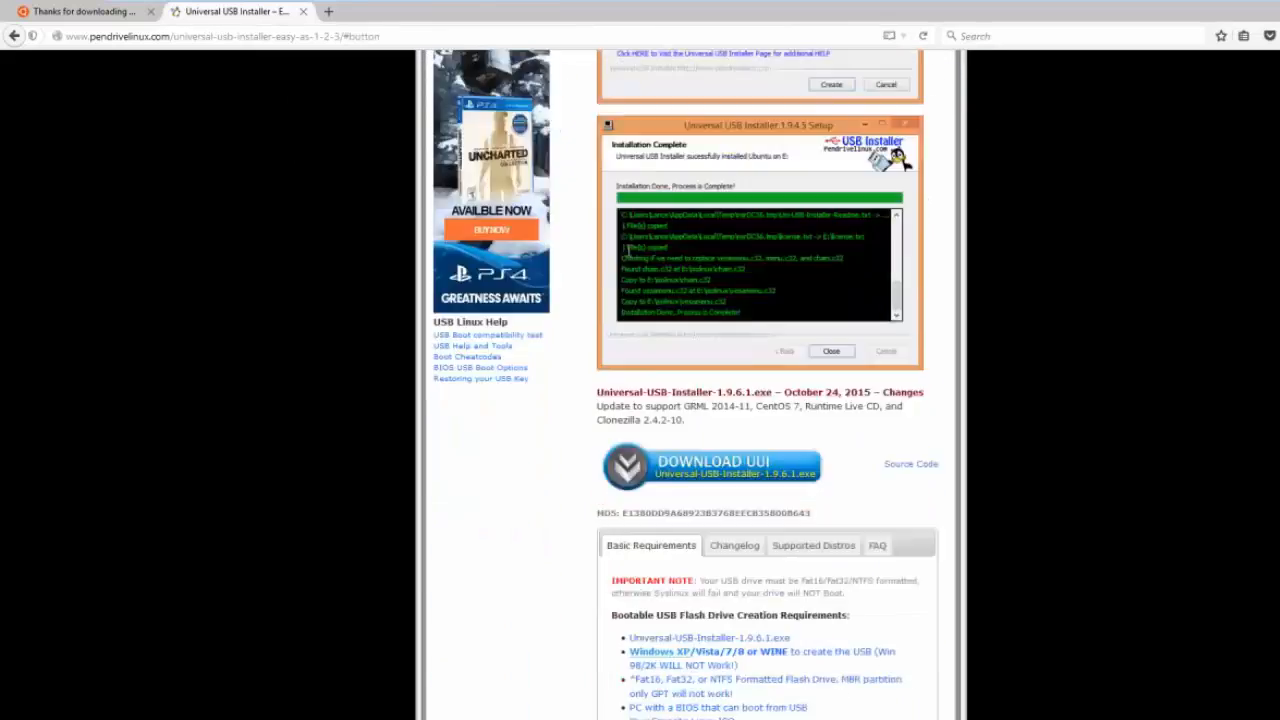
scroll("down", 3)
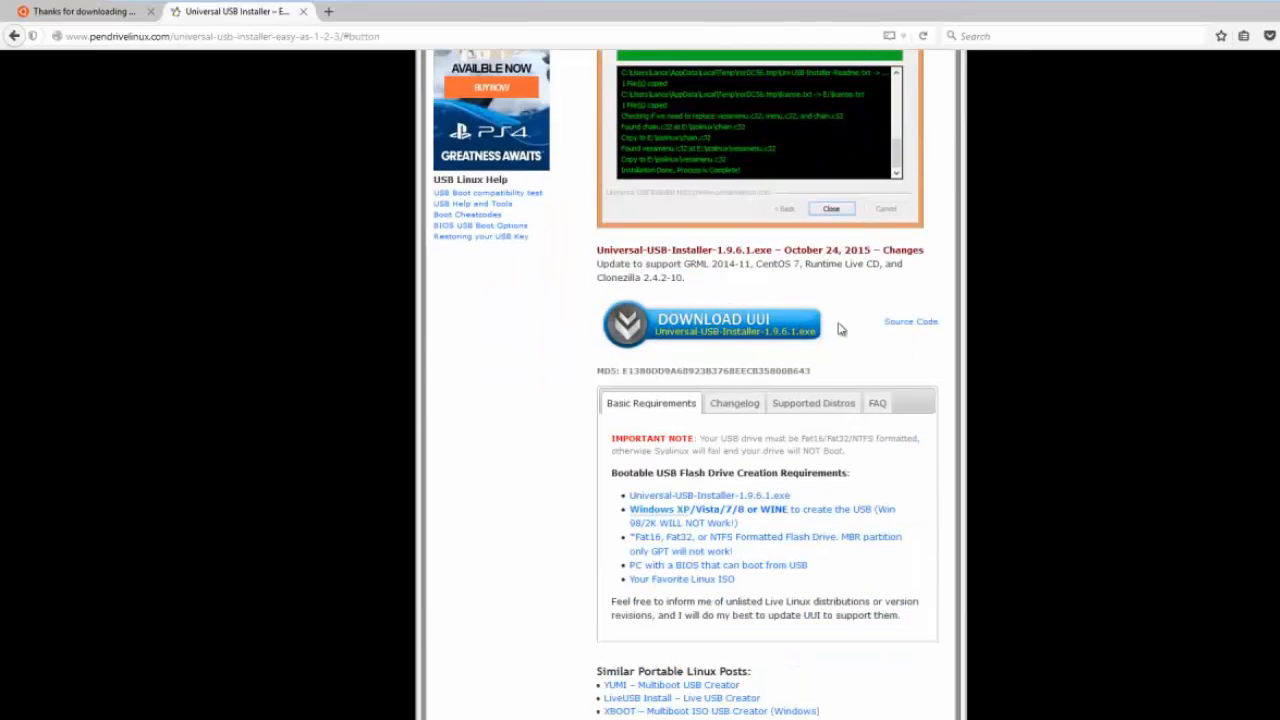
mouse_move(603, 232)
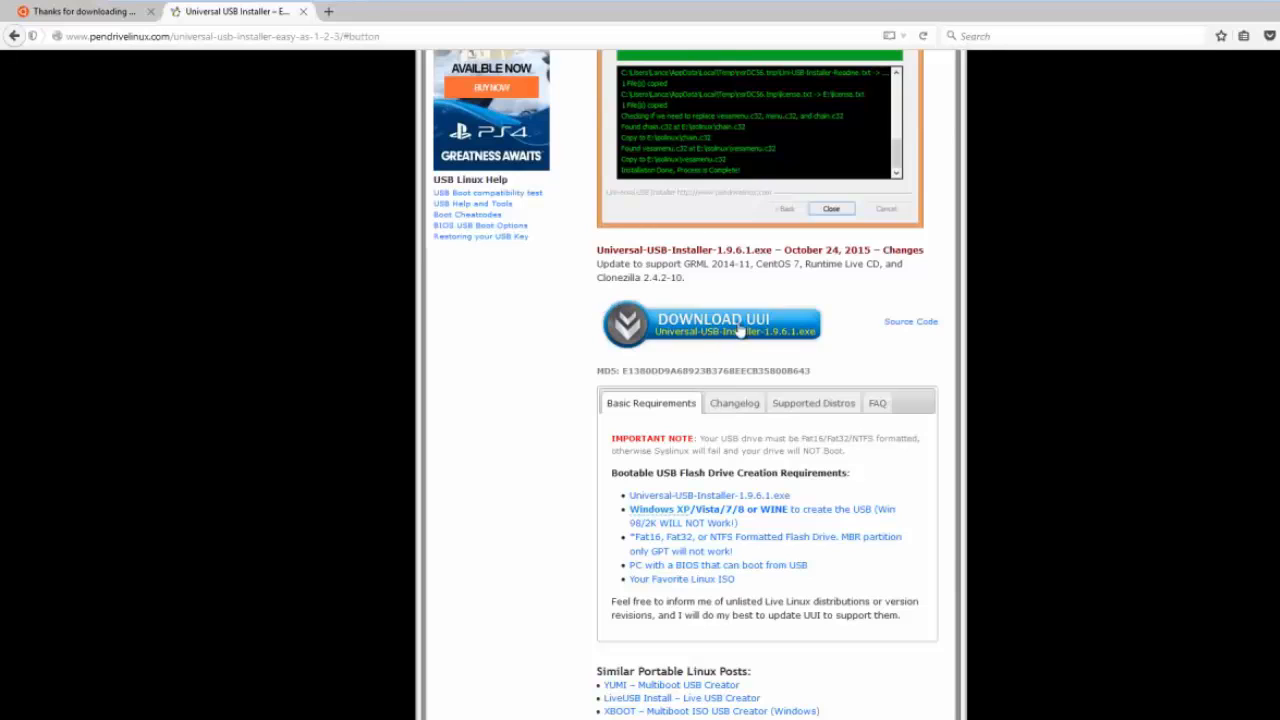
left_click(710, 324)
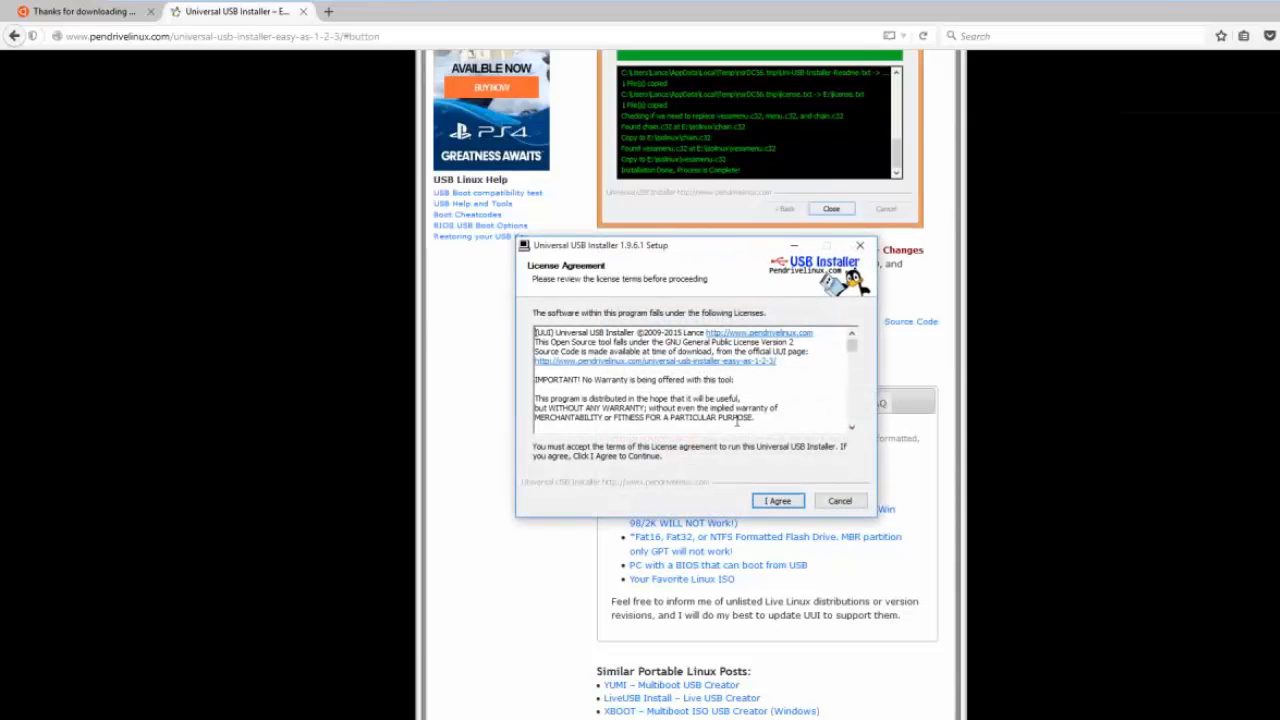
Accept the license and select Ubuntu in the Step 1 distribution list
left_click(777, 500)
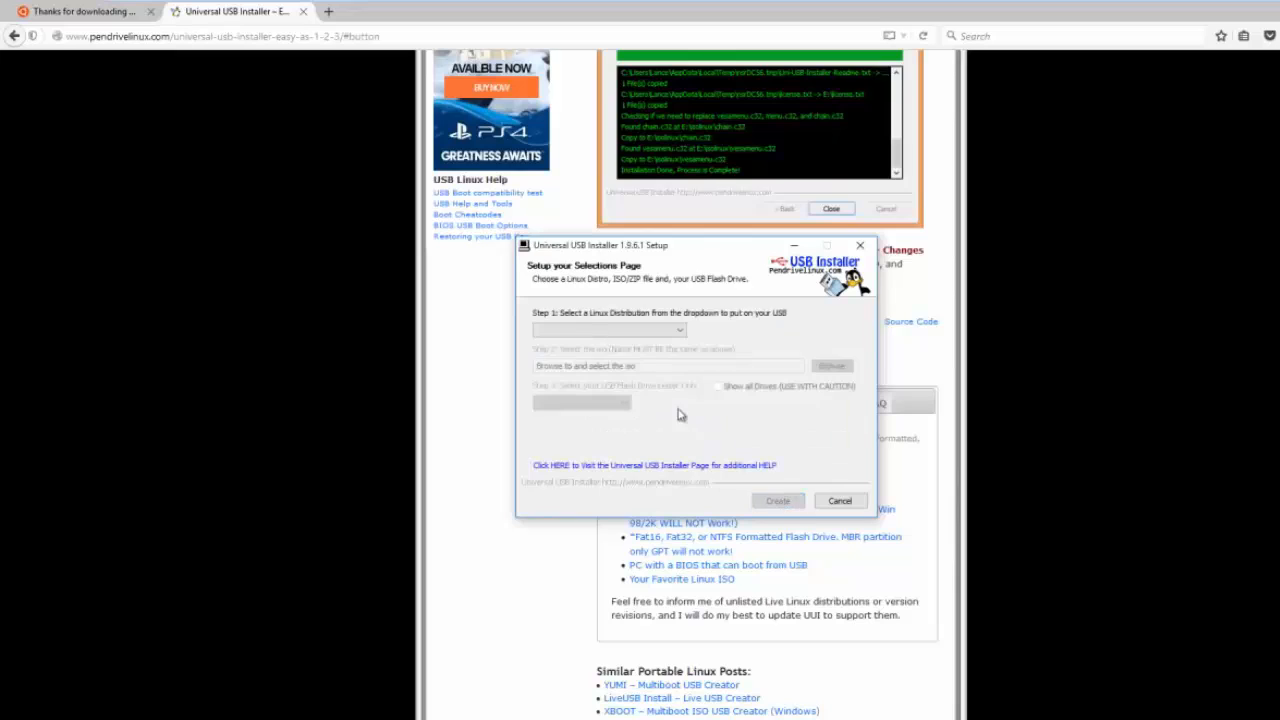
mouse_move(658, 288)
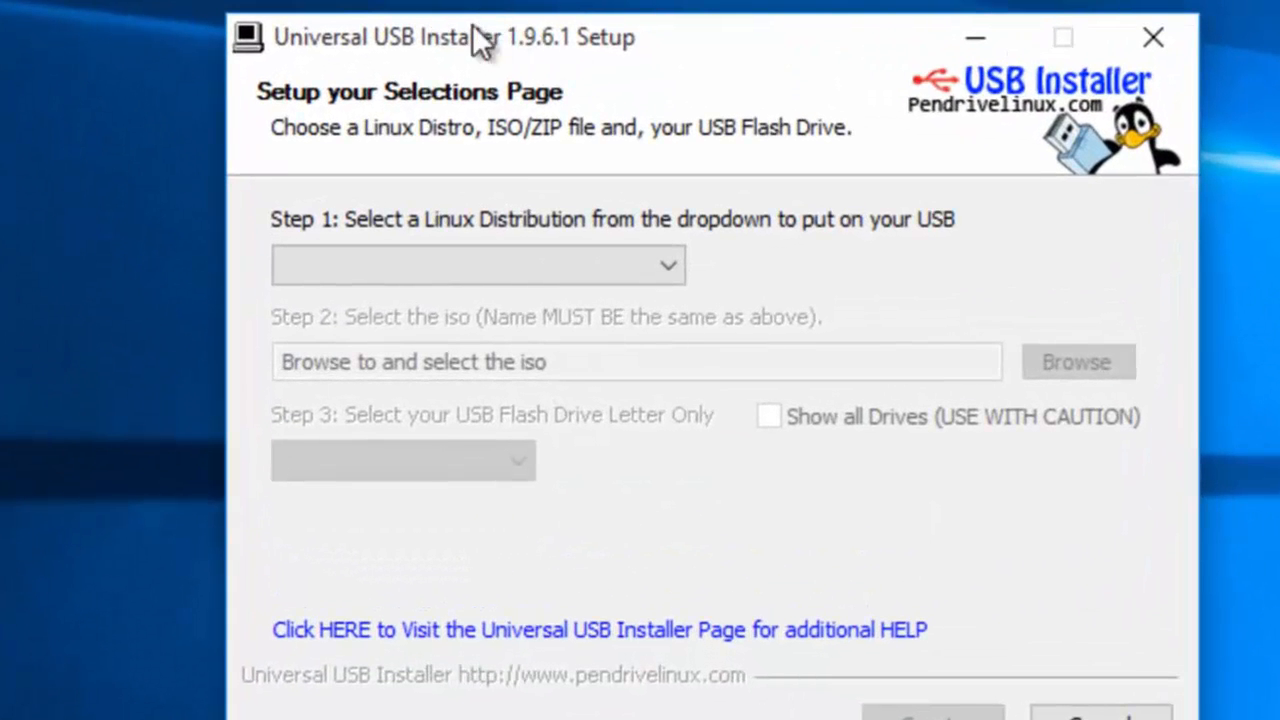
mouse_move(245, 700)
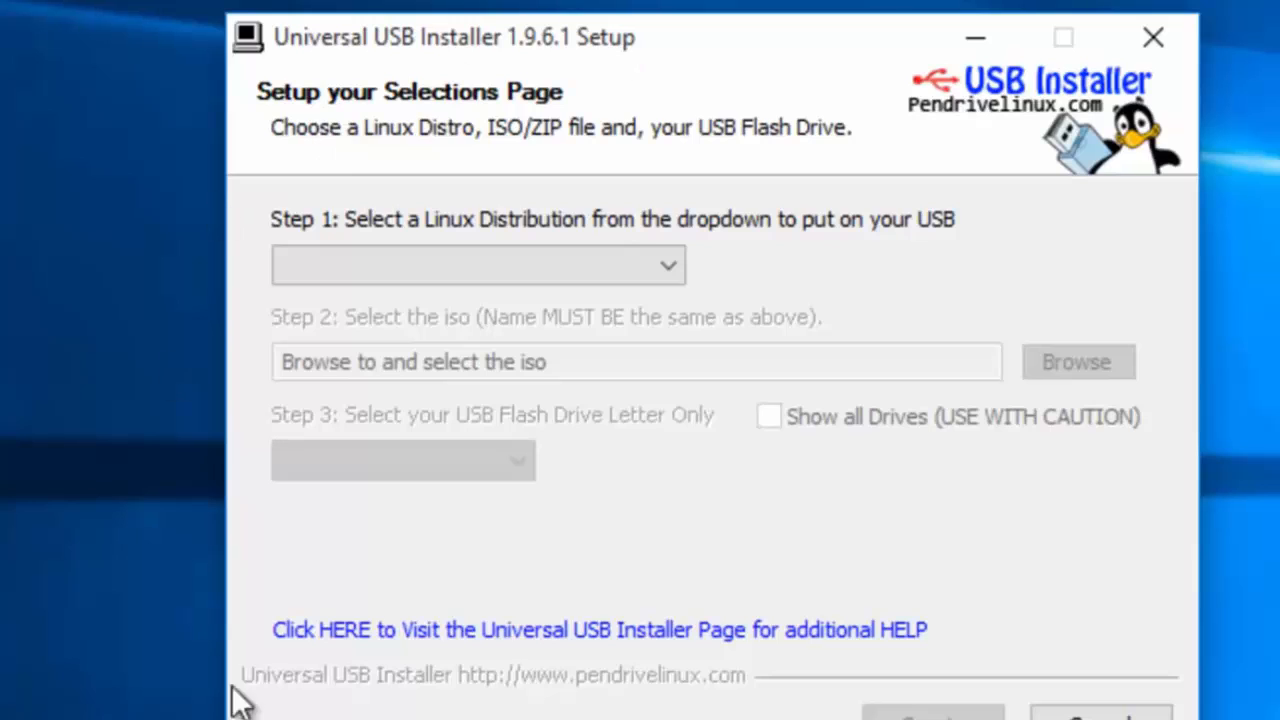
mouse_move(500, 290)
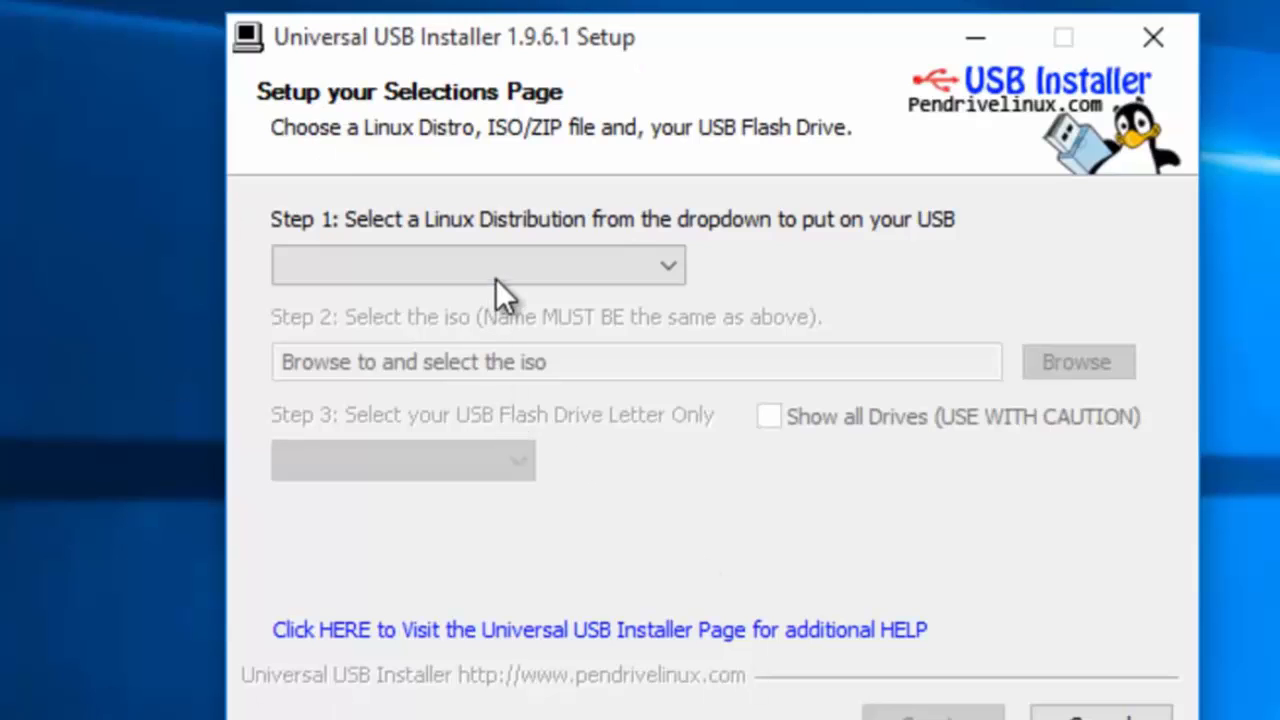
left_click(477, 264)
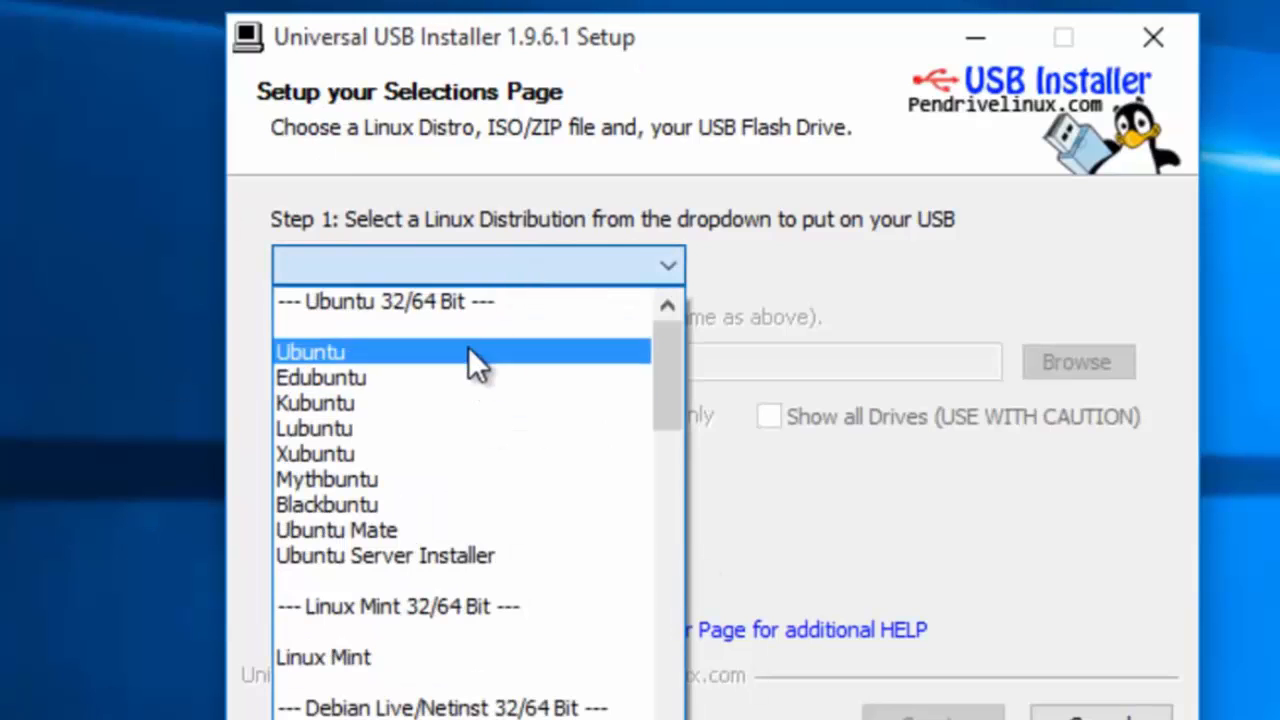
left_click(310, 351)
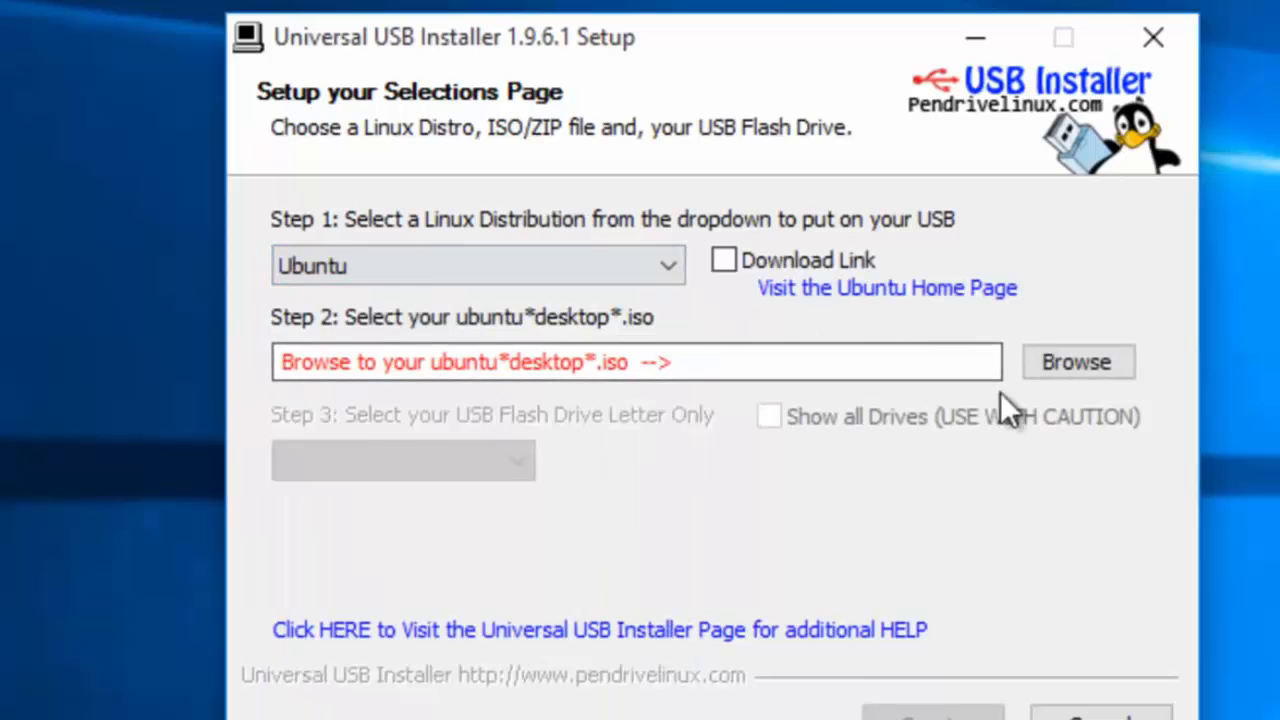
mouse_move(1078, 362)
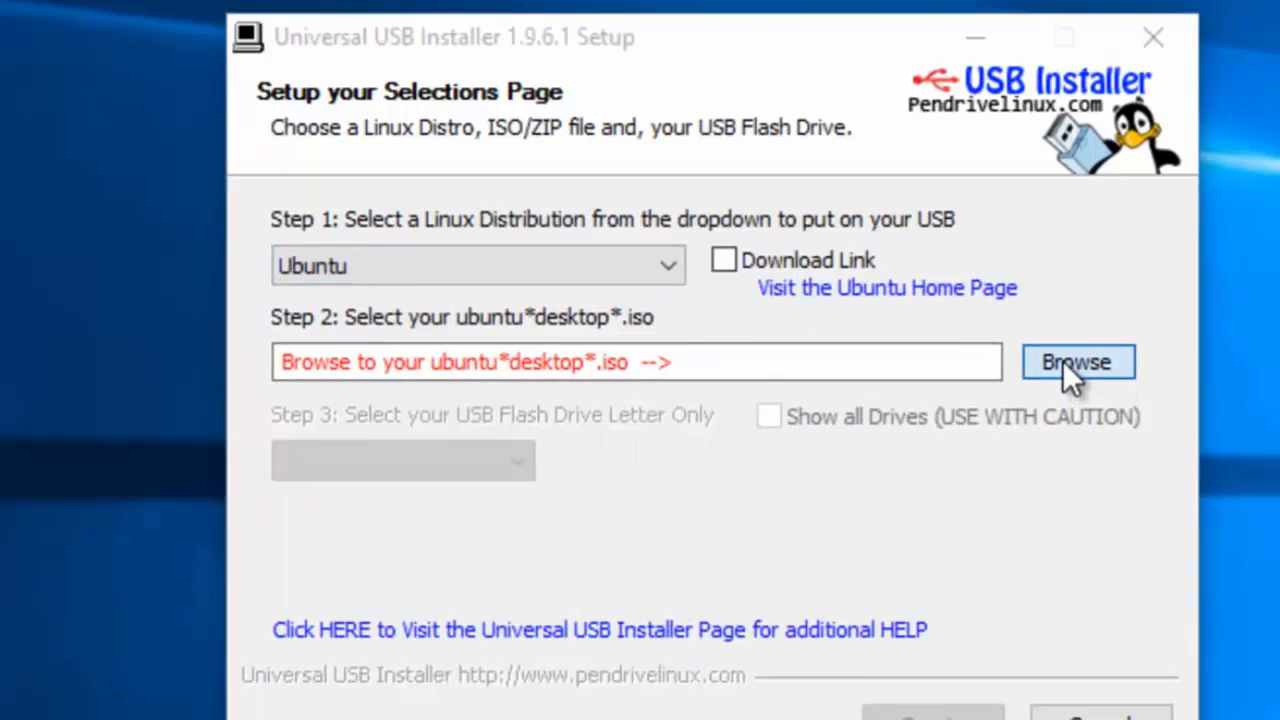
Pick the Ubuntu 15.10 ISO from Desktop, target 3GB drive E:, and enable FAT32 formatting
left_click(1077, 361)
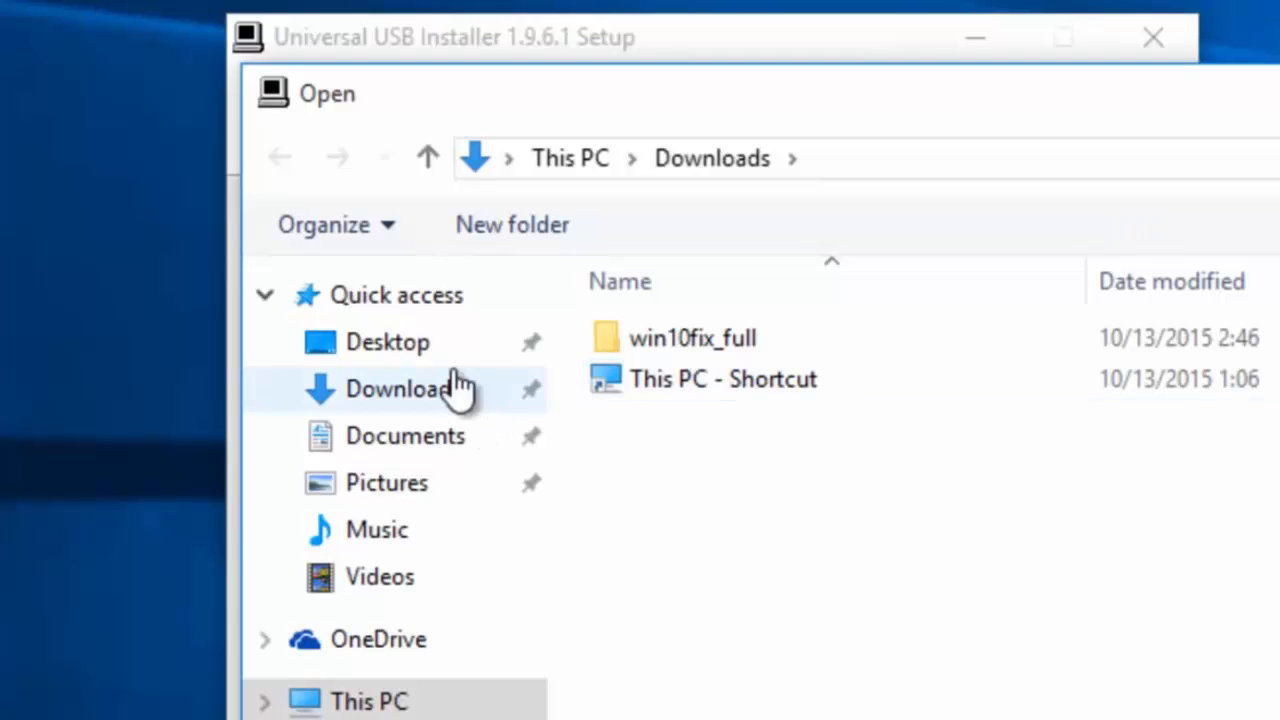
left_click(387, 341)
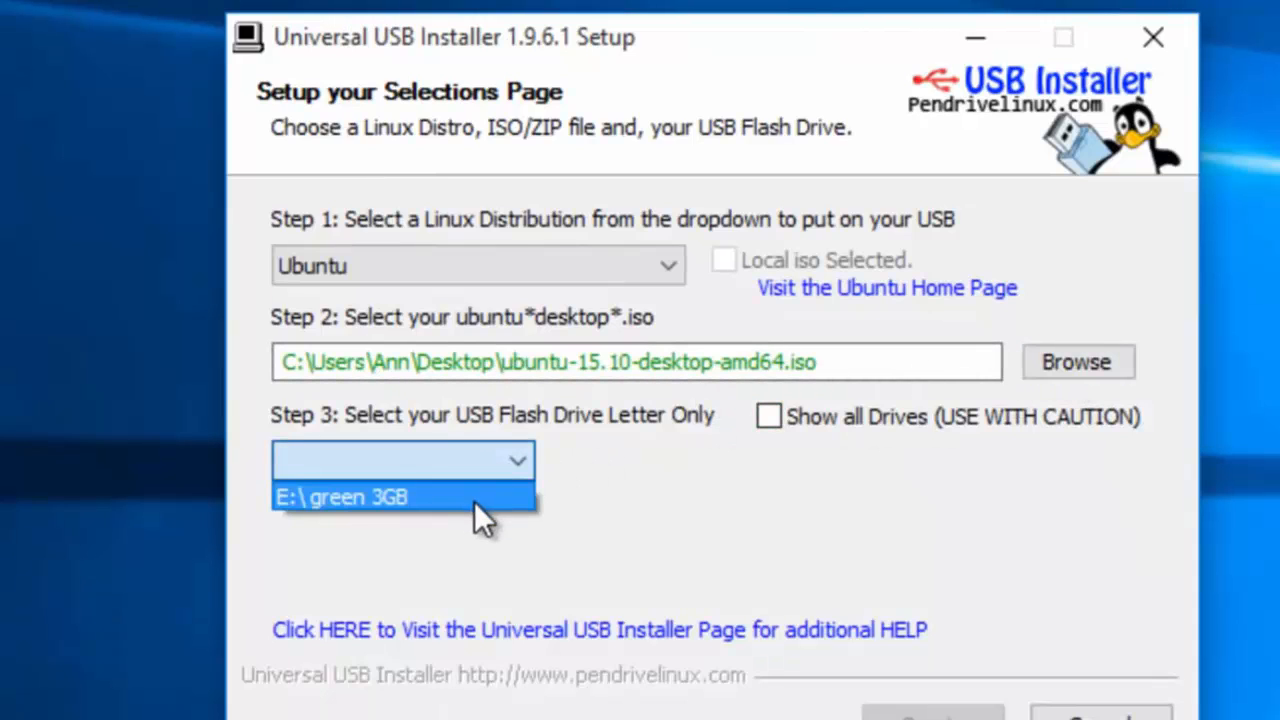
left_click(342, 497)
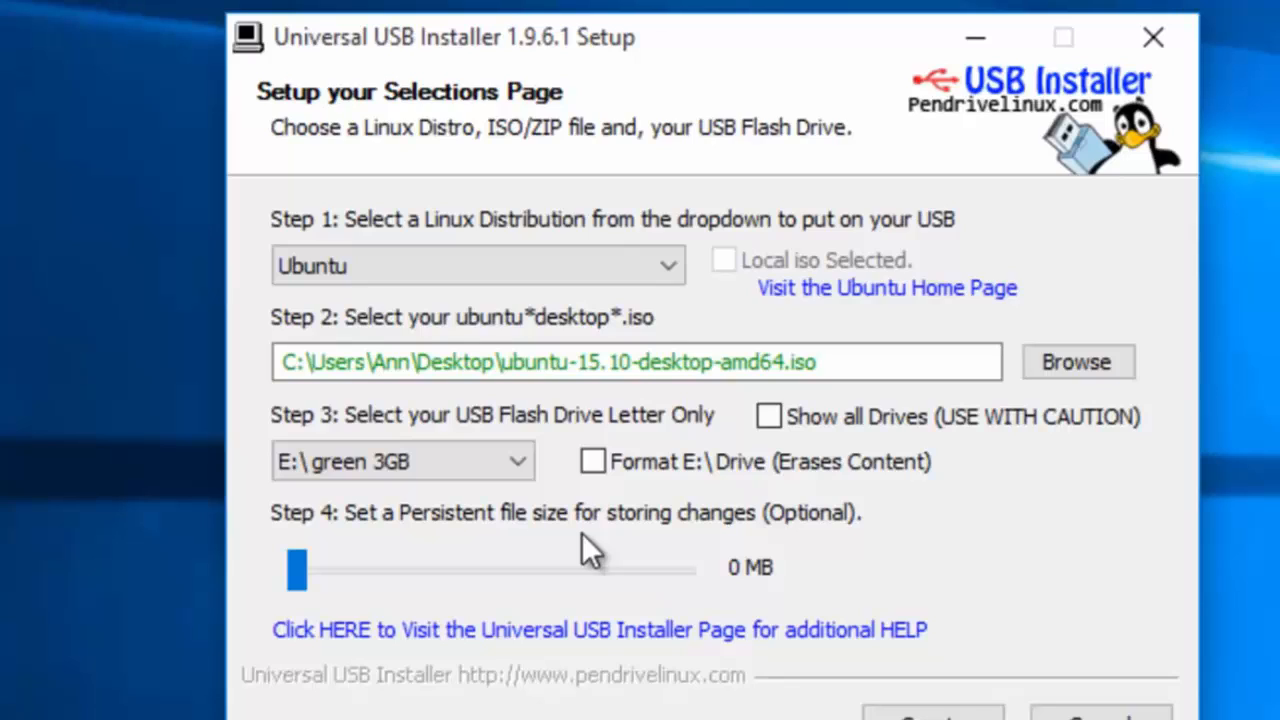
mouse_move(595, 500)
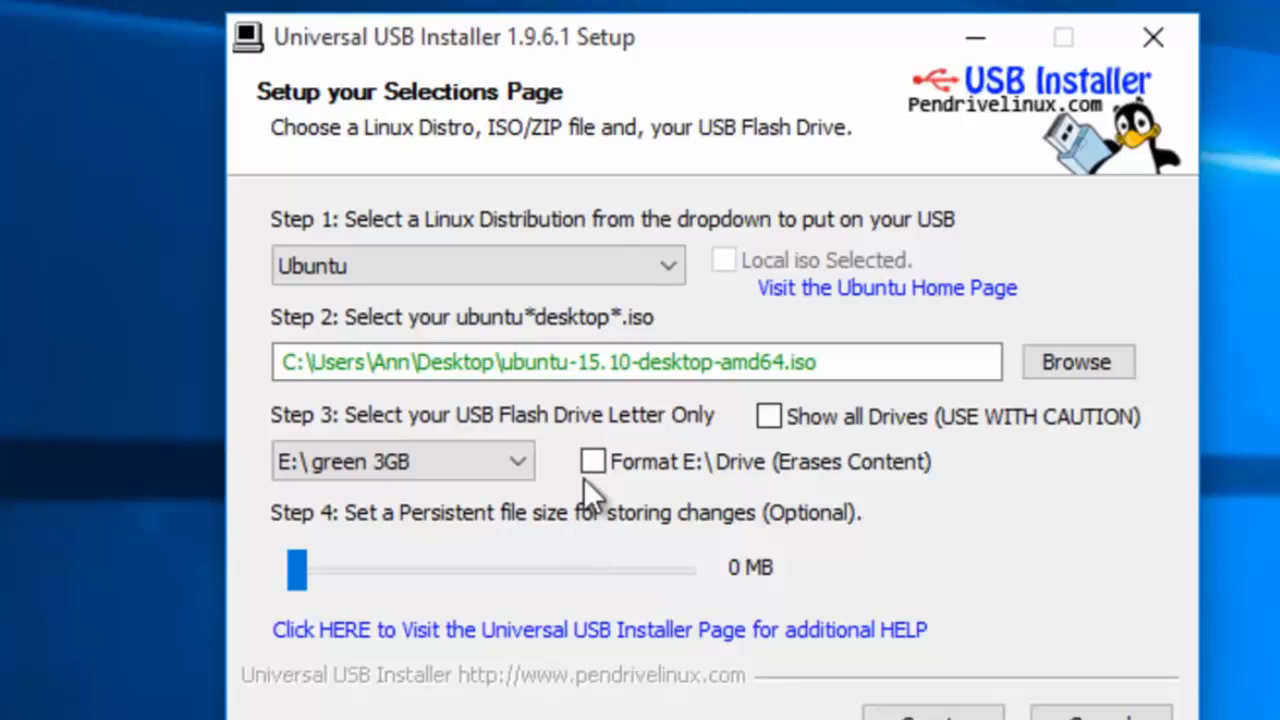
left_click(592, 461)
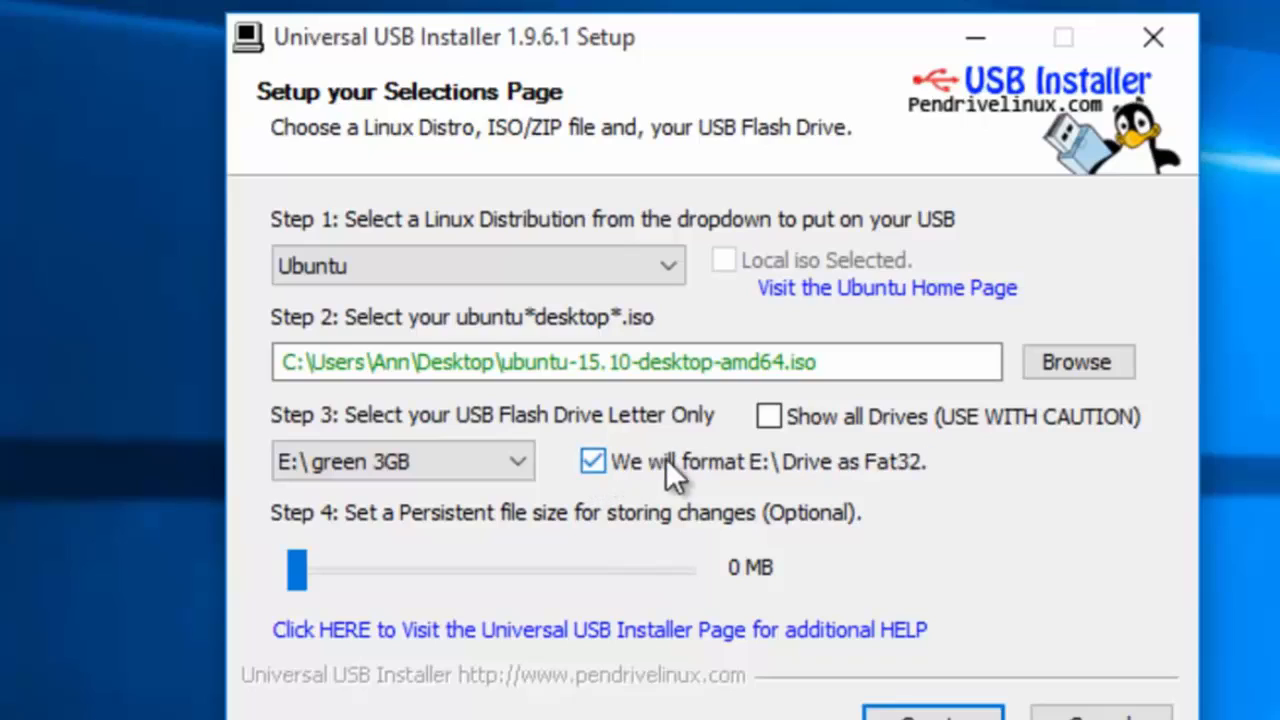
mouse_move(865, 475)
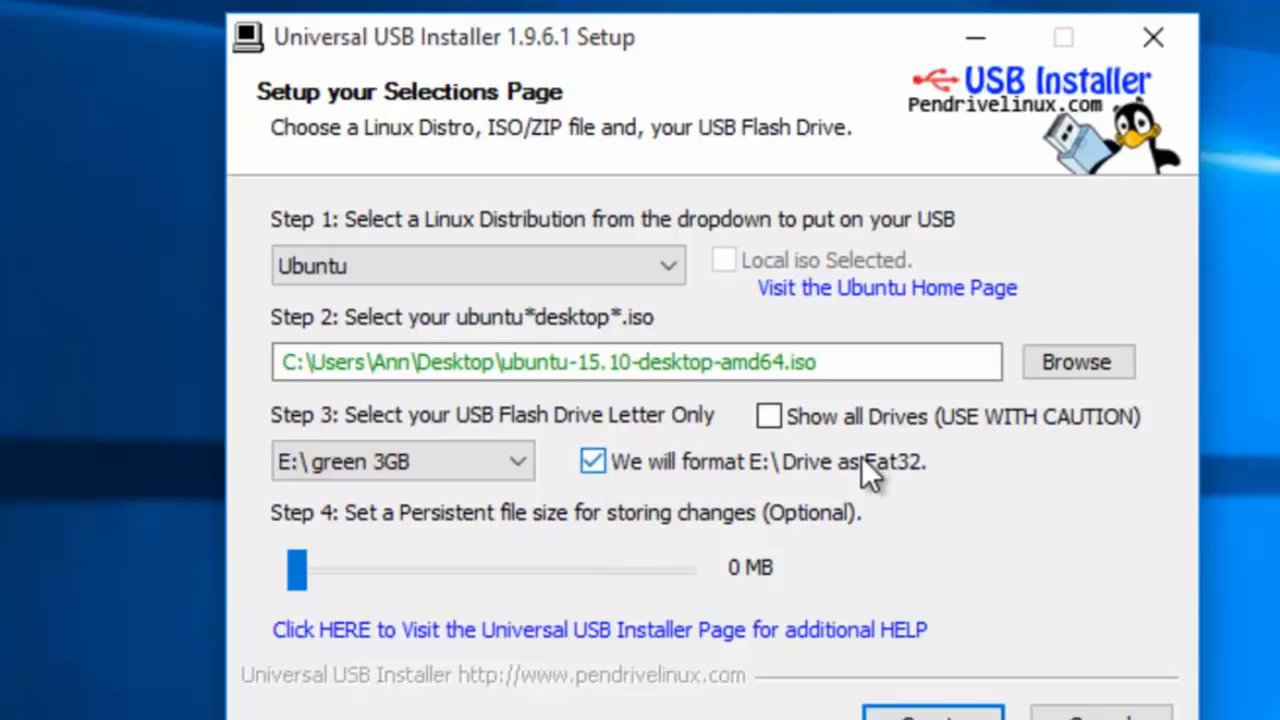
mouse_move(970, 465)
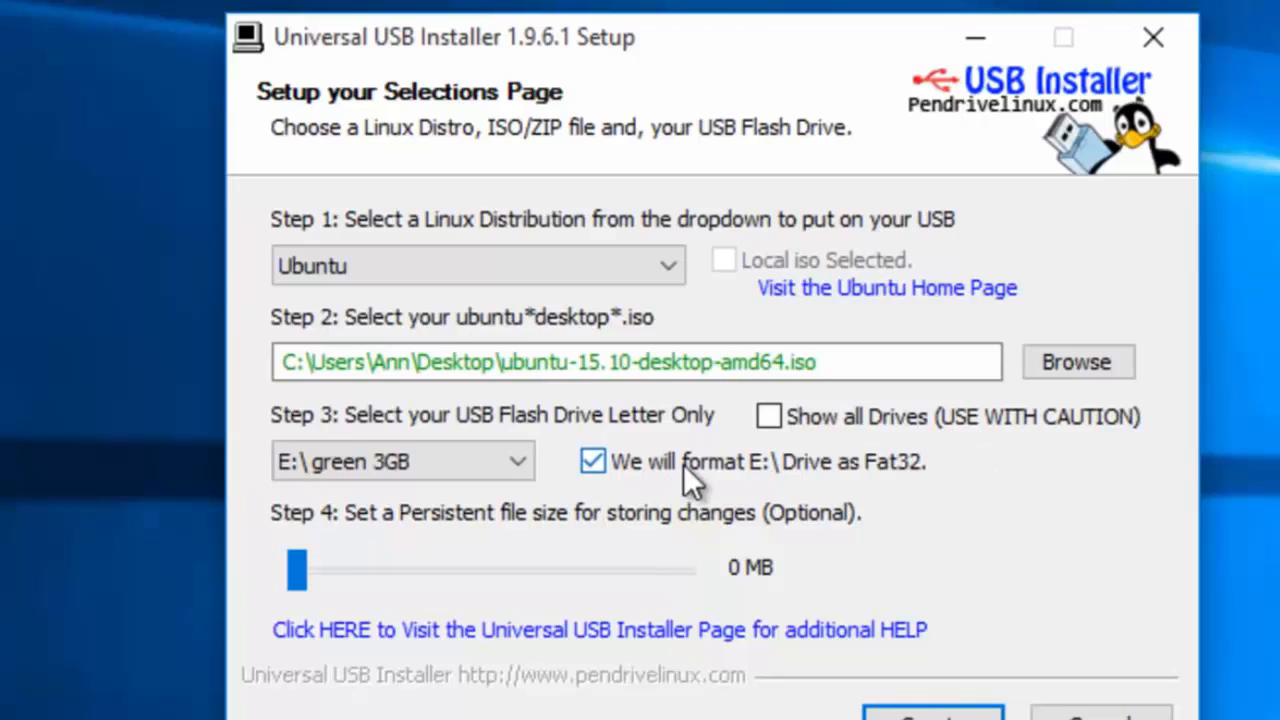
mouse_move(910, 478)
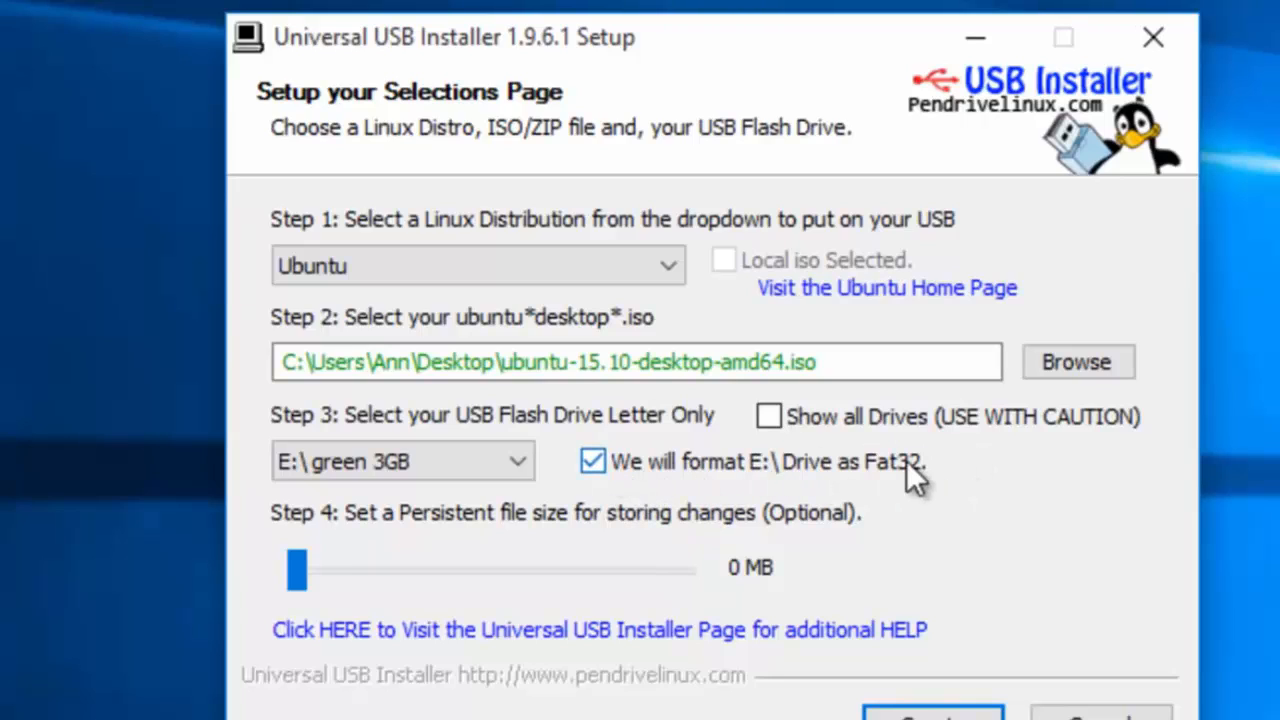
mouse_move(855, 485)
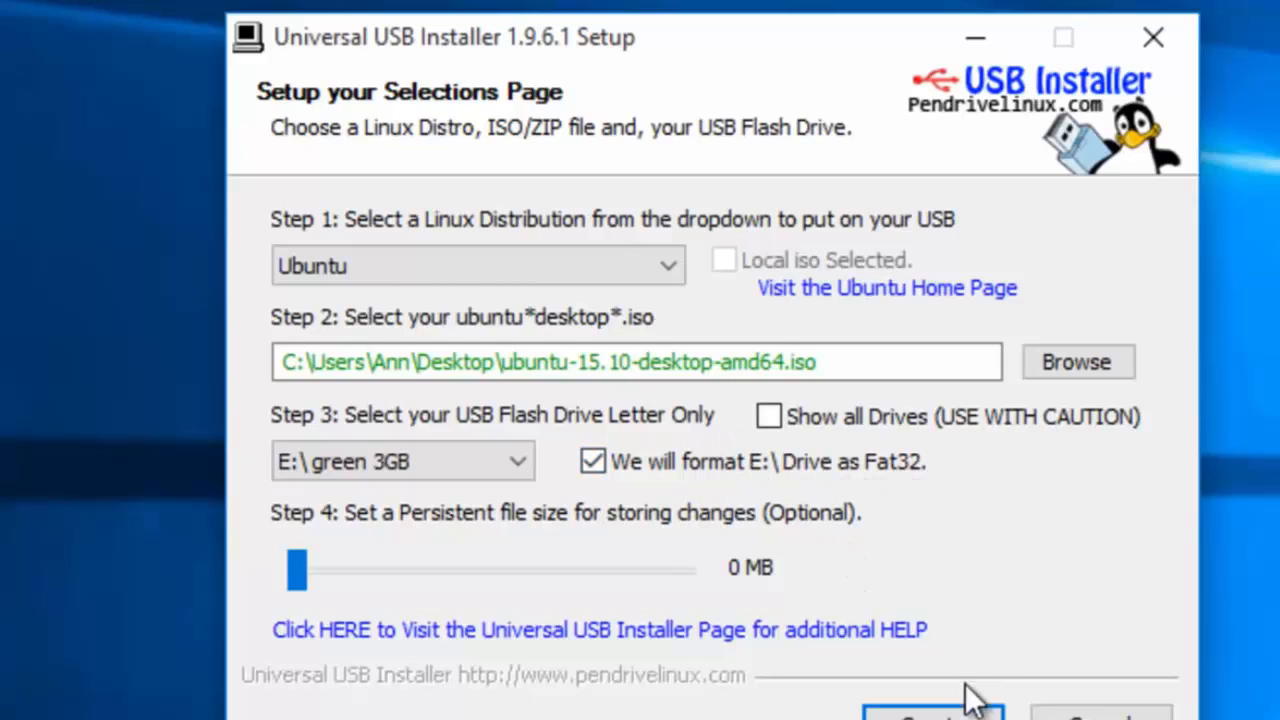
Create the bootable Ubuntu USB drive and let the files copy
left_click(930, 710)
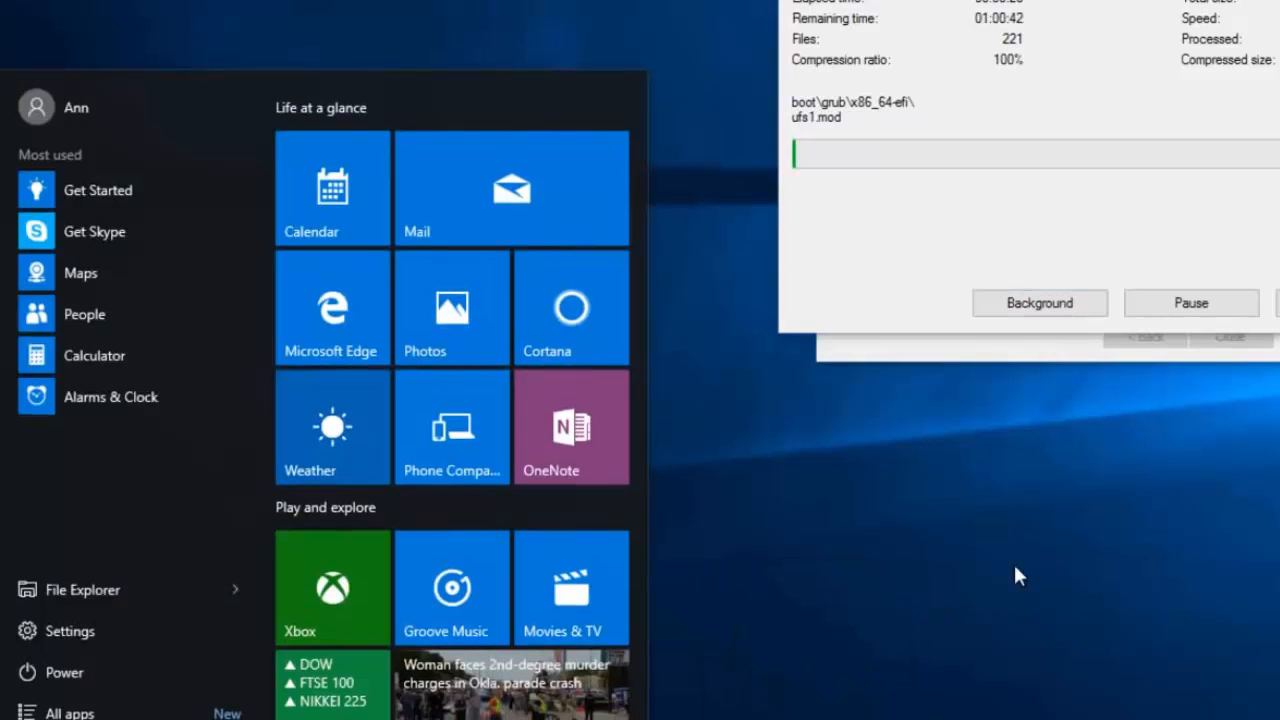
Open Disk Management through Start menu search ('create and format hard disk partitions')
type("calculator")
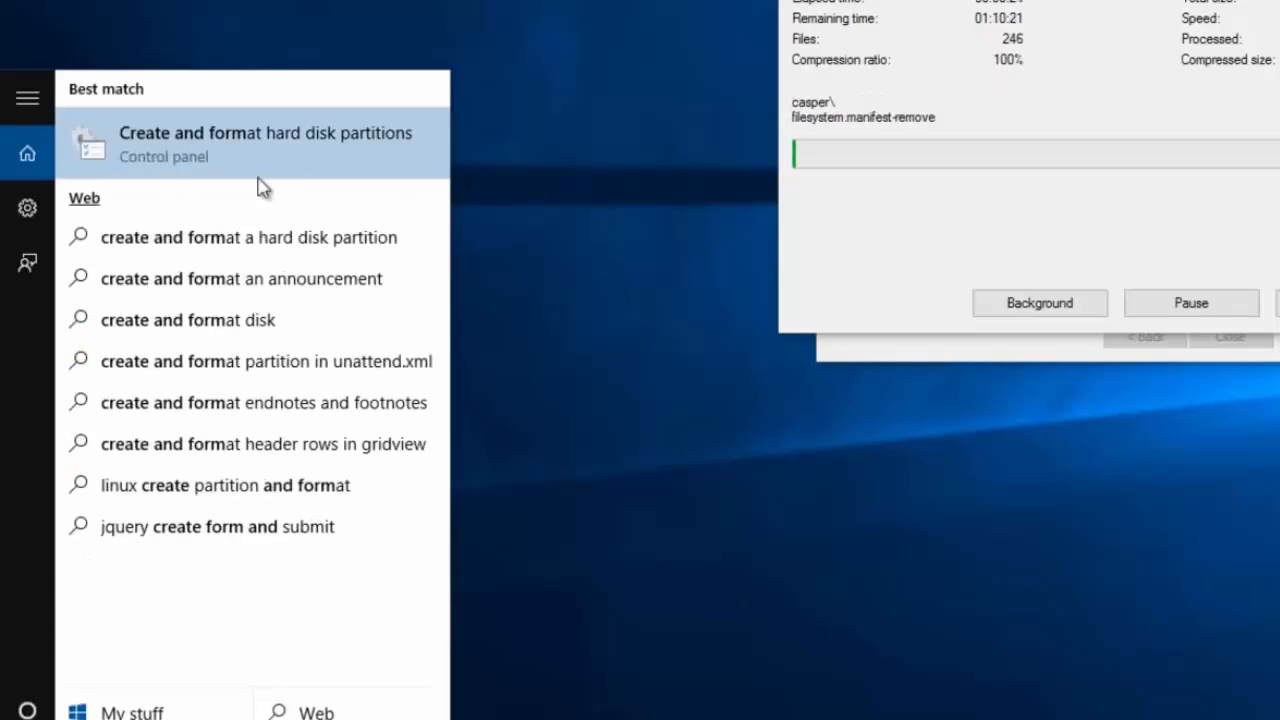
left_click(265, 144)
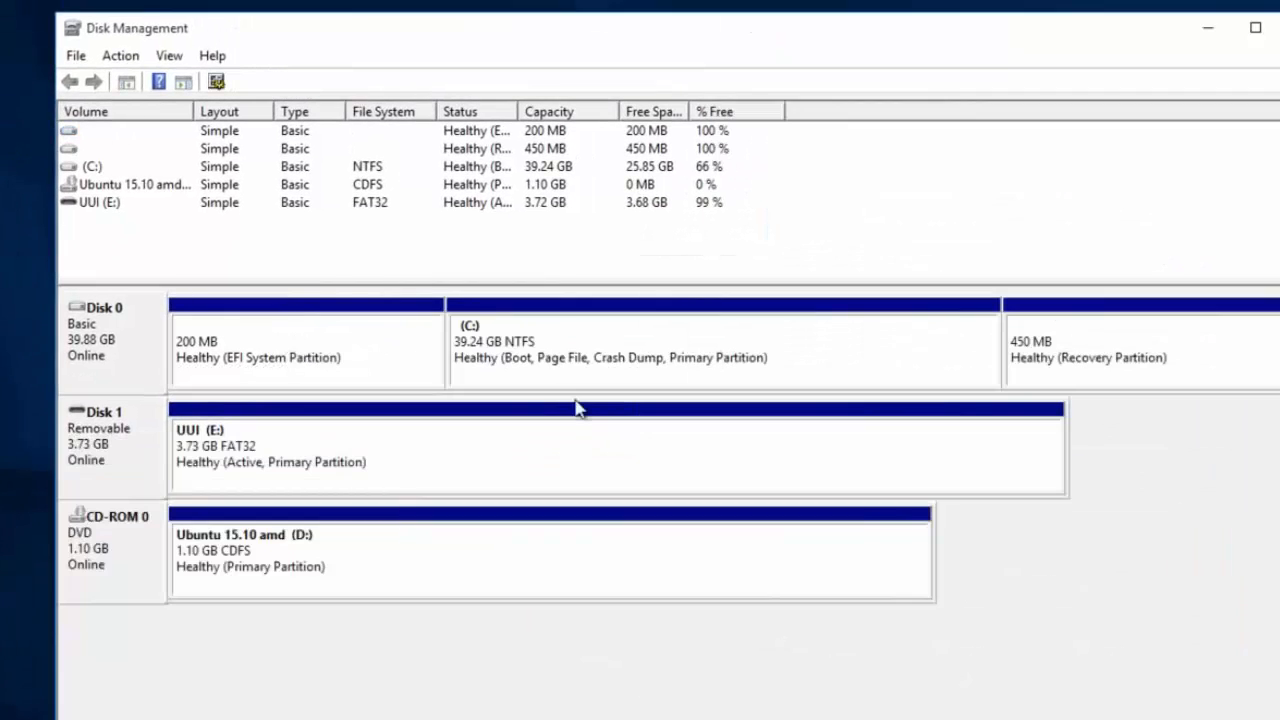
mouse_move(565, 27)
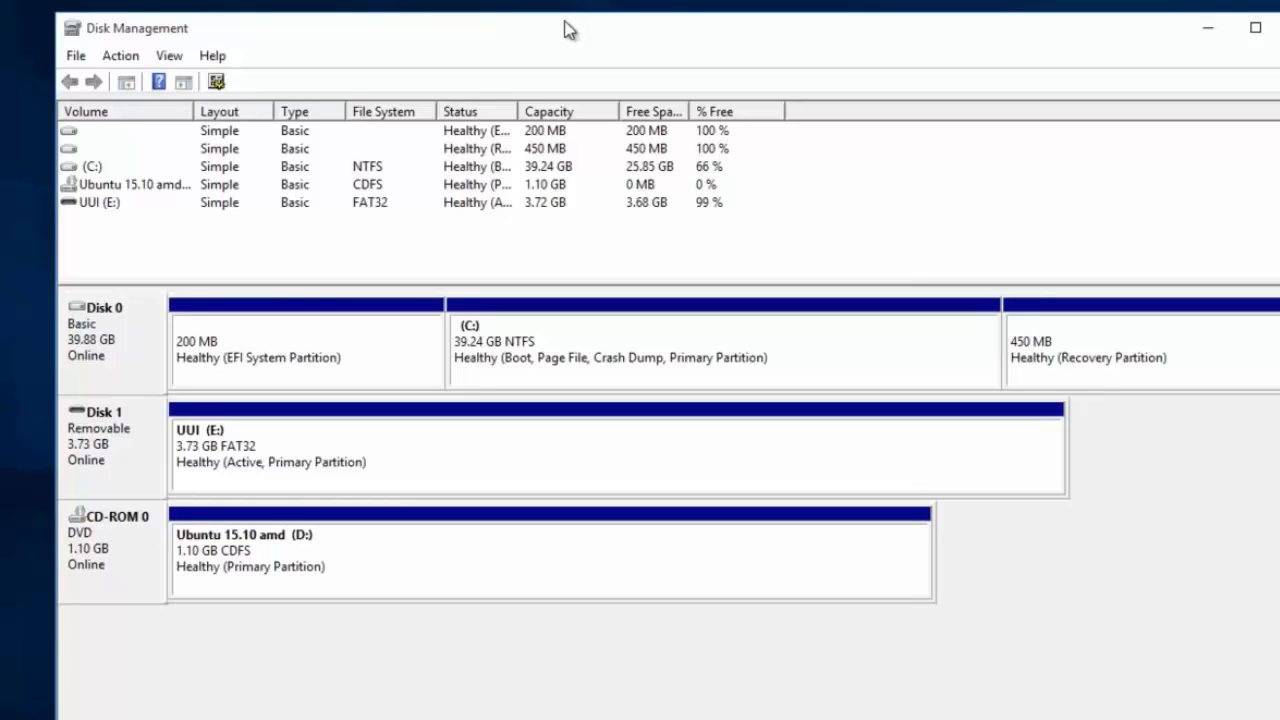
mouse_move(758, 335)
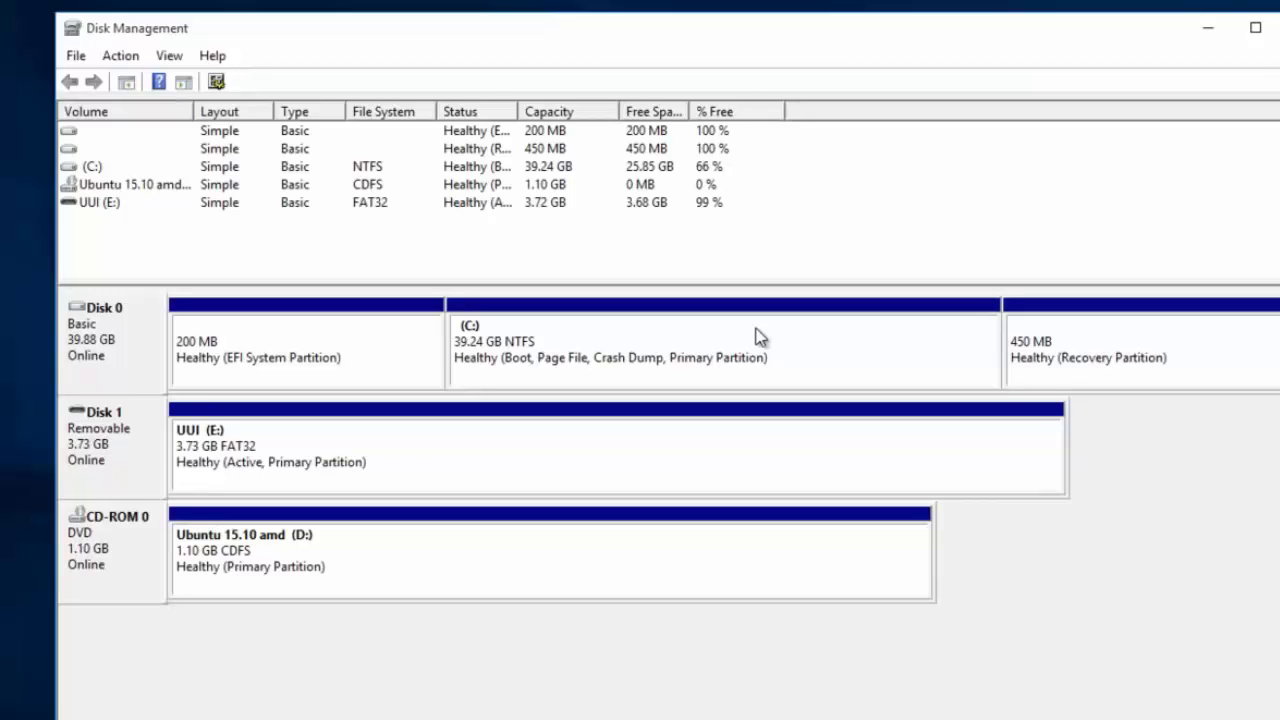
Open Shrink Volume for the C: partition, which proposes 26498 MB
left_click(720, 345)
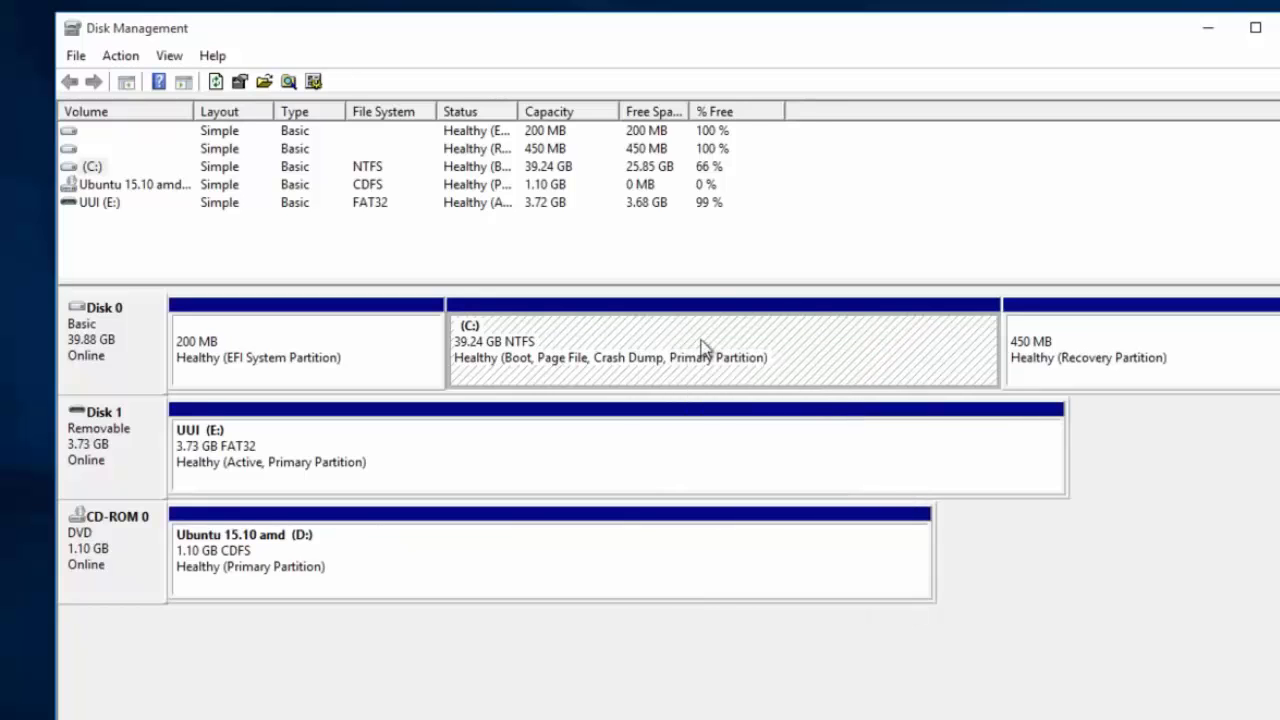
right_click(700, 350)
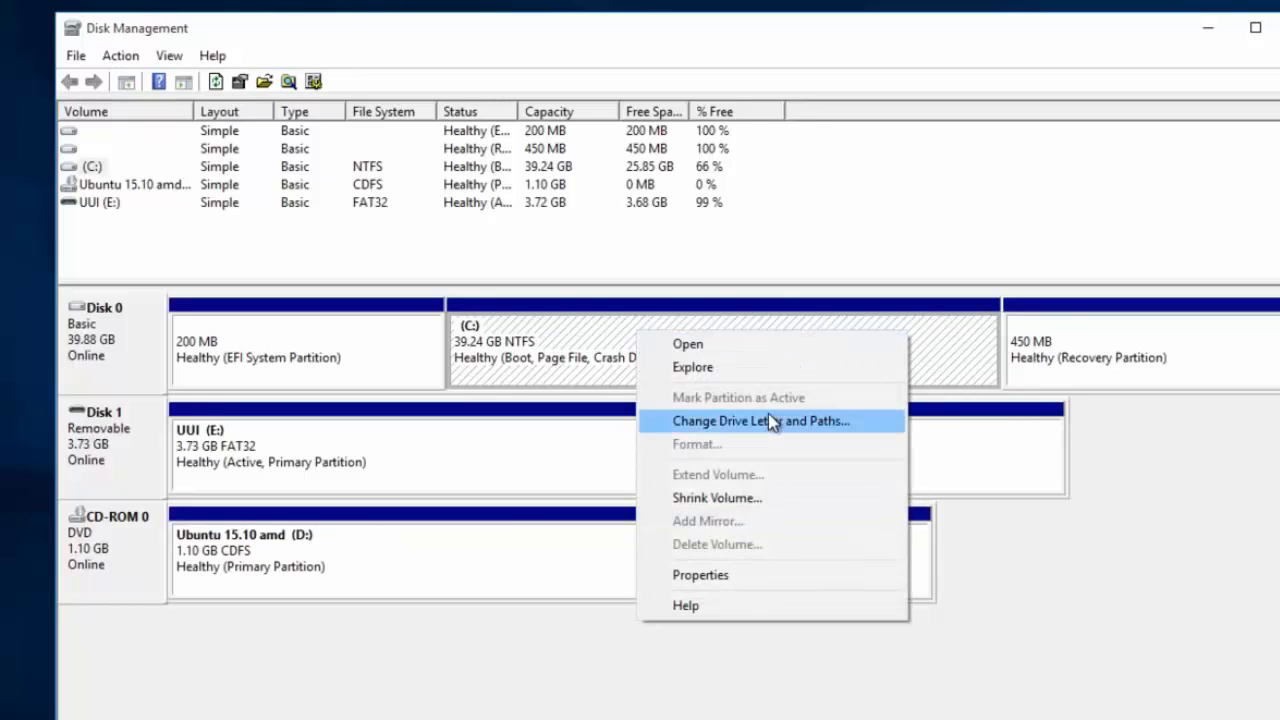
left_click(717, 497)
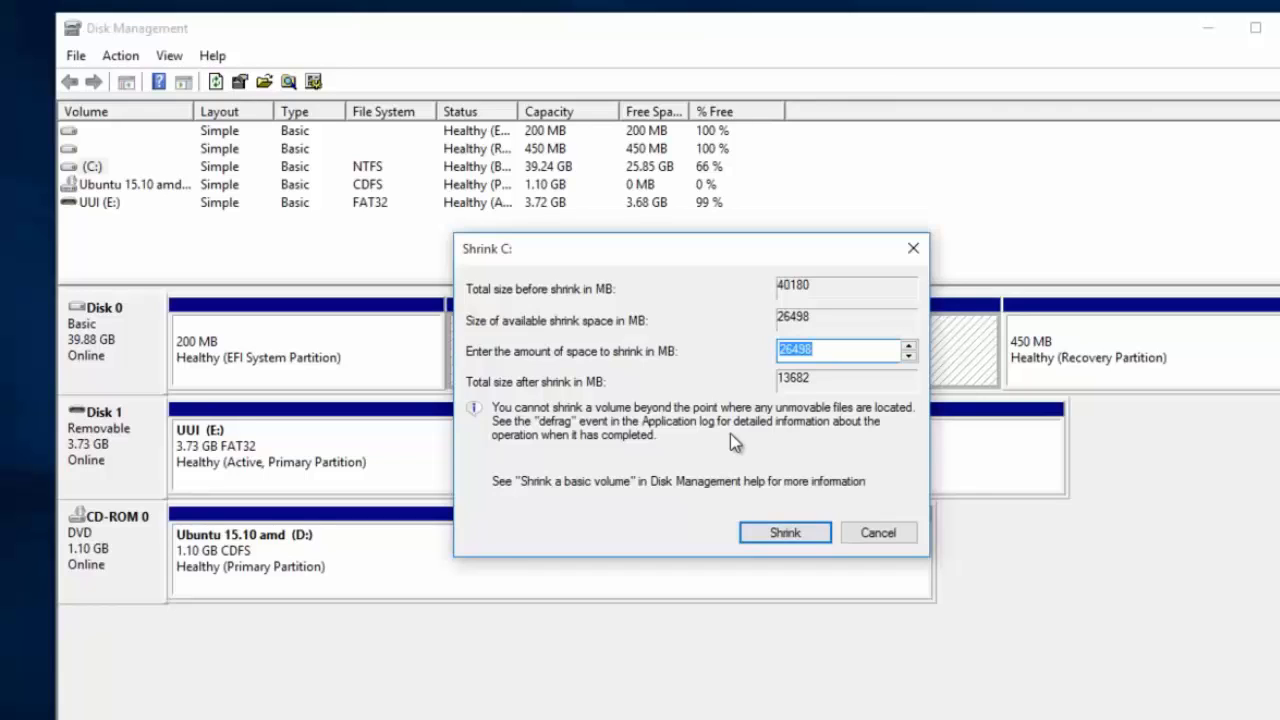
Shrink C: by 20480 MB, leaving 20.00 GB unallocated
left_click(840, 350)
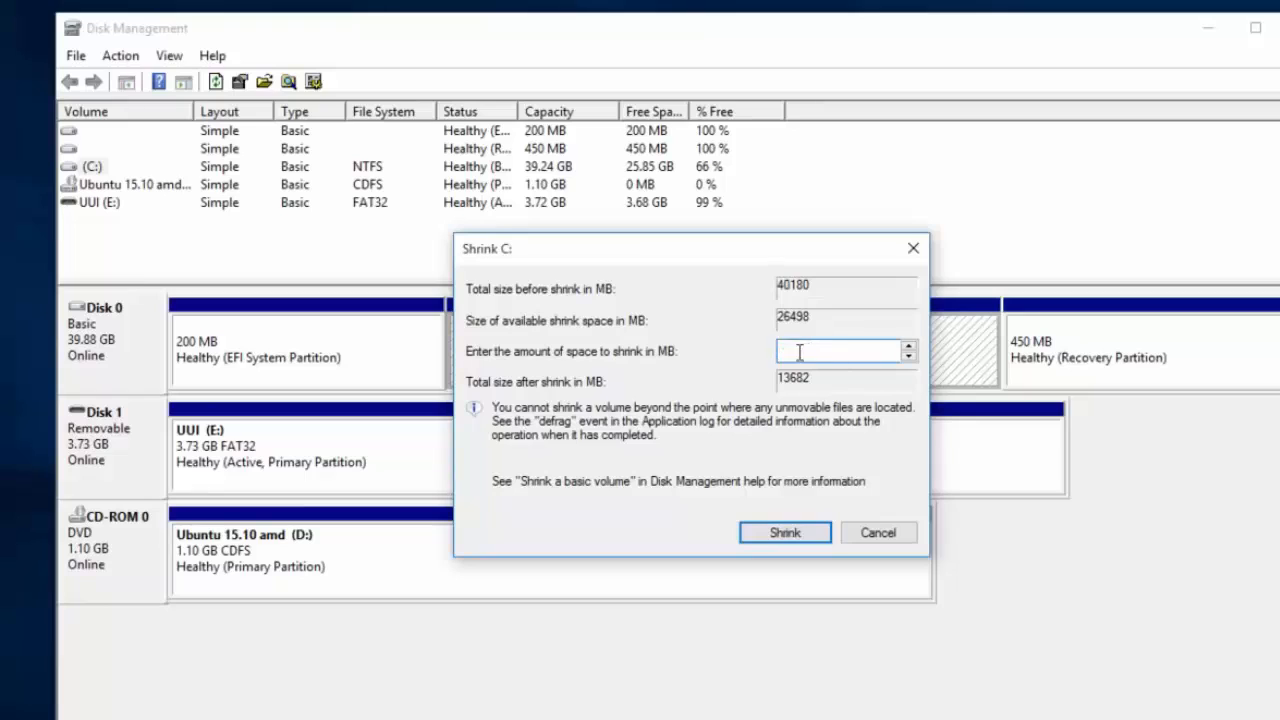
type("20480")
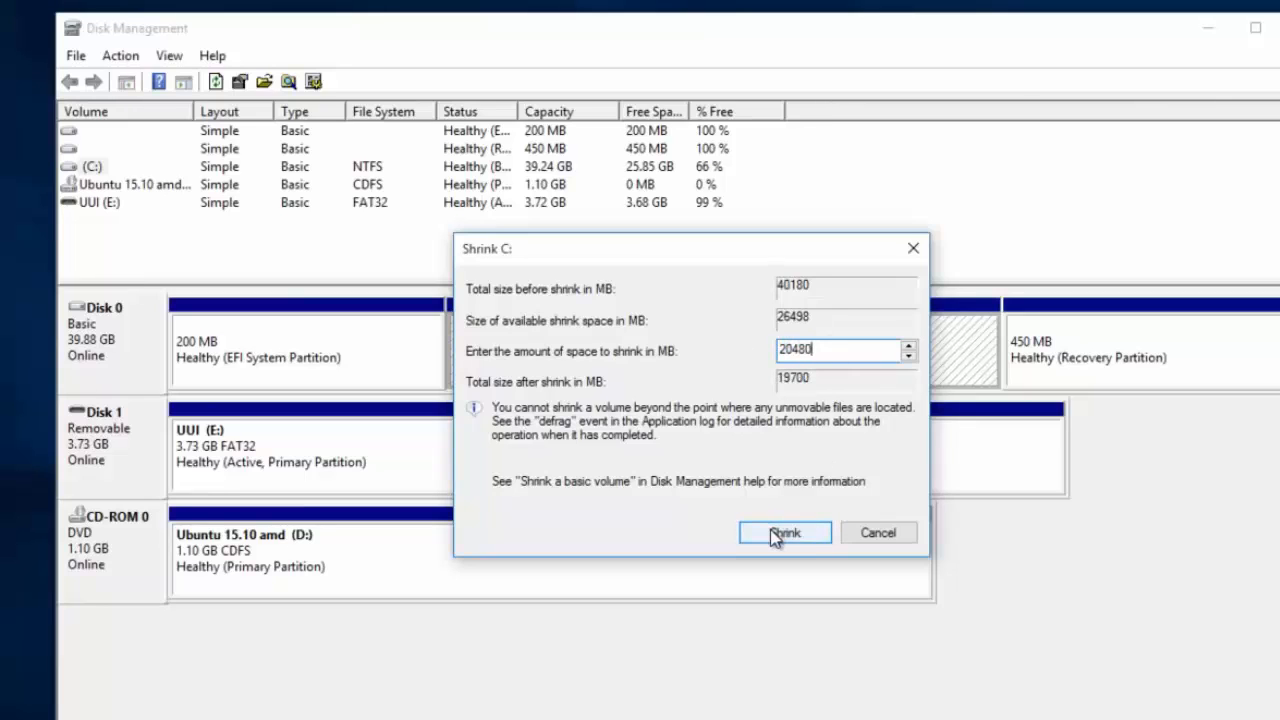
left_click(784, 532)
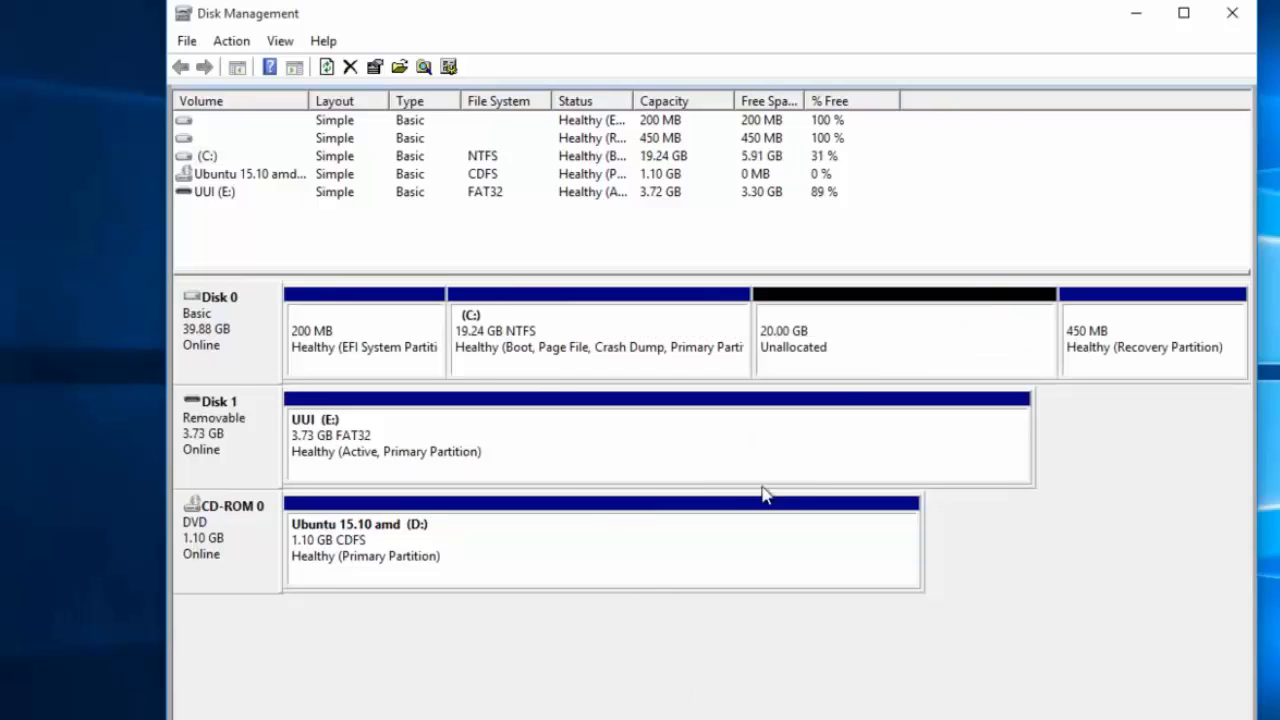
Inspect the 20.00 GB unallocated block, then close Disk Management
left_click(900, 330)
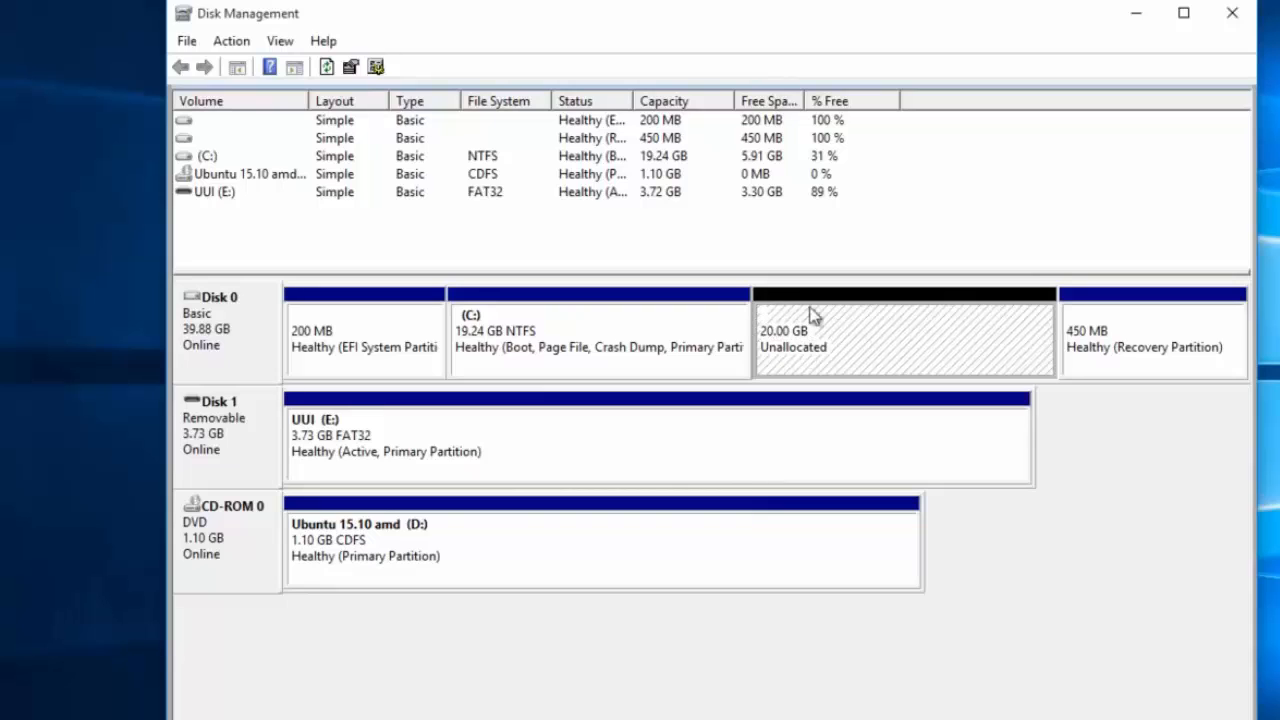
mouse_move(813, 363)
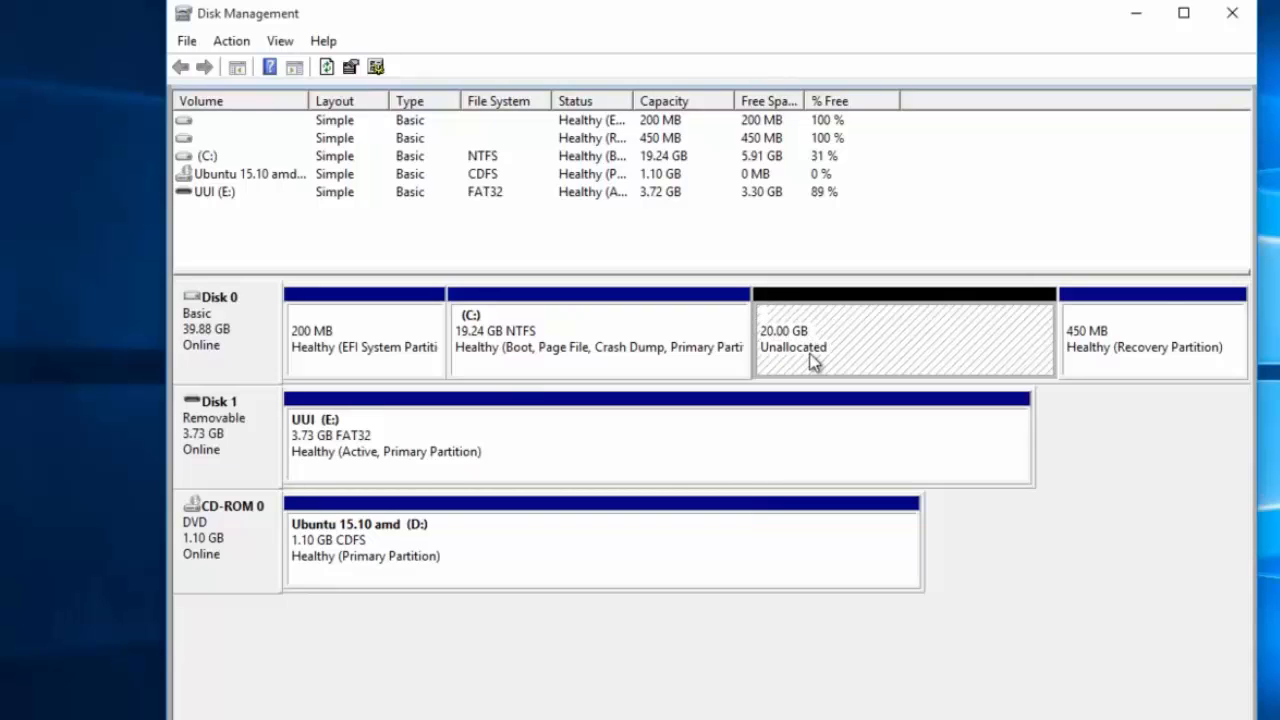
mouse_move(892, 346)
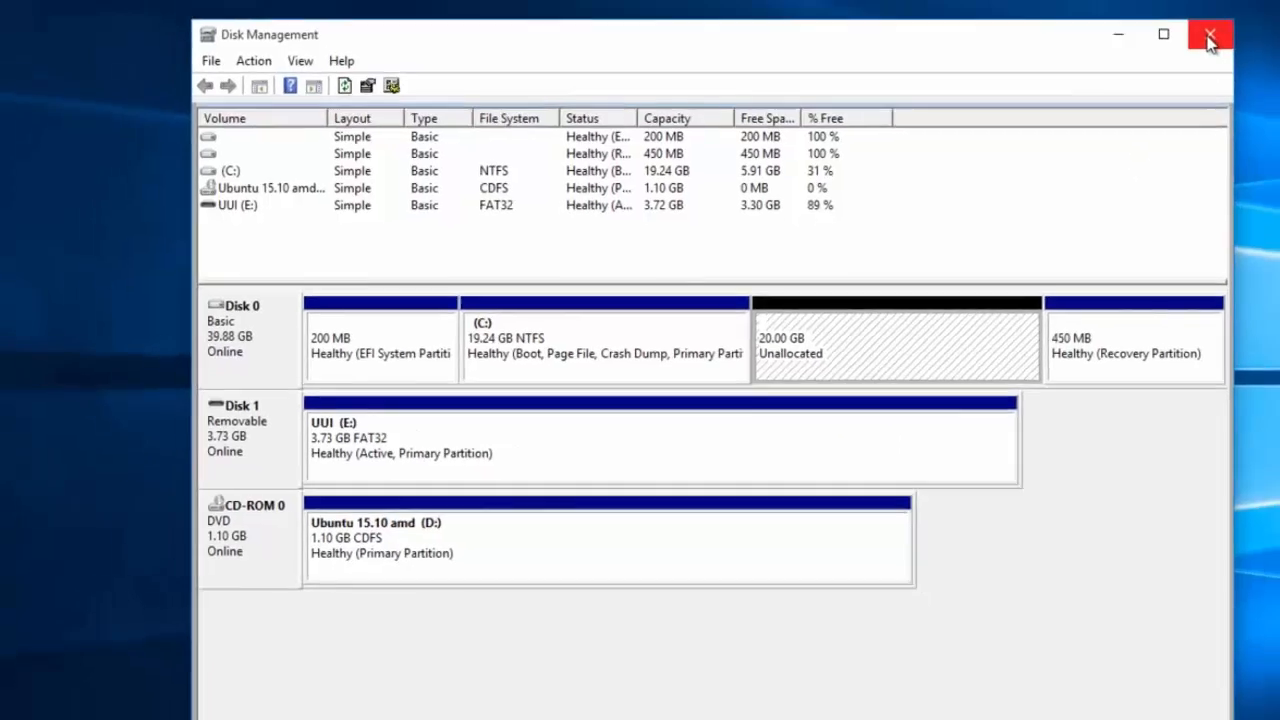
left_click(1209, 34)
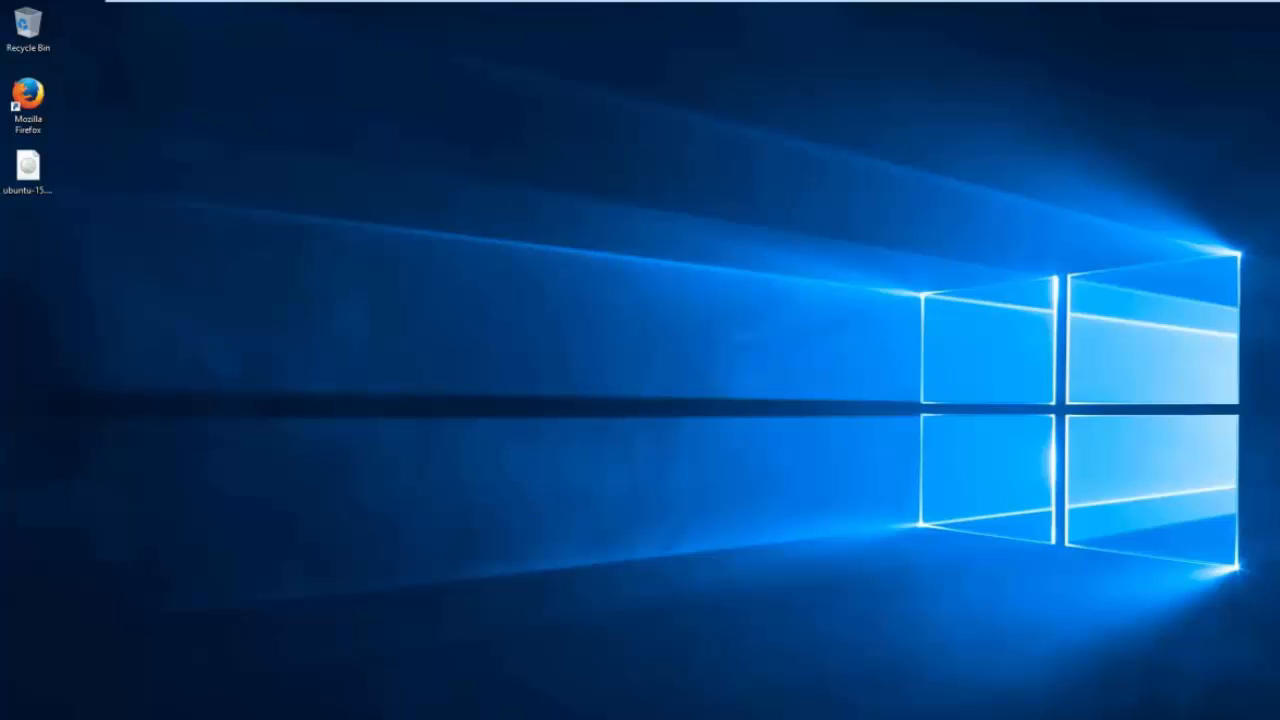
Restart Windows 10 from the Start menu's Power options
left_click(12, 715)
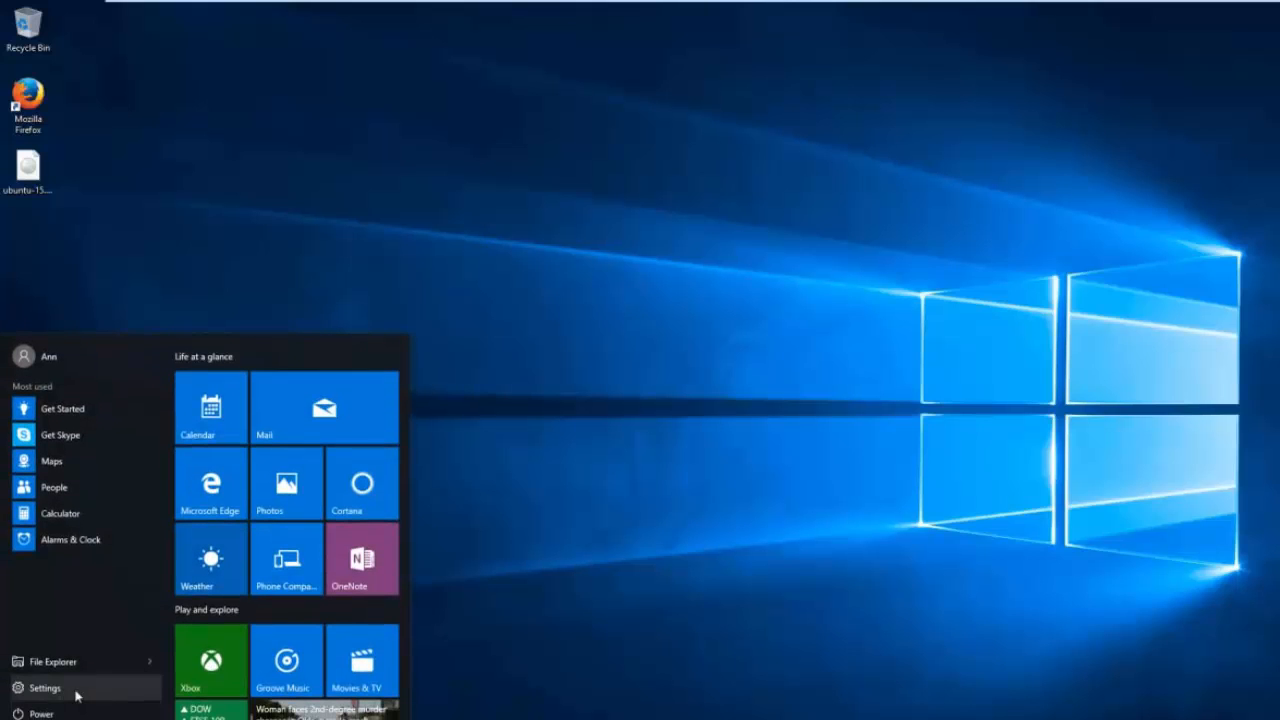
left_click(40, 713)
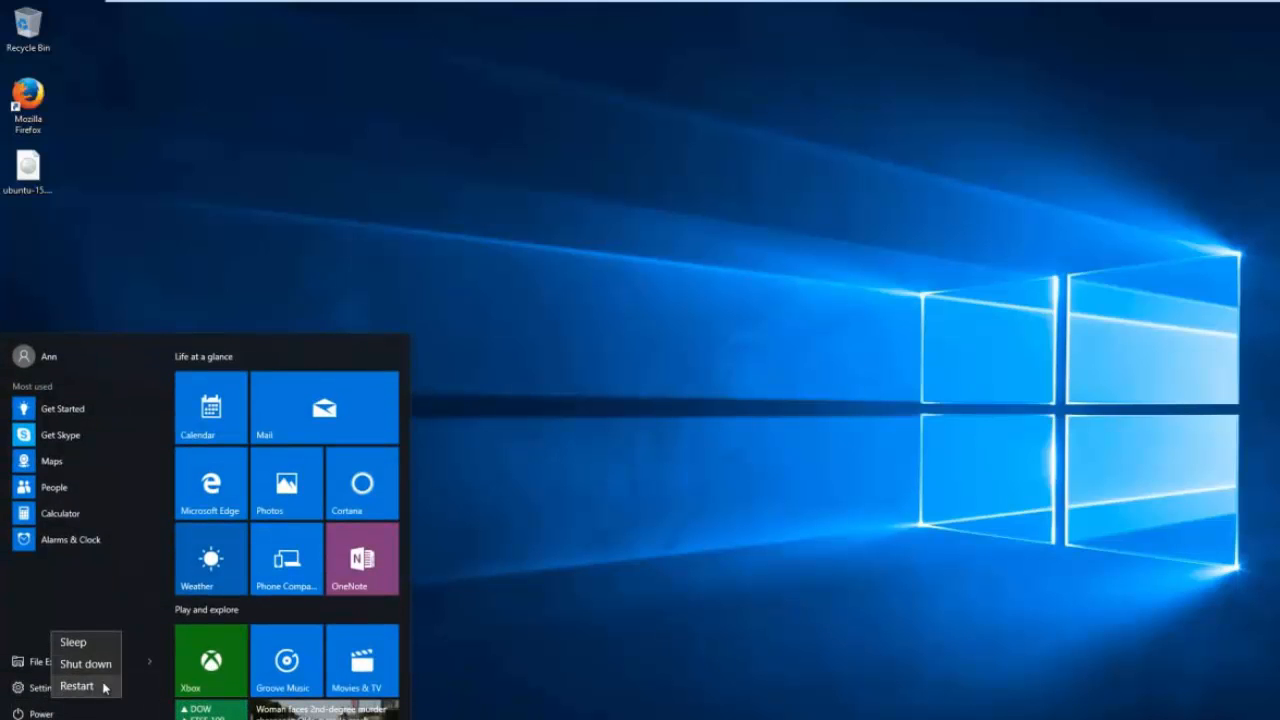
left_click(76, 686)
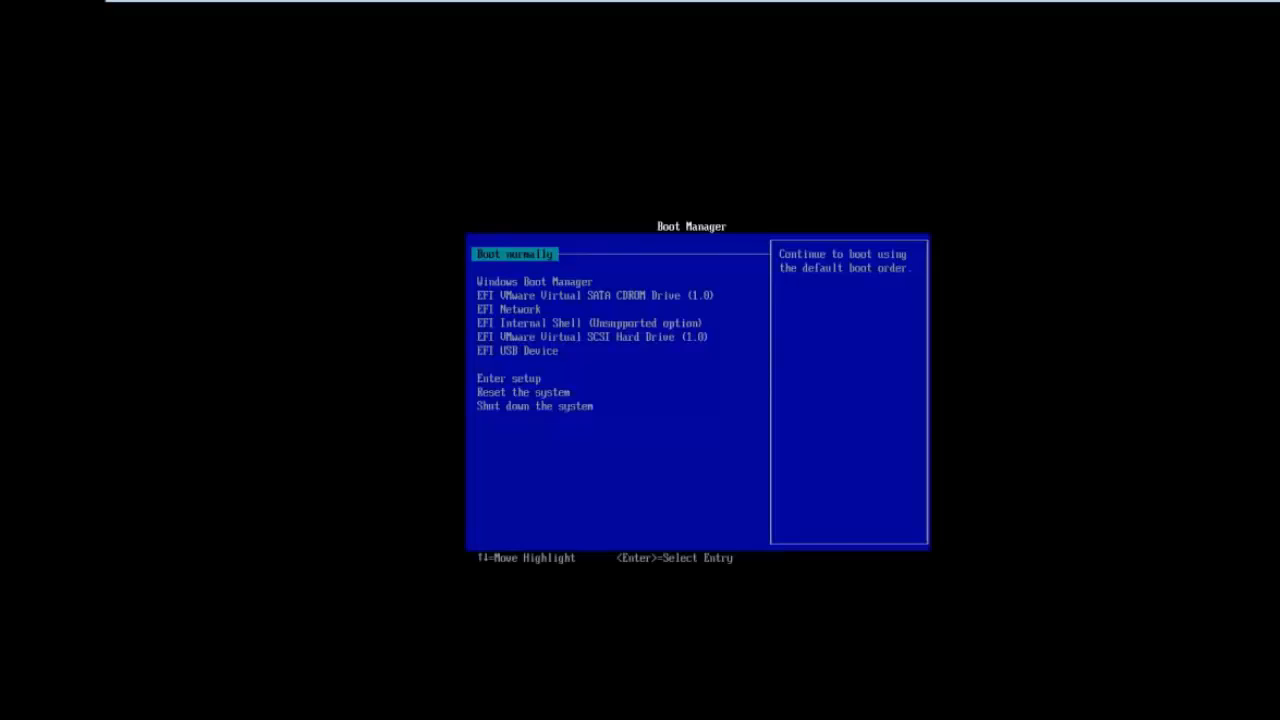
Boot from the EFI USB Device in Boot Manager to reach the Ubuntu GRUB menu
key("Down")
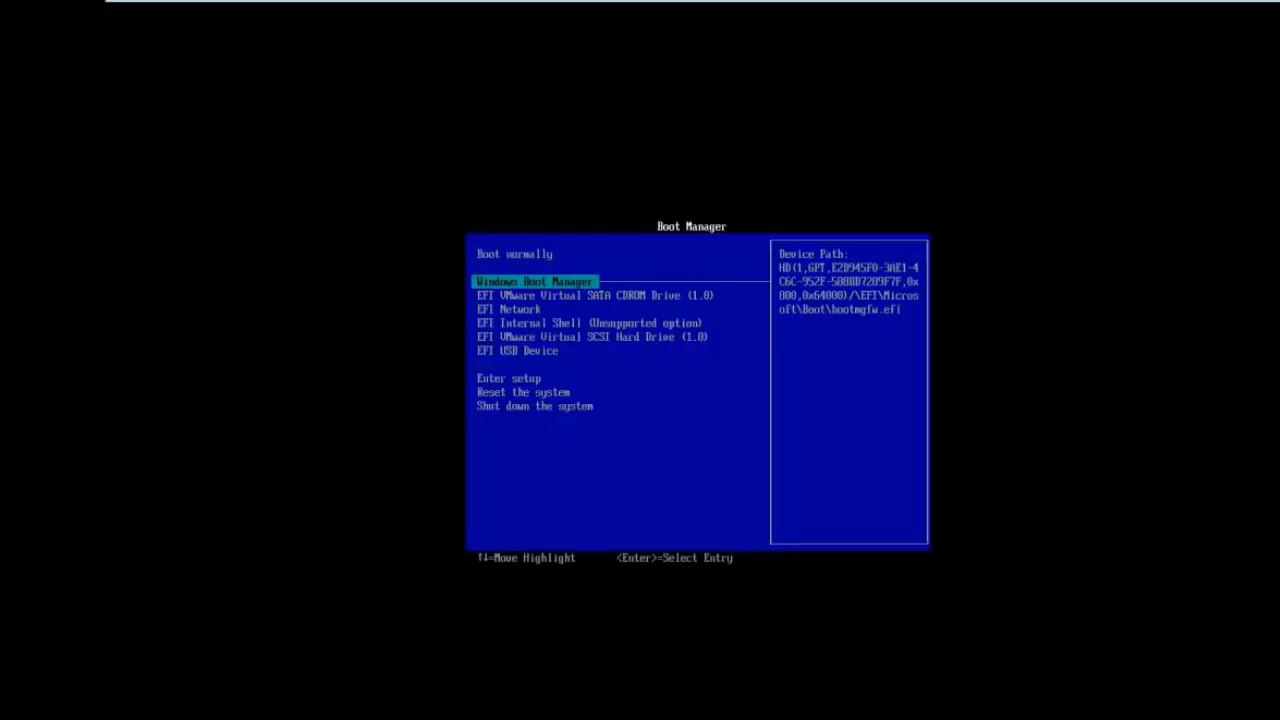
key("Down")
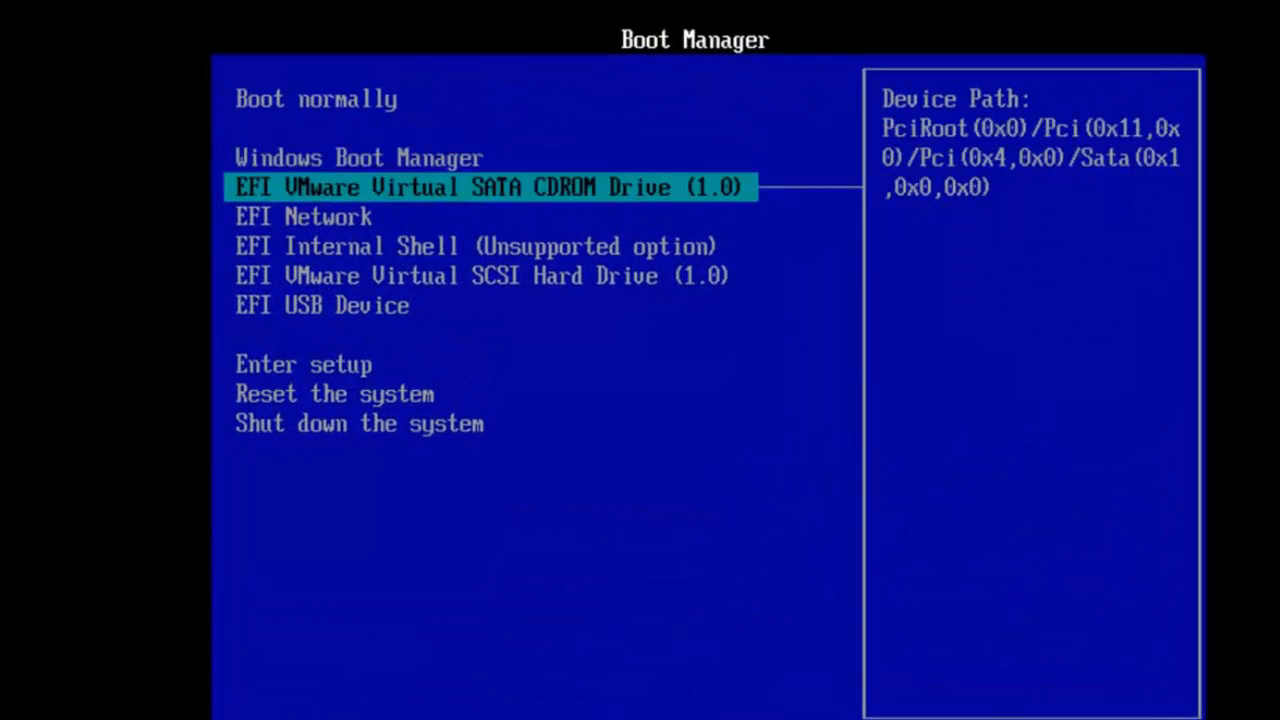
key("down")
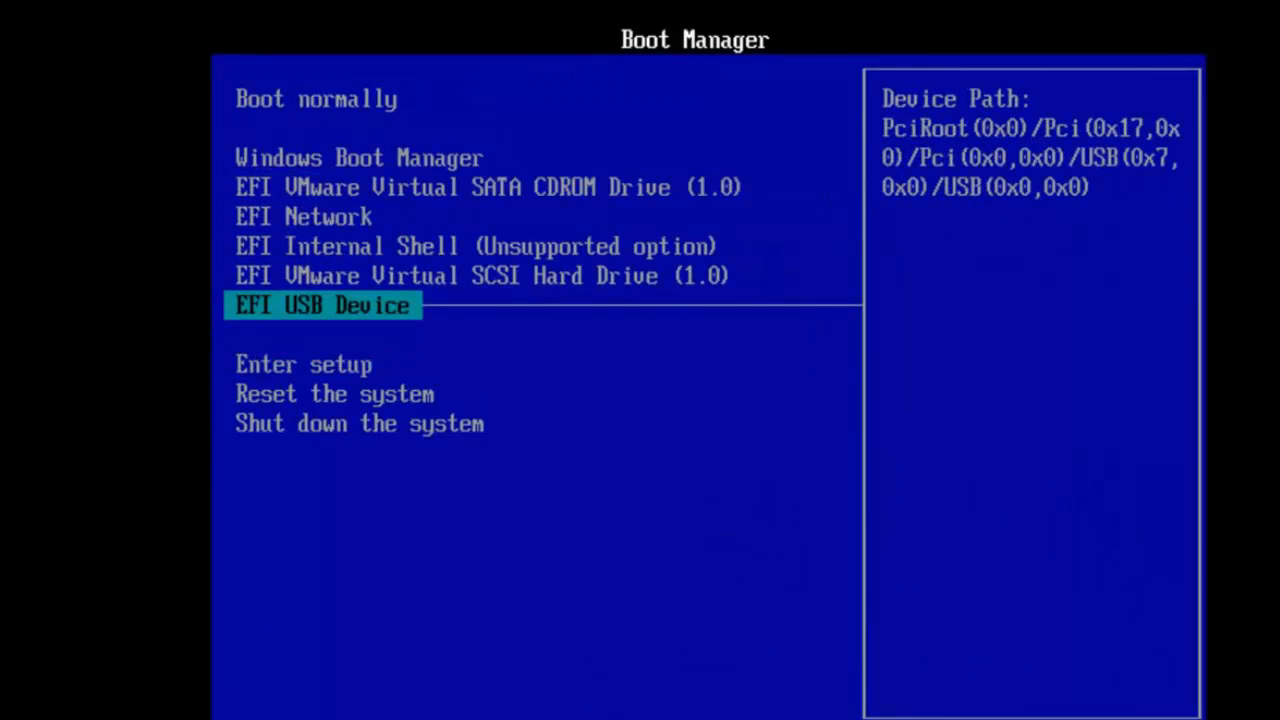
key("up")
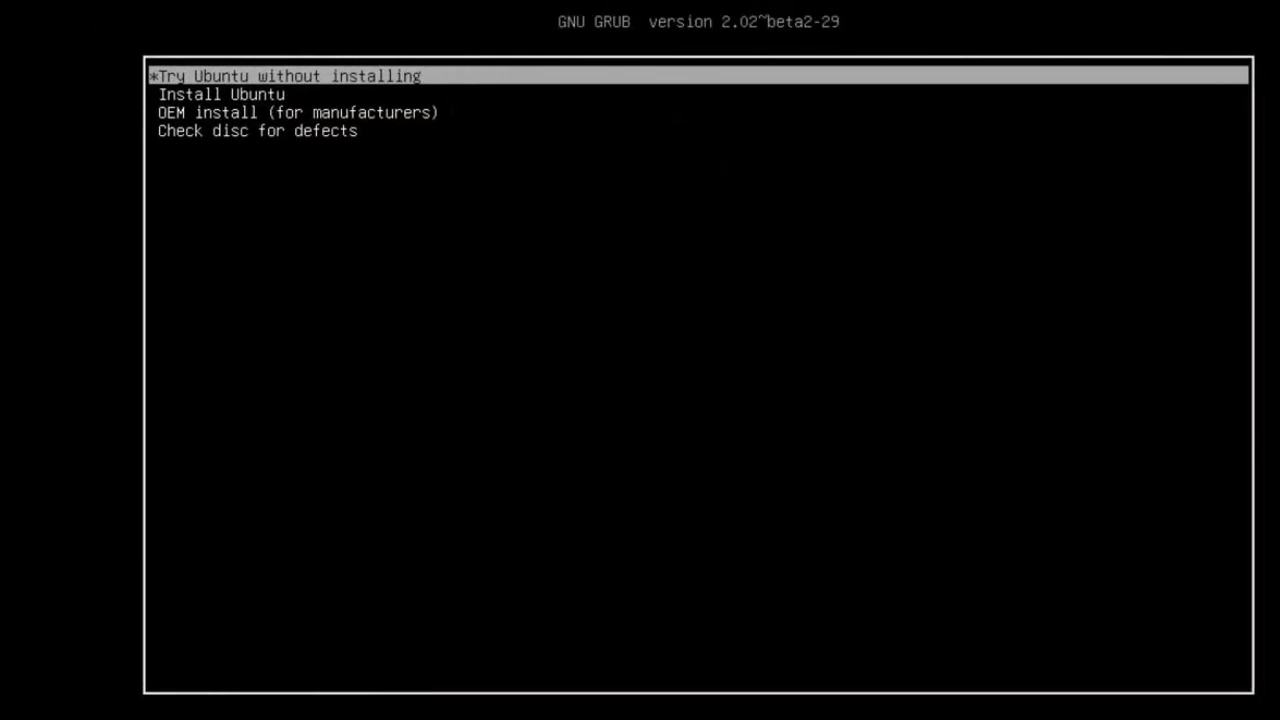
Pick an Ubuntu entry in the USB's GRUB menu and boot it
key("Down")
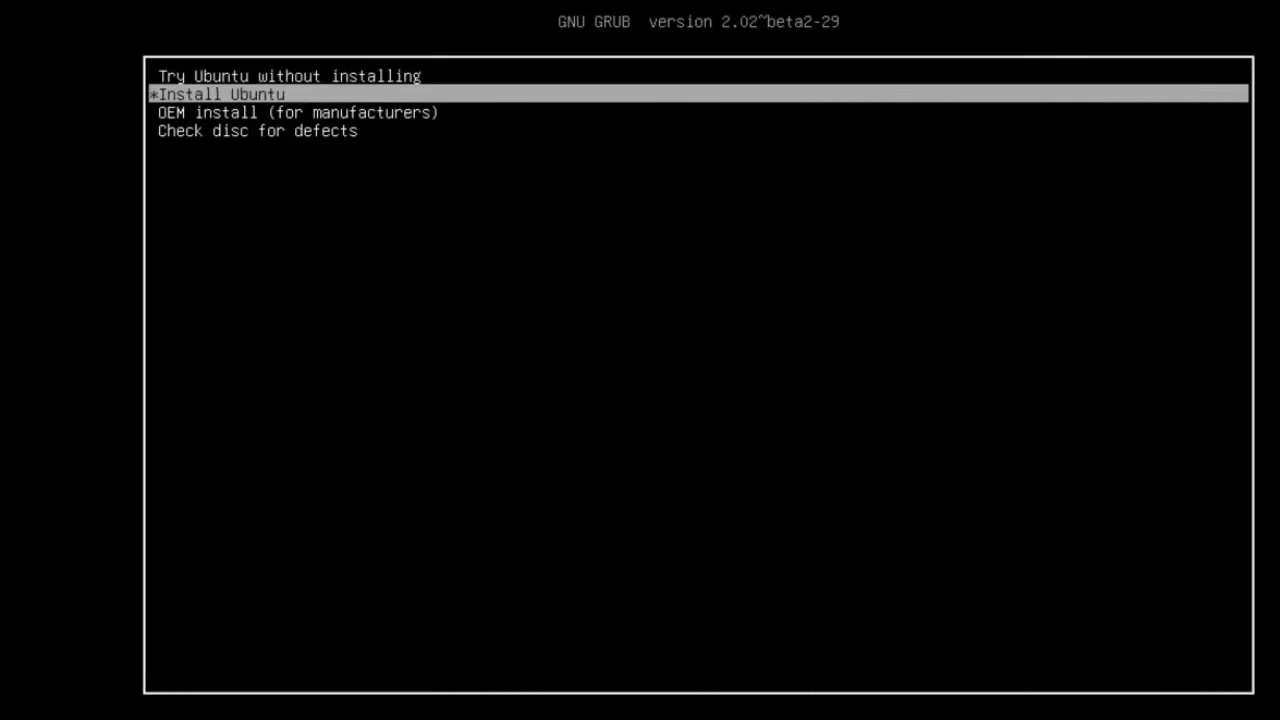
key("Up")
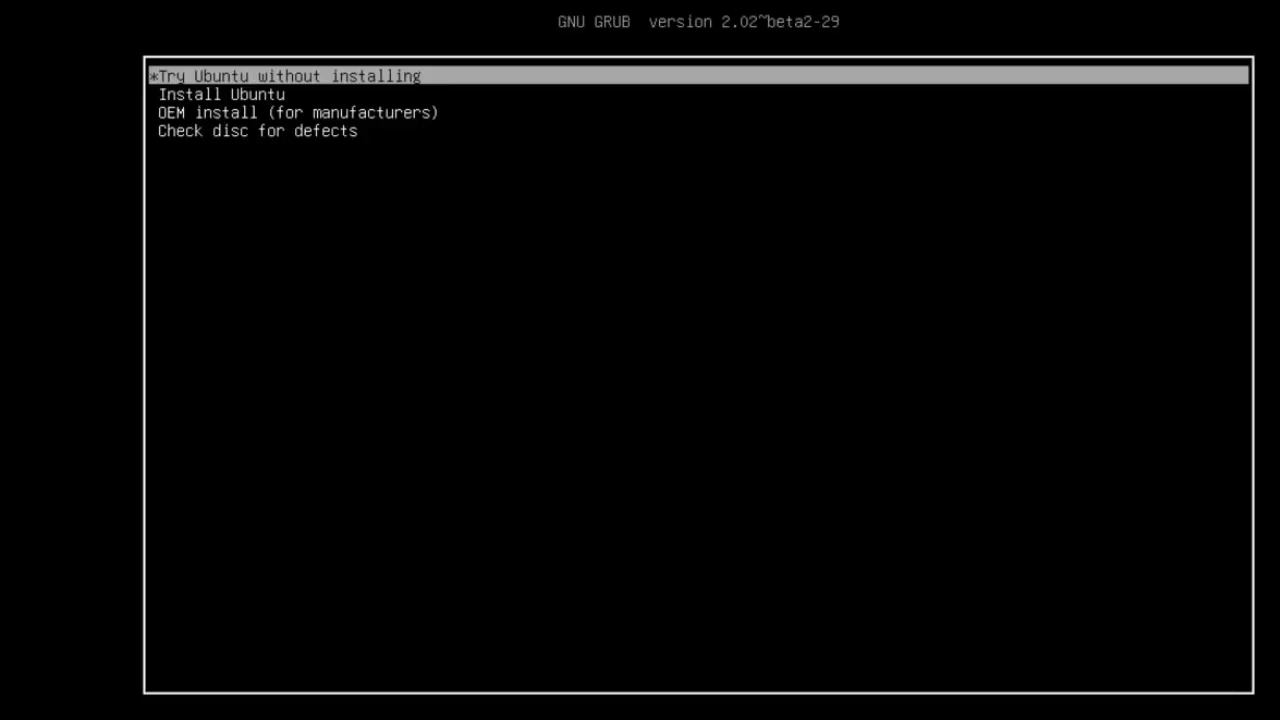
key("Down")
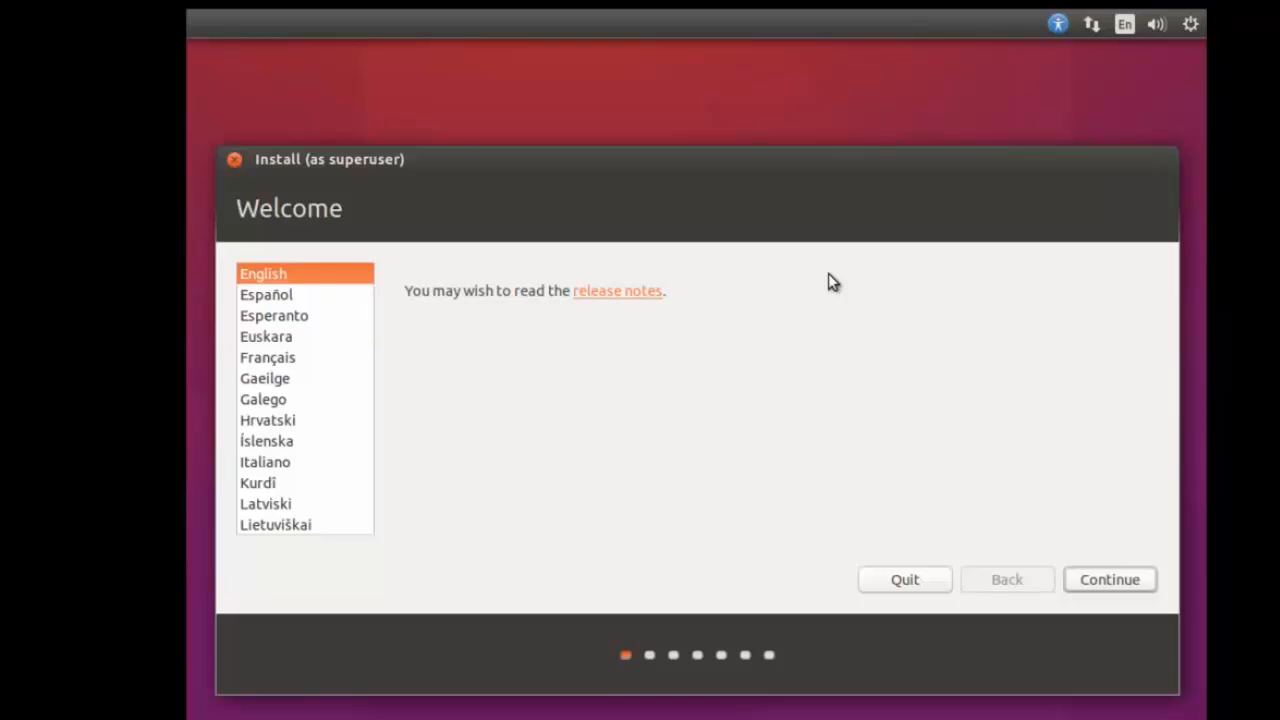
mouse_move(820, 320)
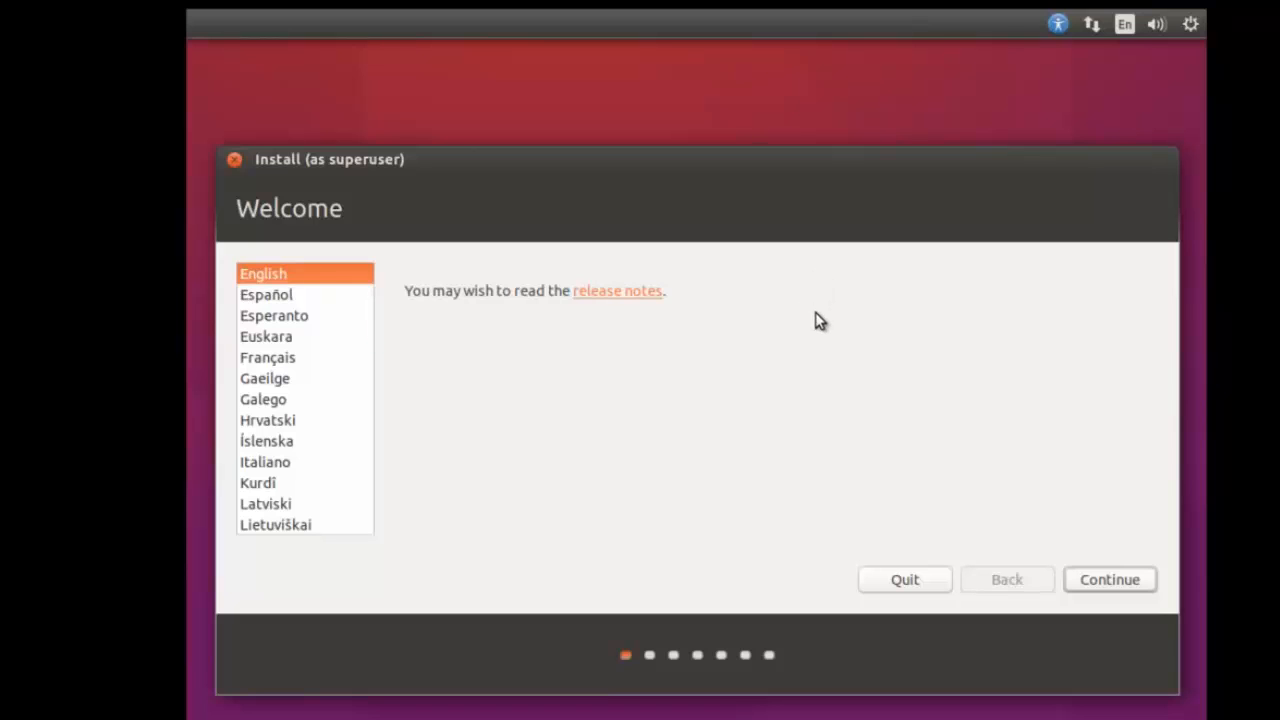
mouse_move(1067, 556)
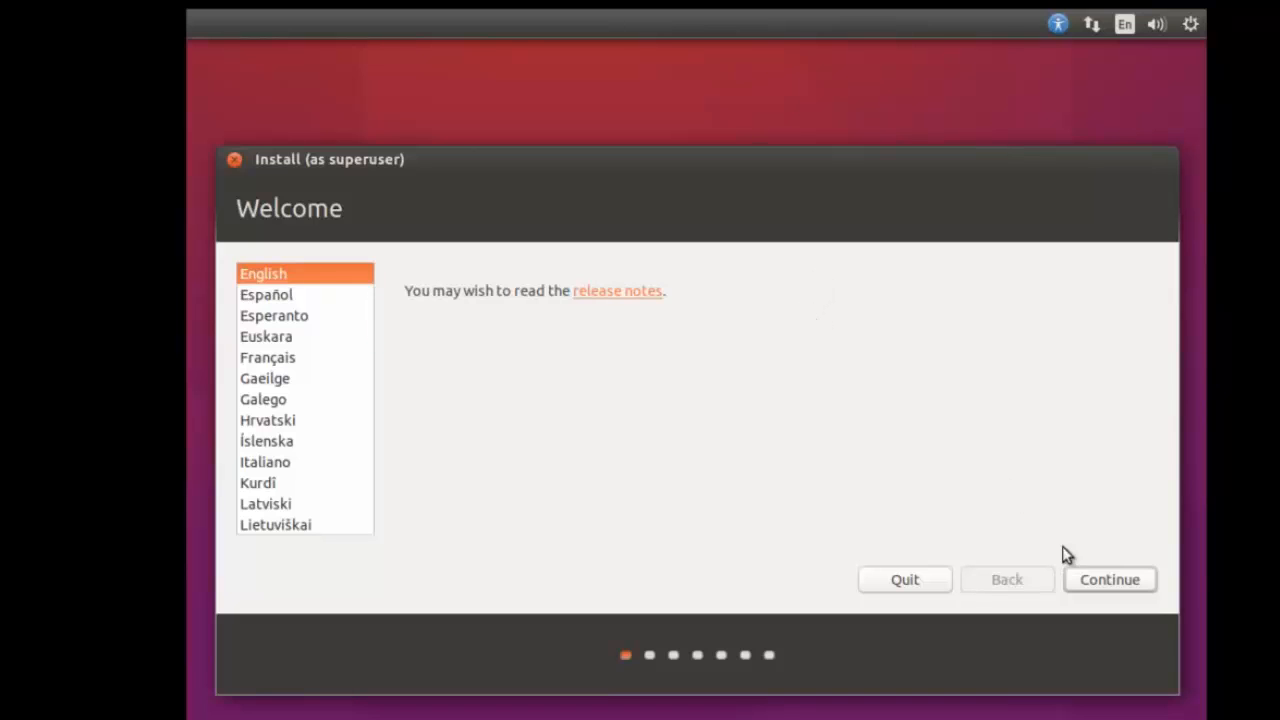
Keep English and the default keyboard layout, leaving updates and third-party software ticked
left_click(1109, 579)
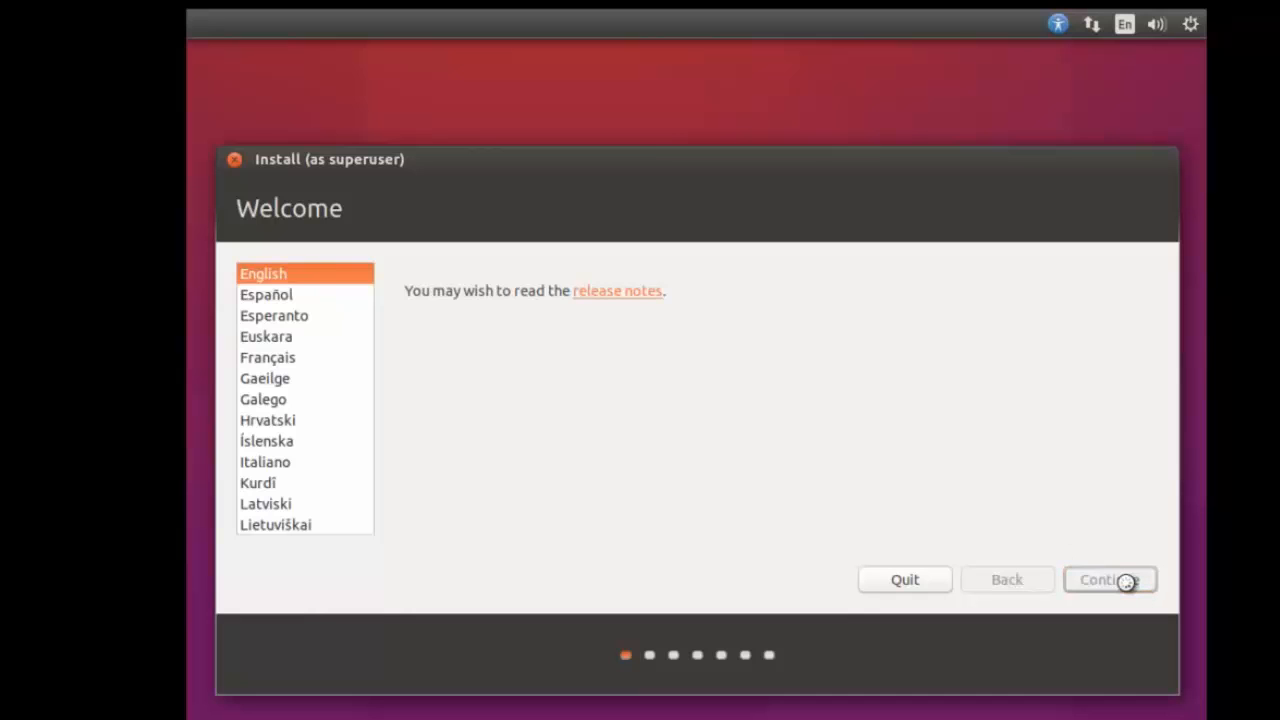
left_click(1109, 579)
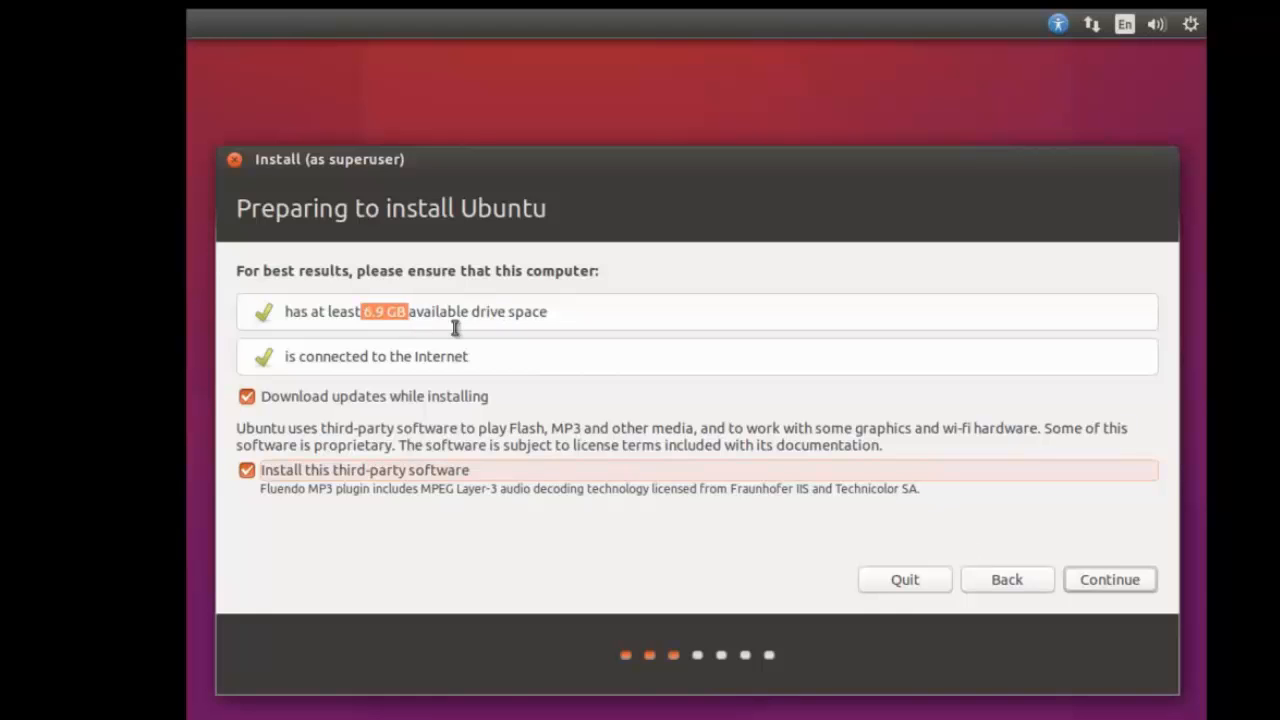
mouse_move(750, 420)
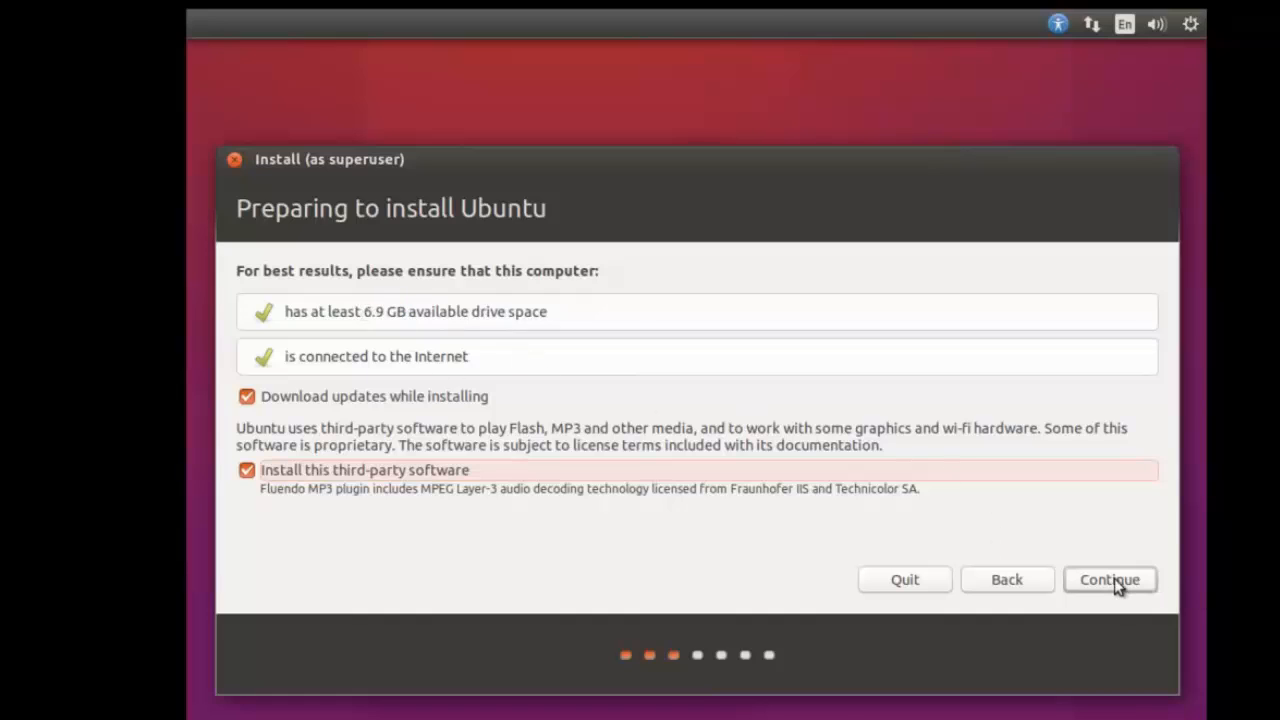
left_click(1109, 579)
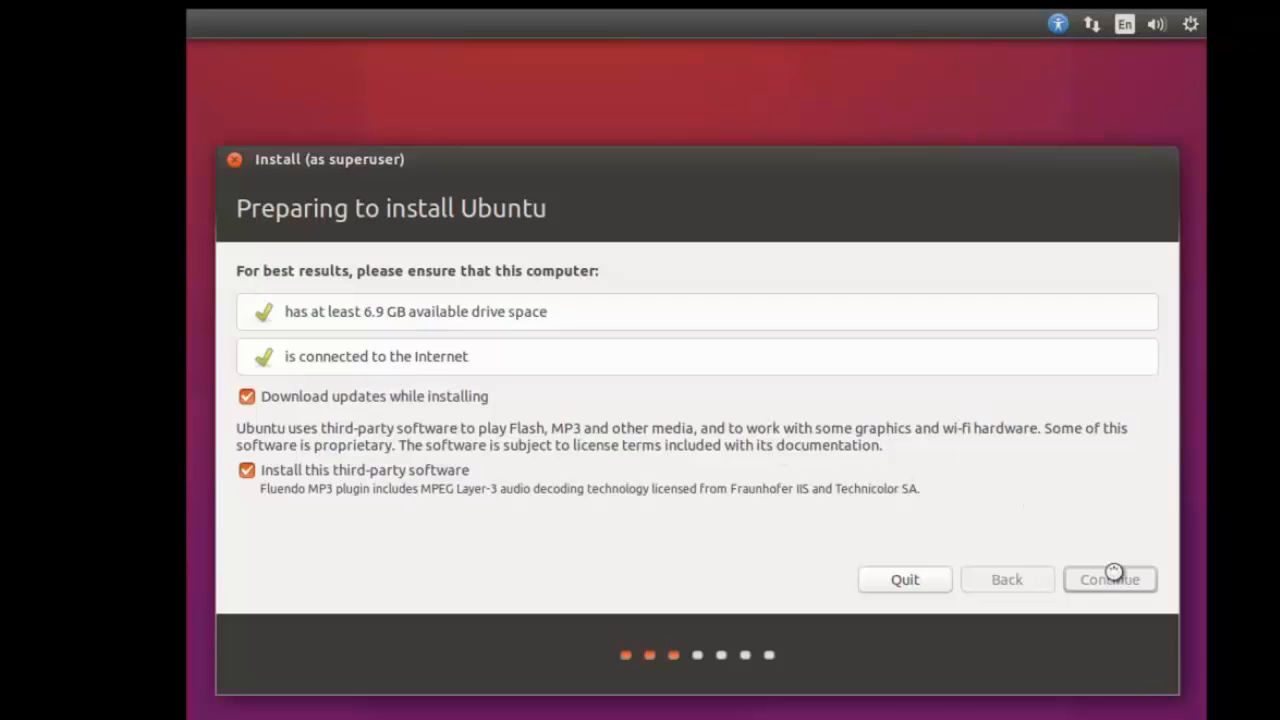
Choose 'Install Ubuntu alongside Windows Boot Manager' and start the installation
left_click(1109, 579)
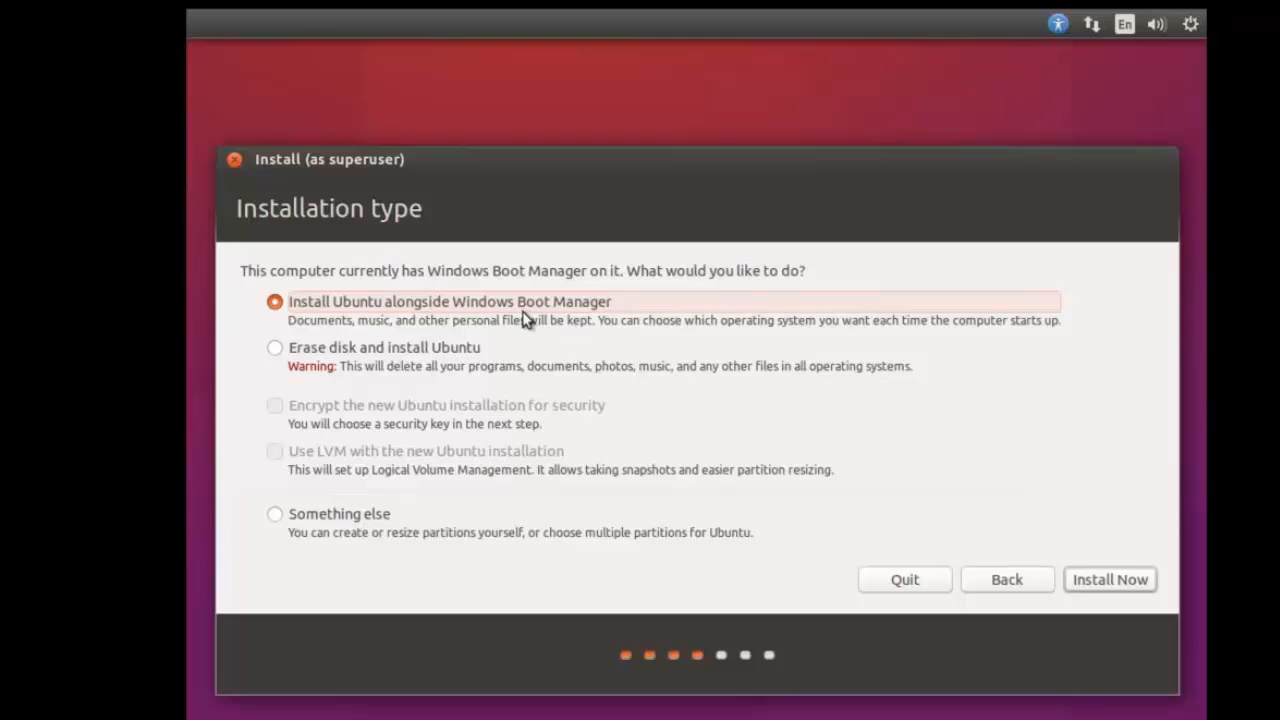
mouse_move(700, 300)
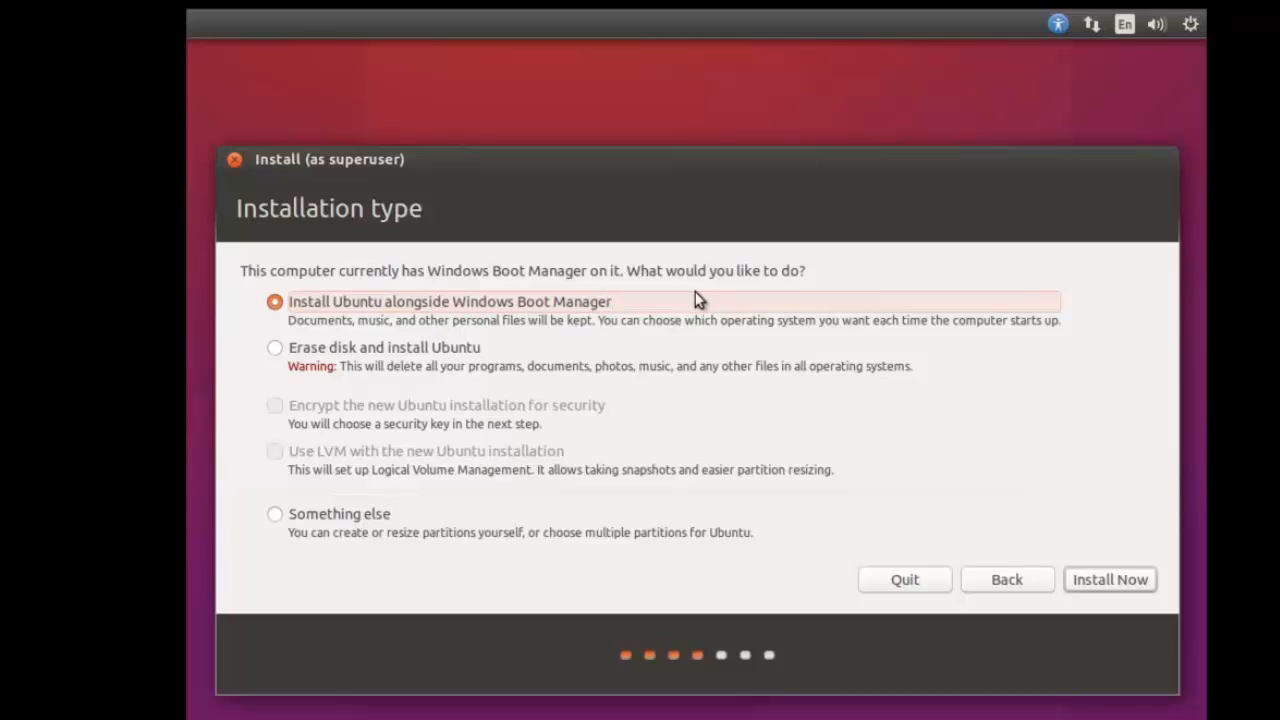
mouse_move(1110, 580)
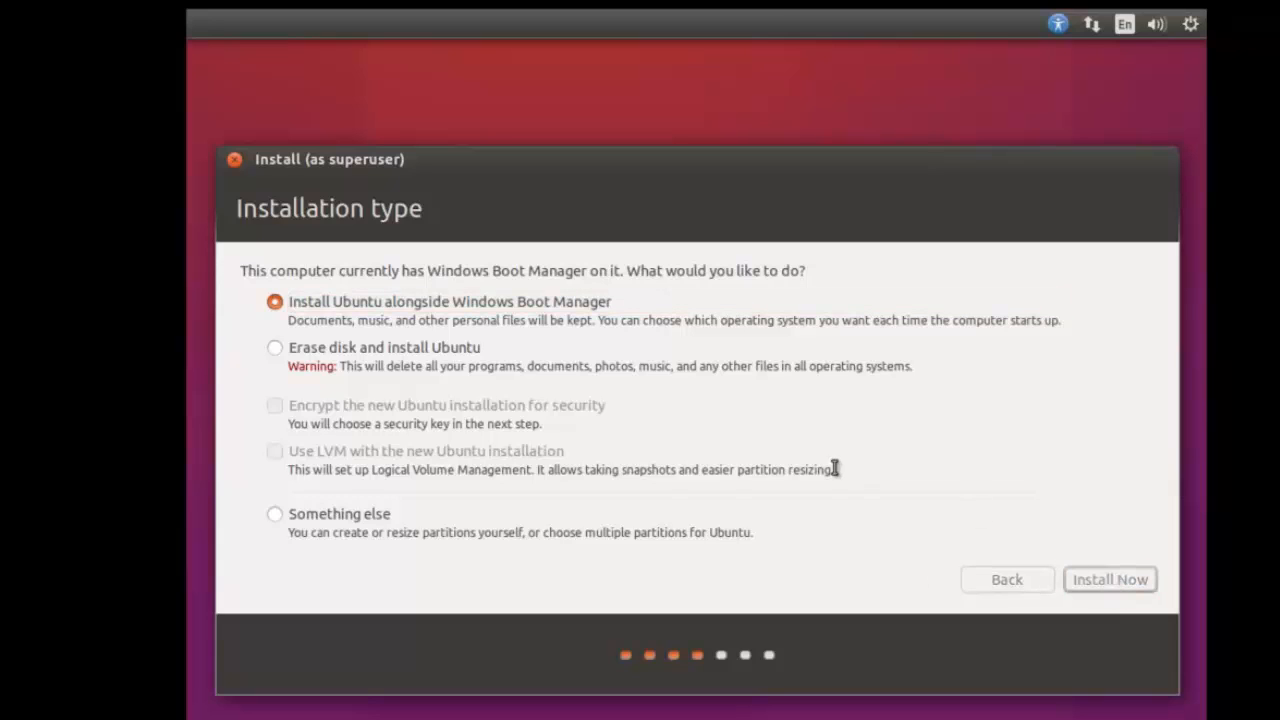
left_click(1109, 579)
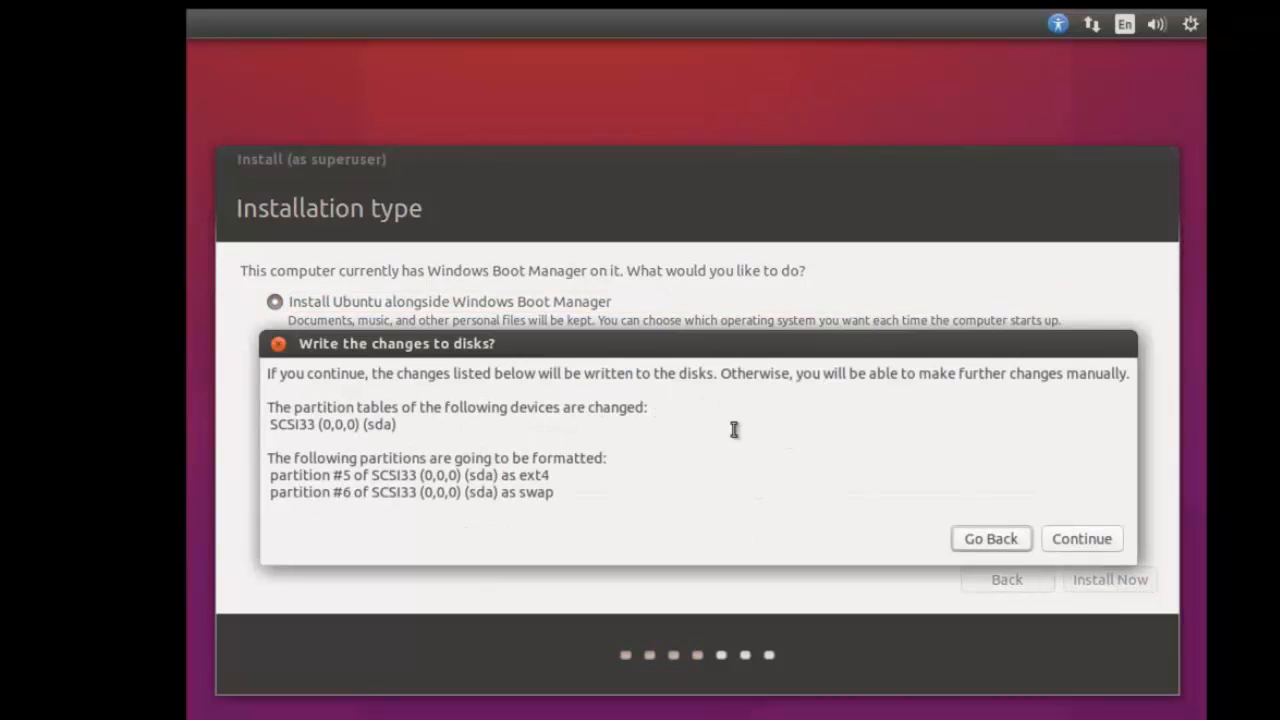
mouse_move(490, 413)
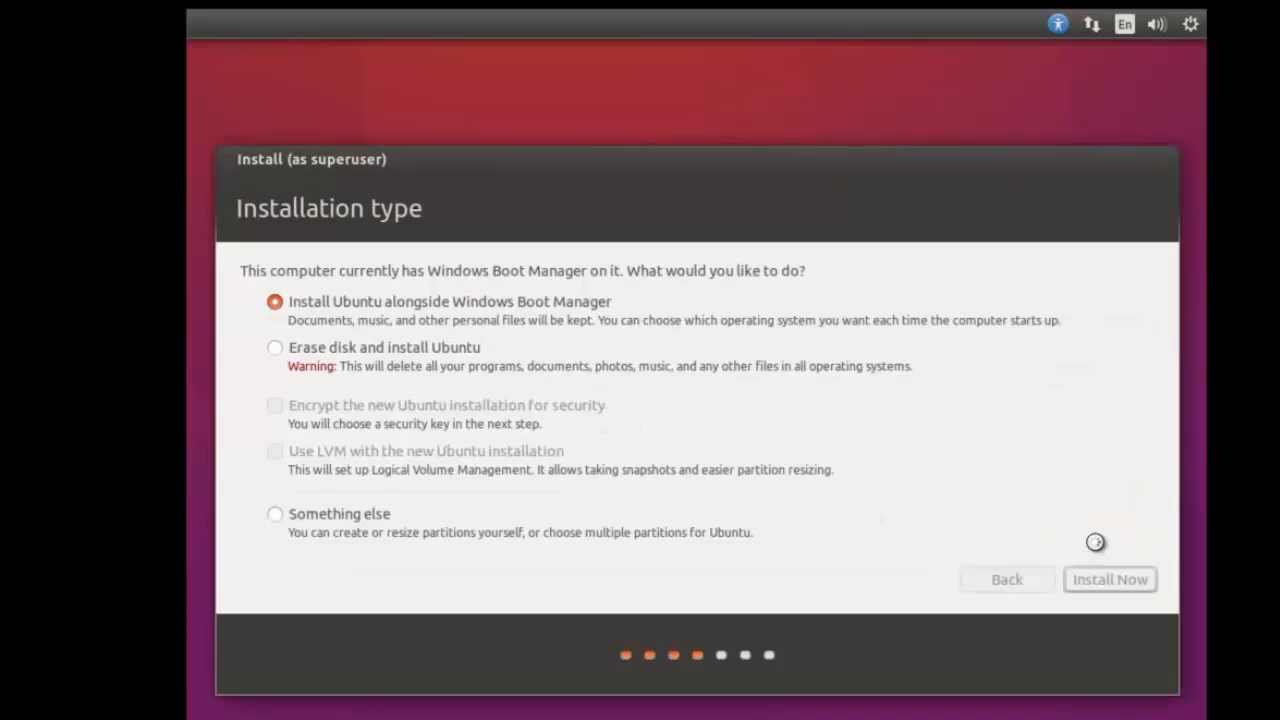
mouse_move(919, 447)
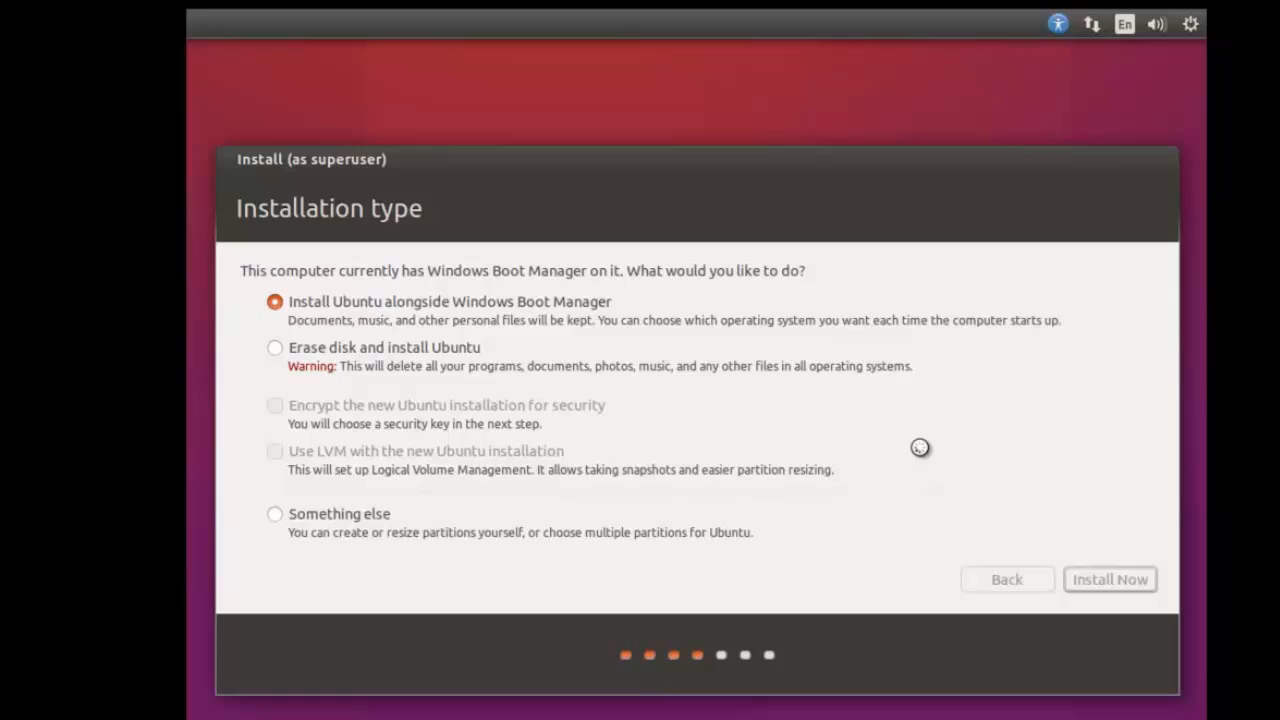
Set the location to Denver and accept that time zone
left_click(1109, 579)
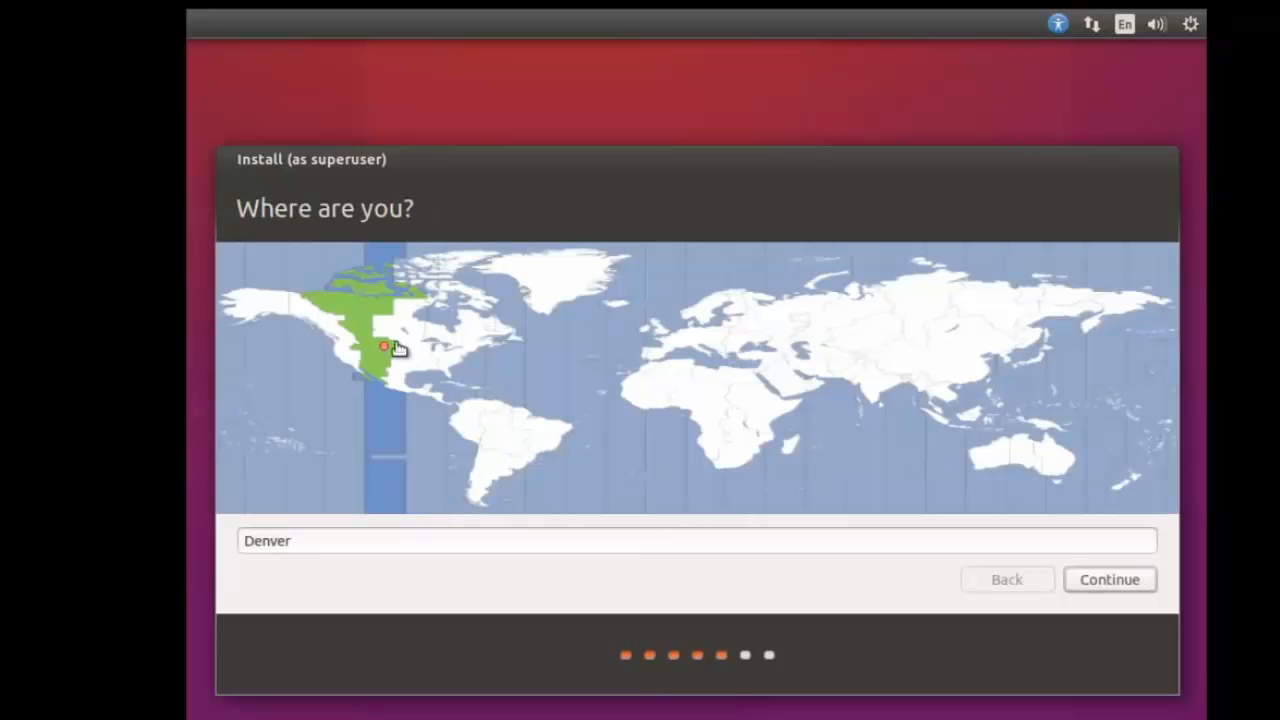
mouse_move(587, 406)
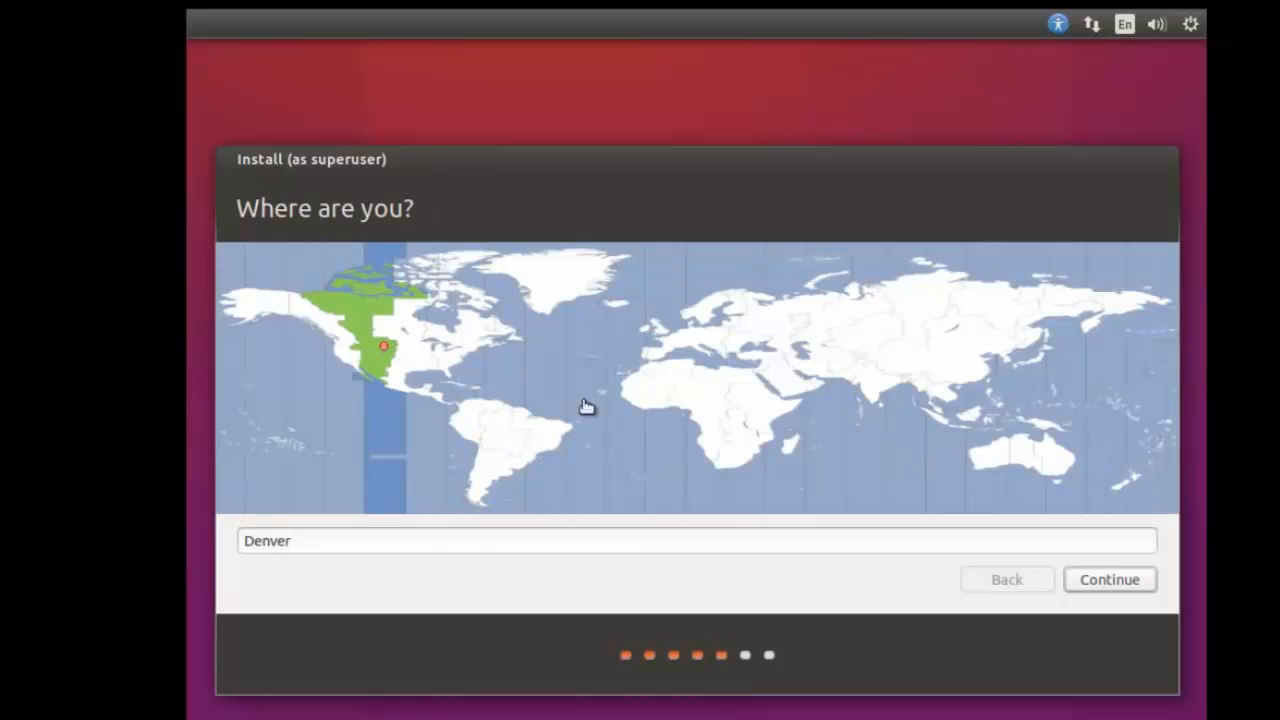
left_click(1109, 579)
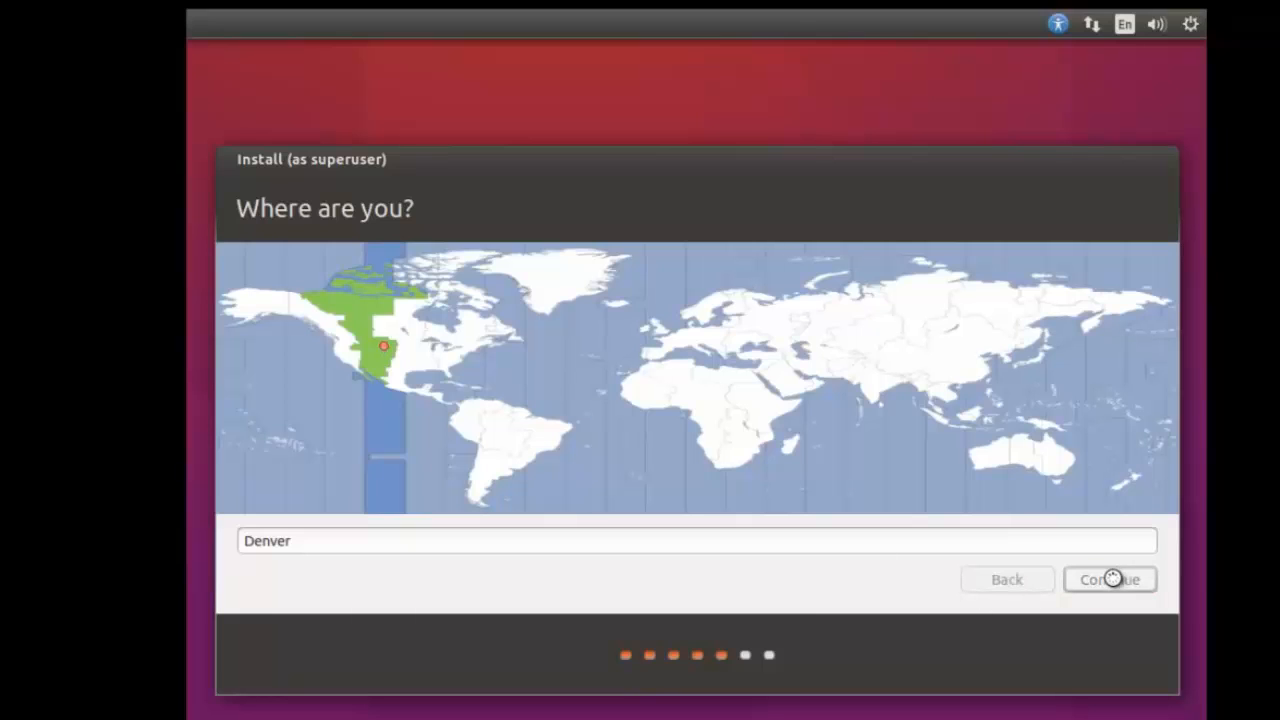
left_click(1109, 579)
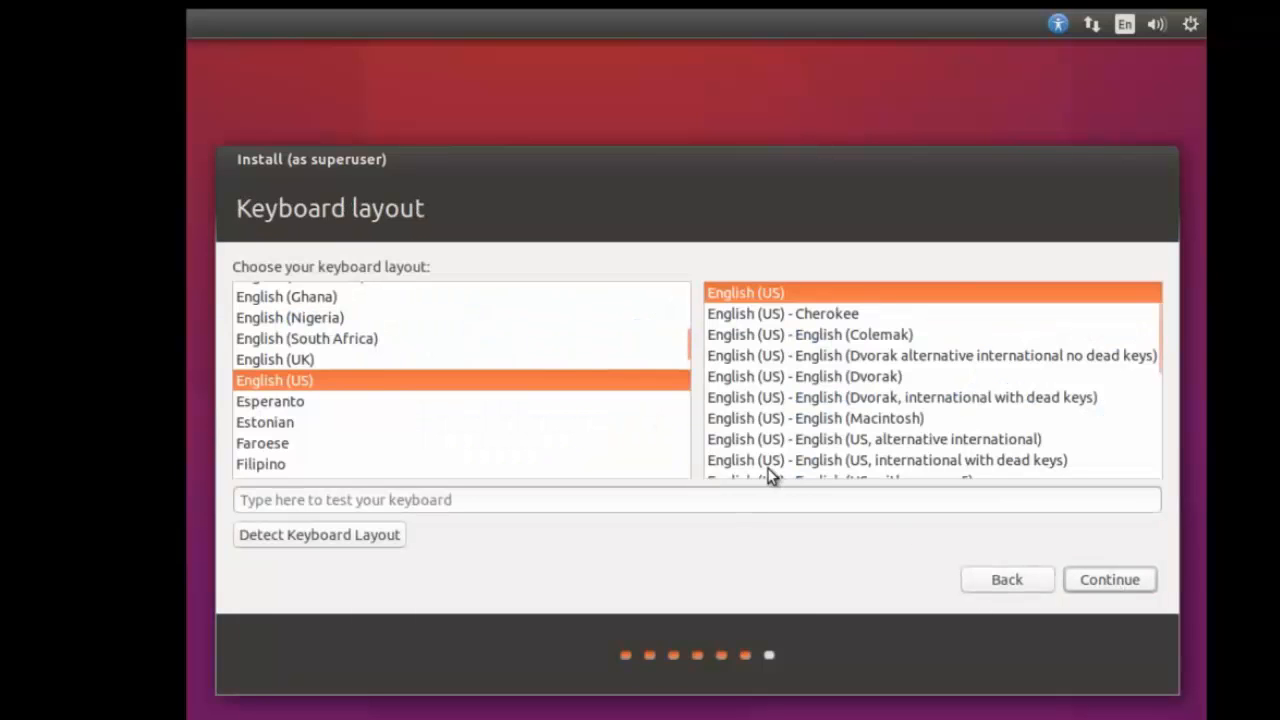
mouse_move(1102, 572)
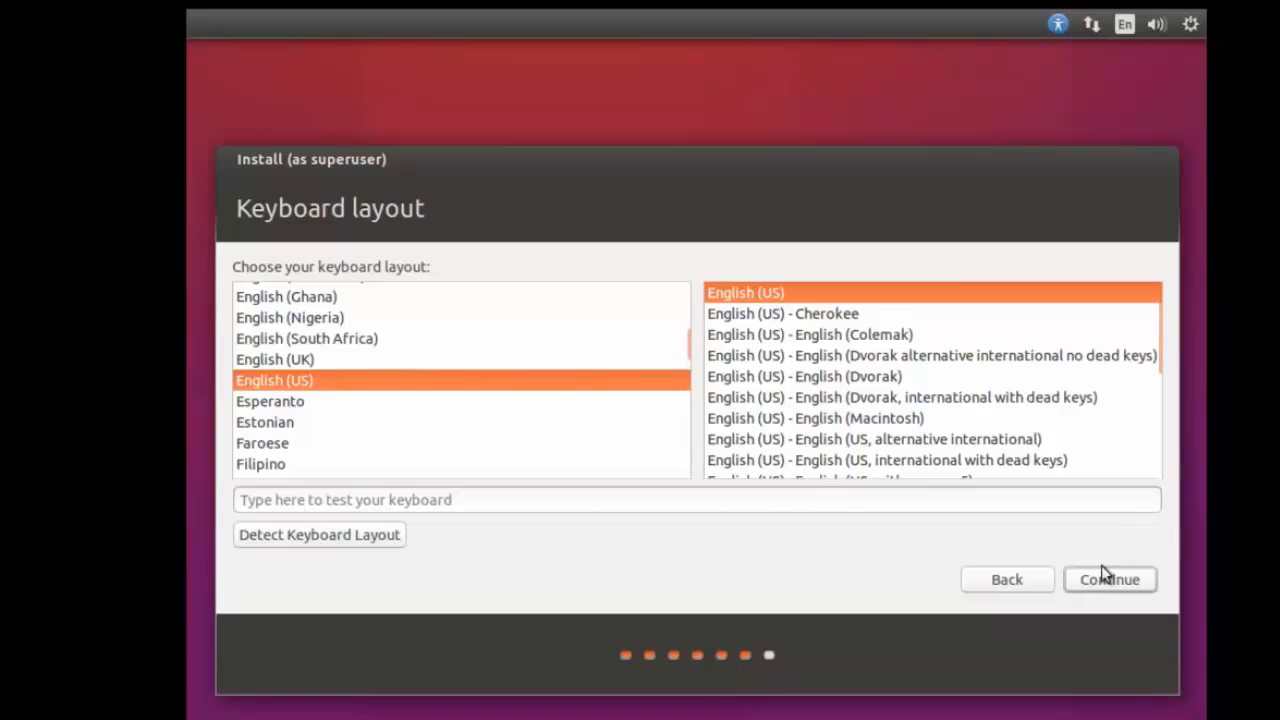
Keep English (US) keyboard, then create the NT4 account with a password and automatic login
left_click(1109, 579)
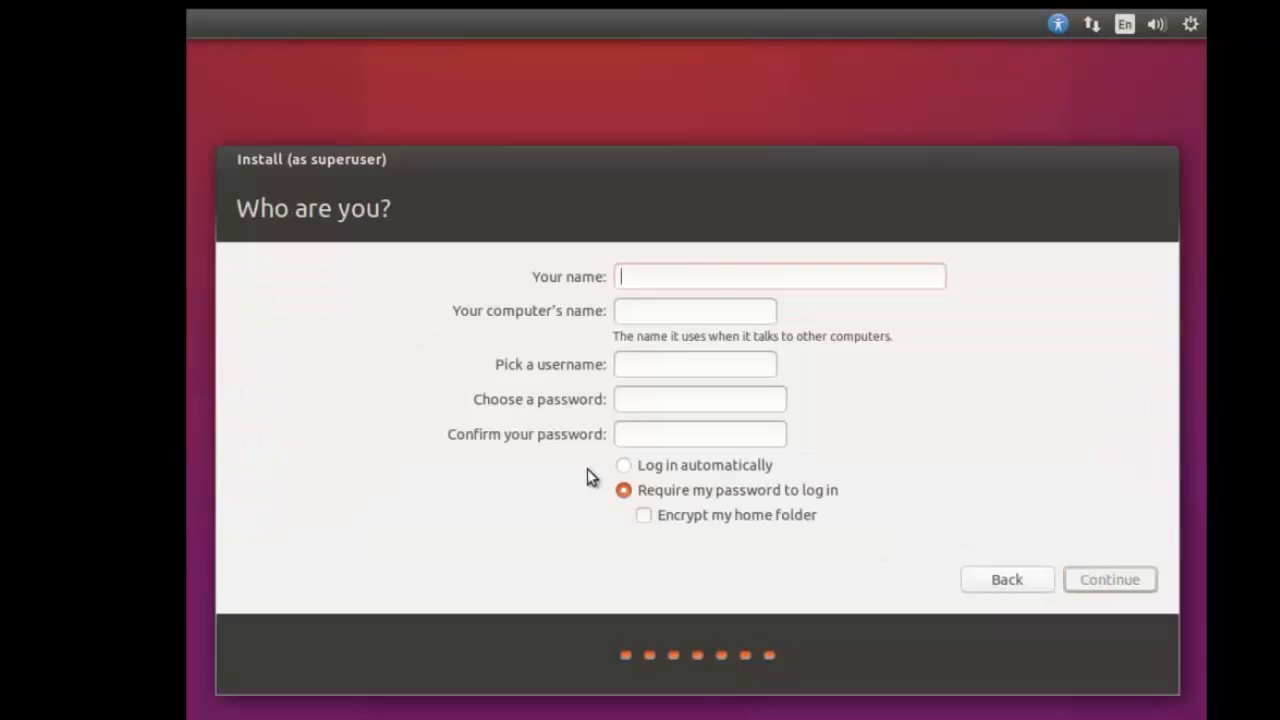
type("N")
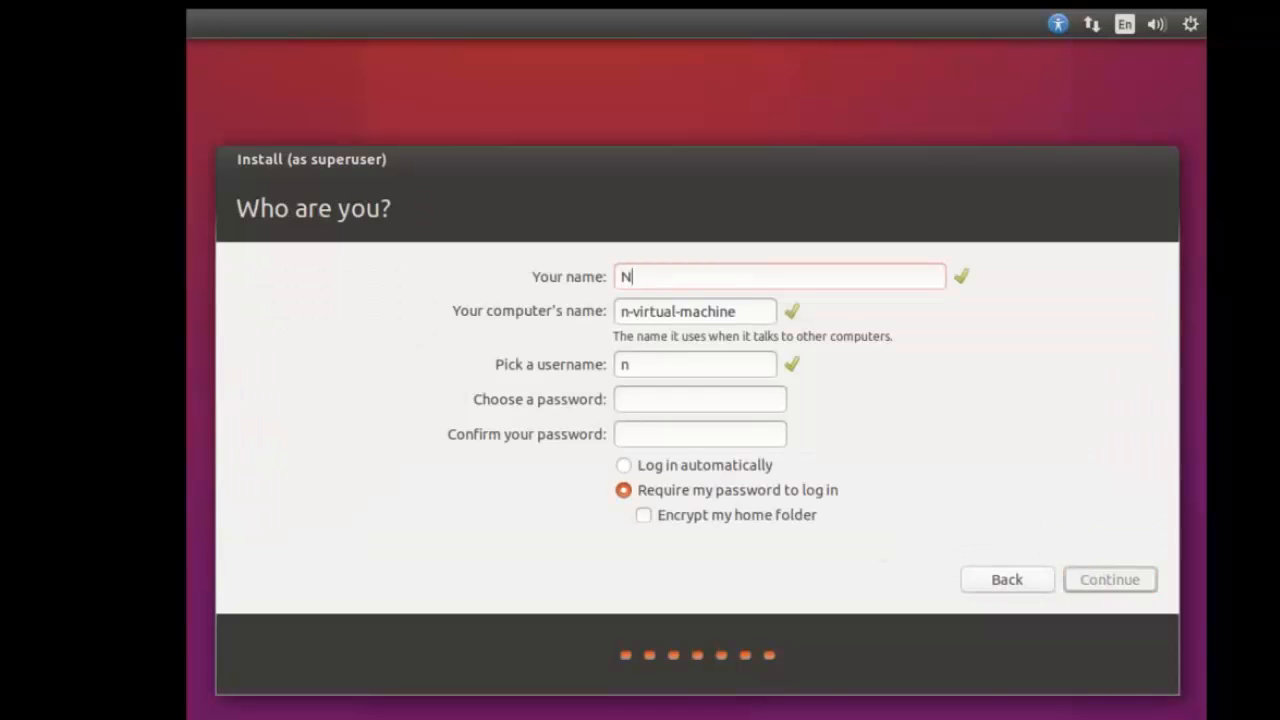
type("T4")
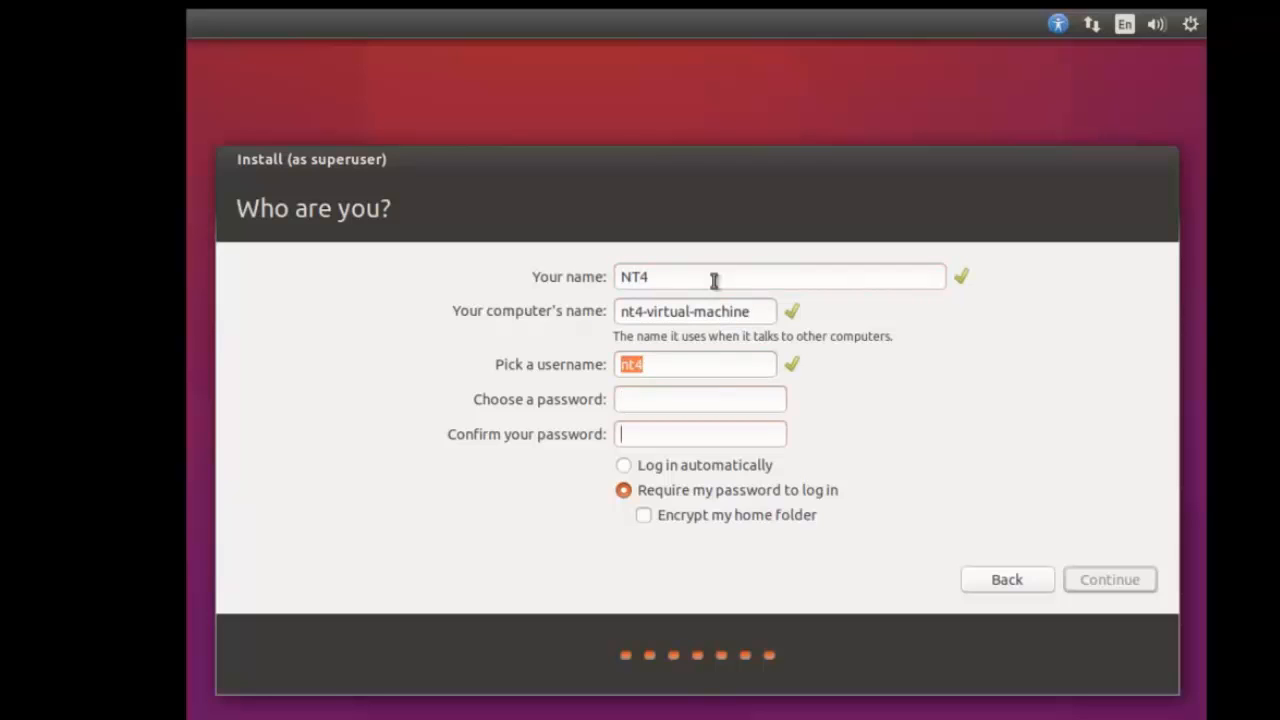
type("•")
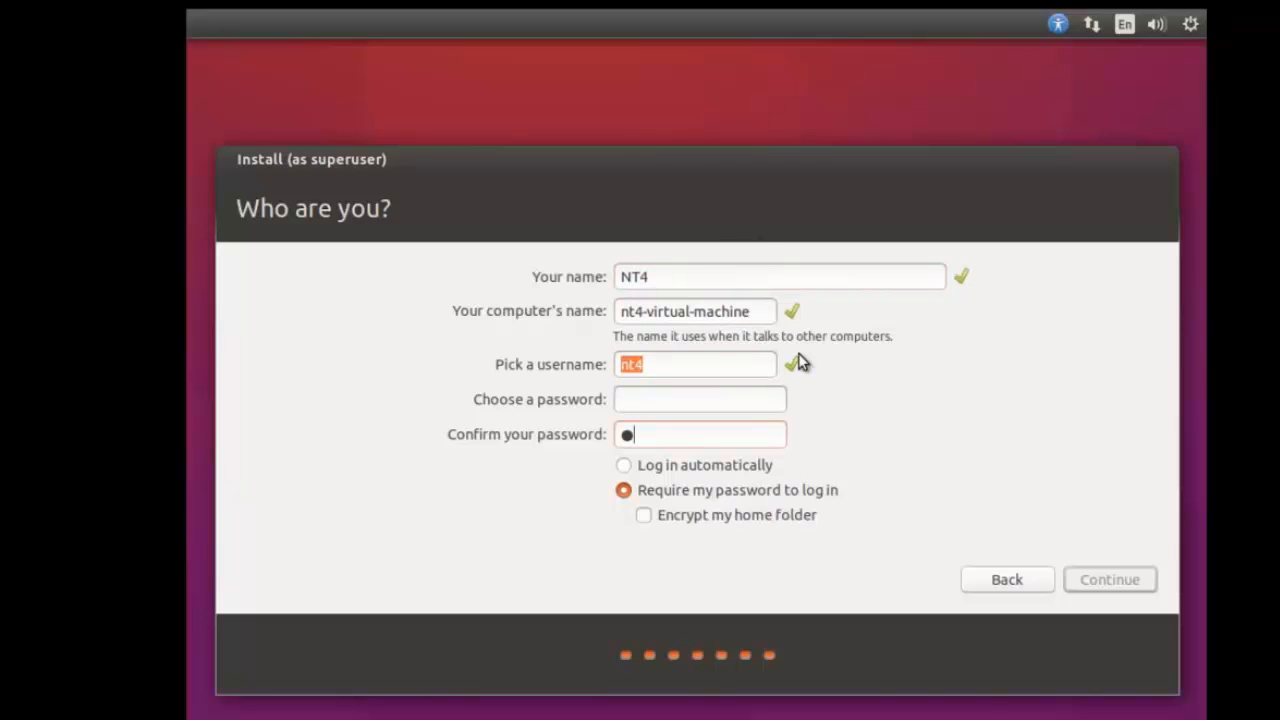
type("password")
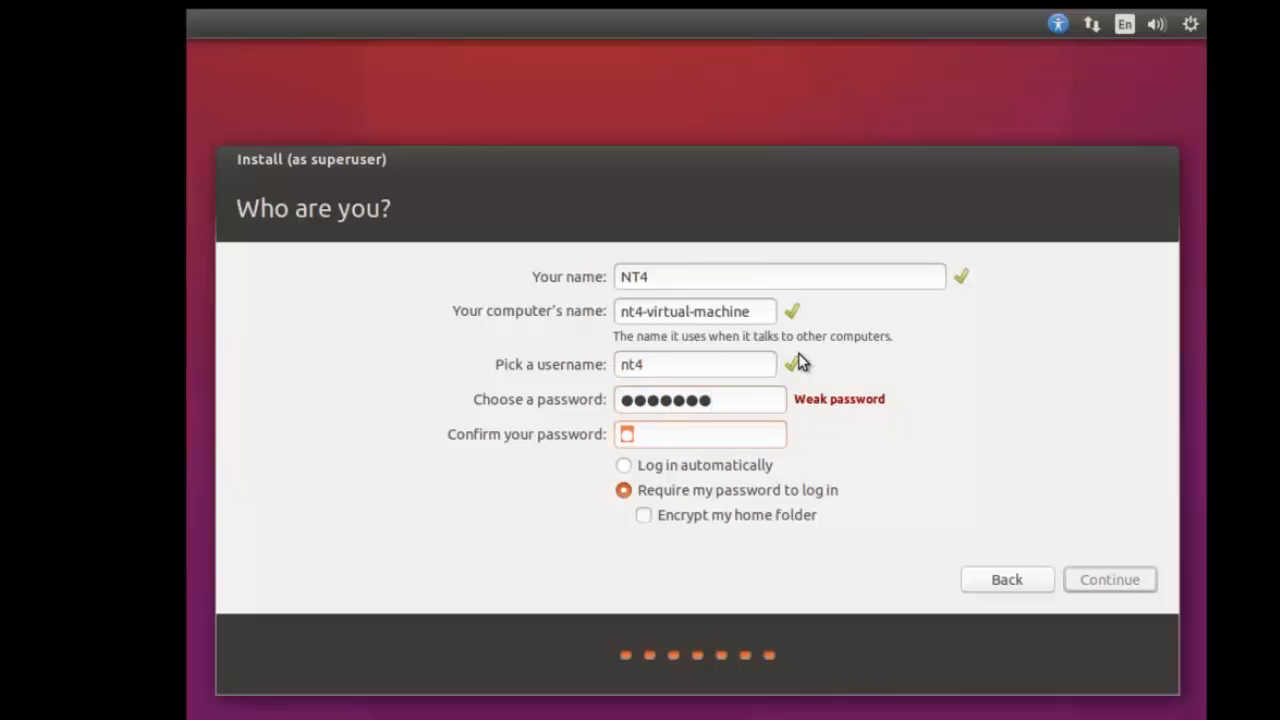
left_click(623, 465)
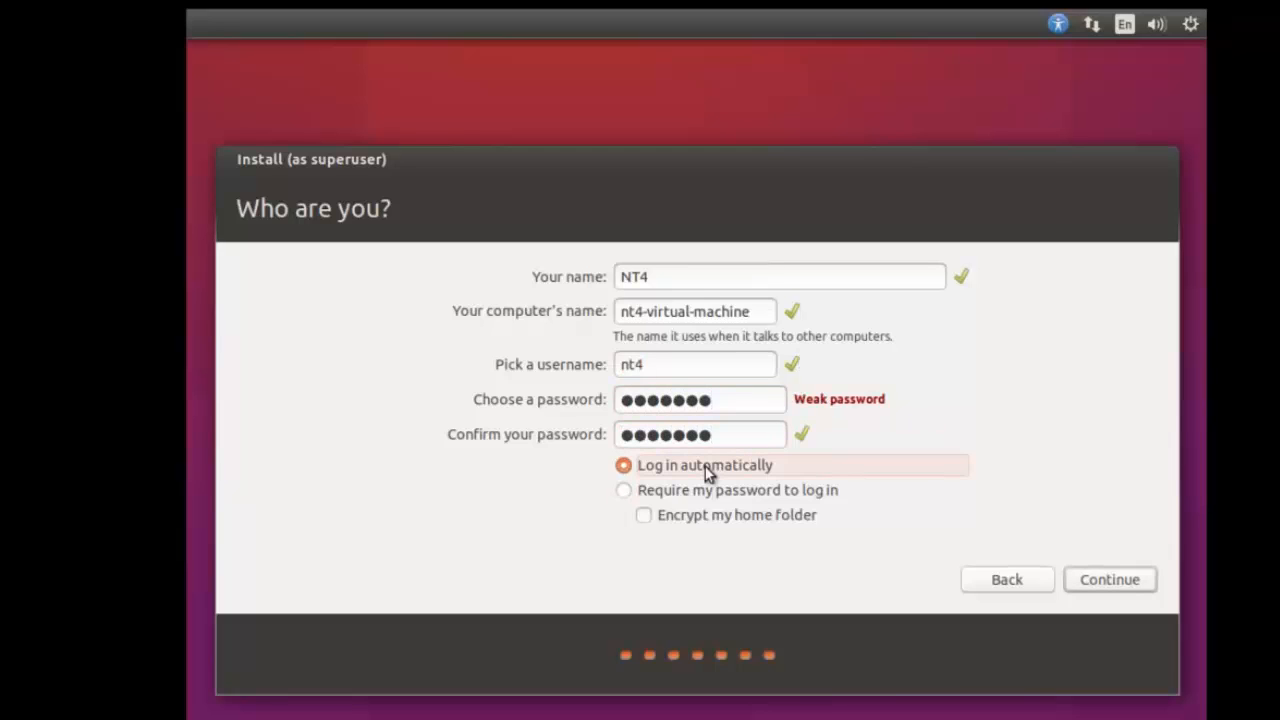
mouse_move(720, 530)
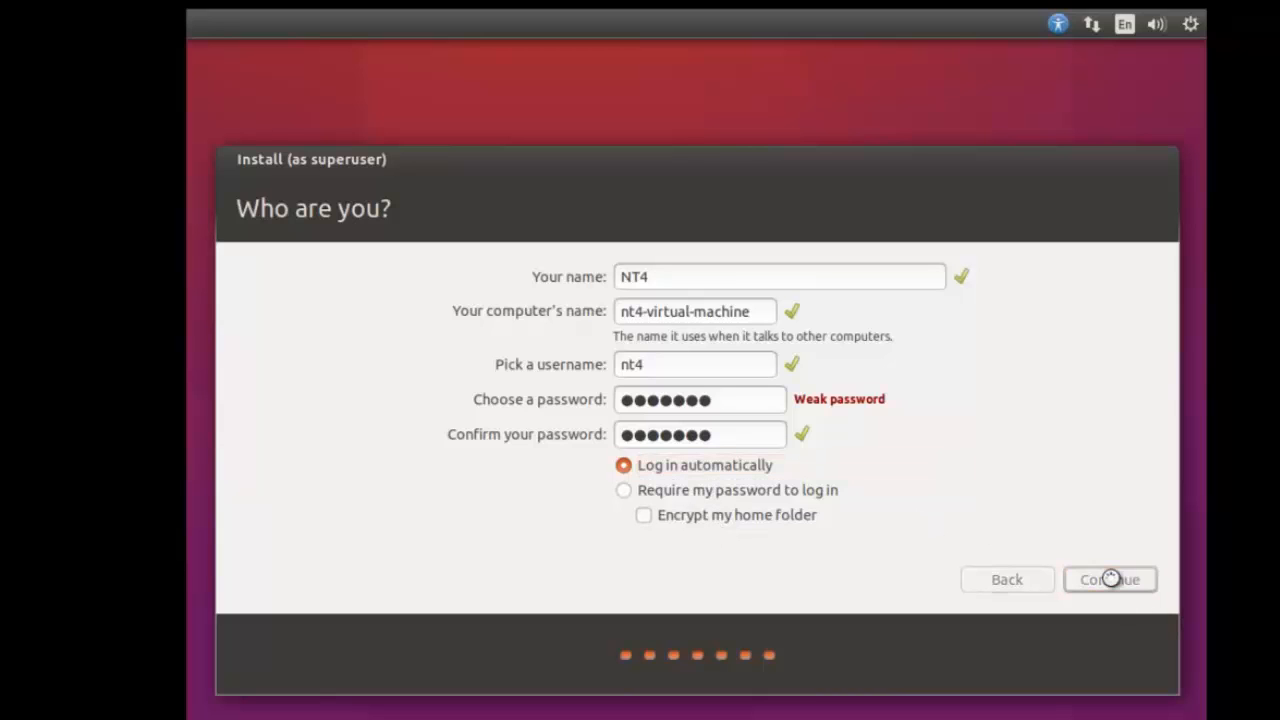
left_click(1109, 579)
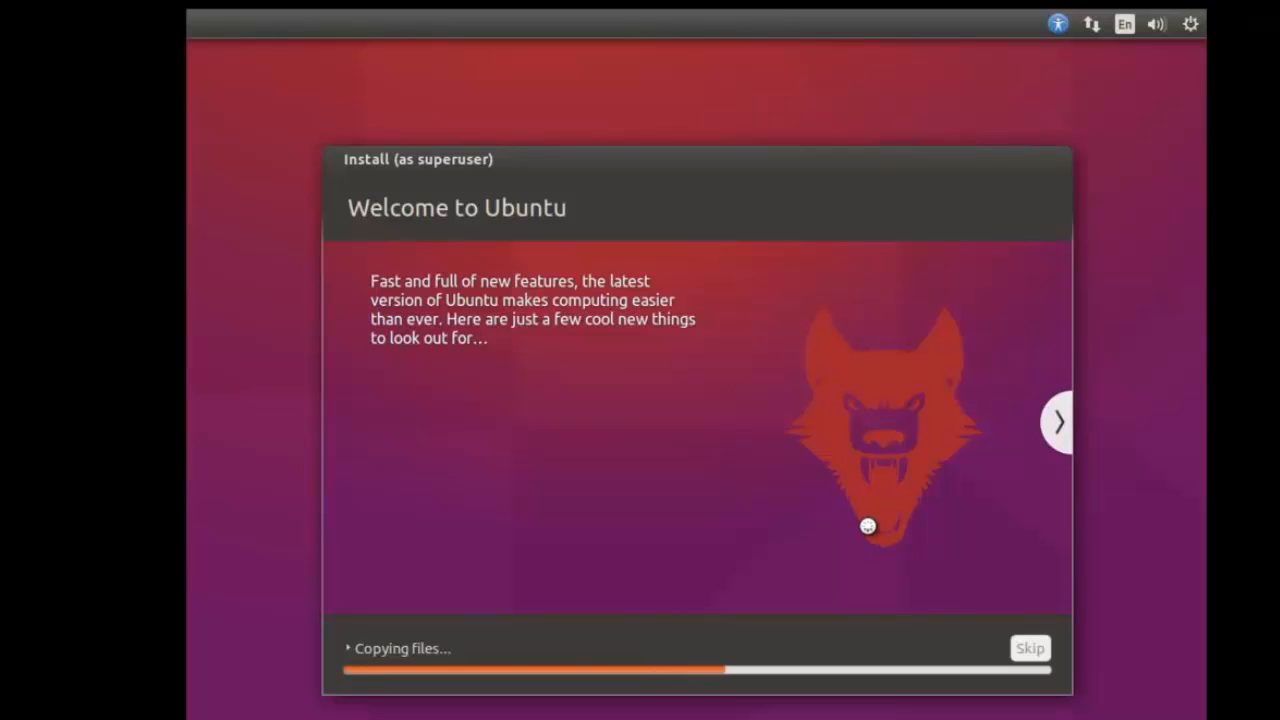
mouse_move(350, 537)
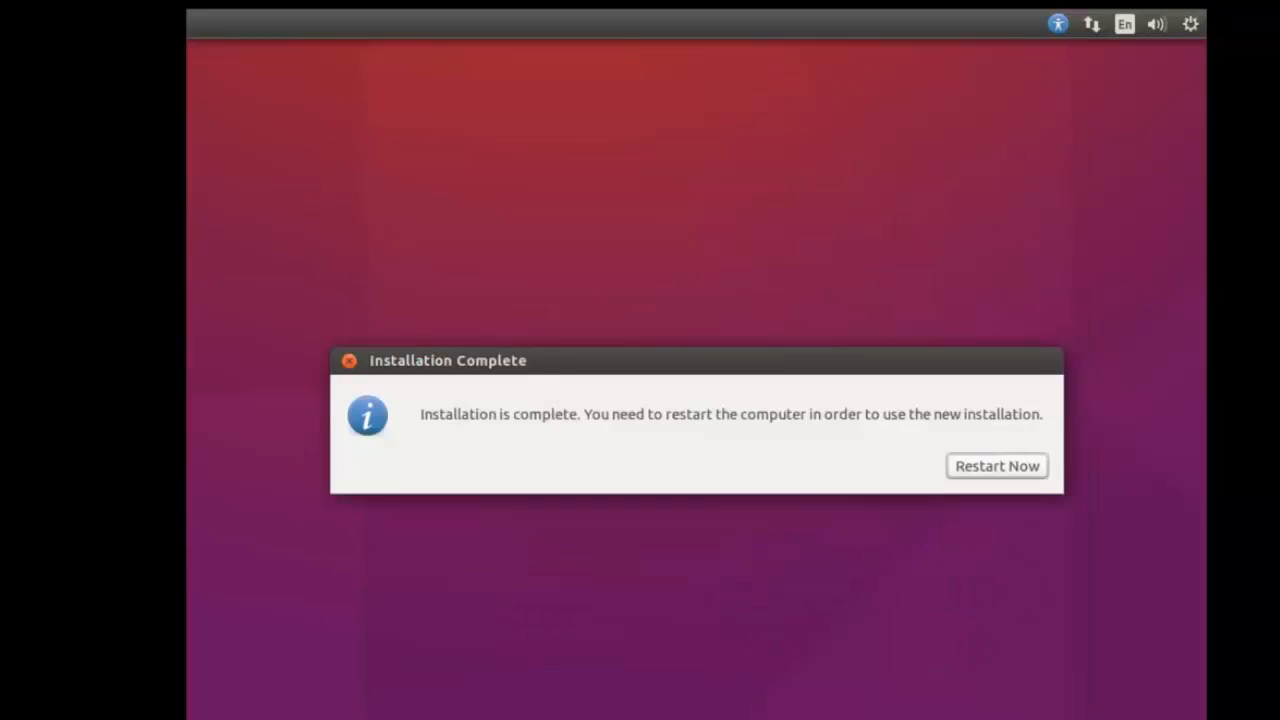
mouse_move(686, 355)
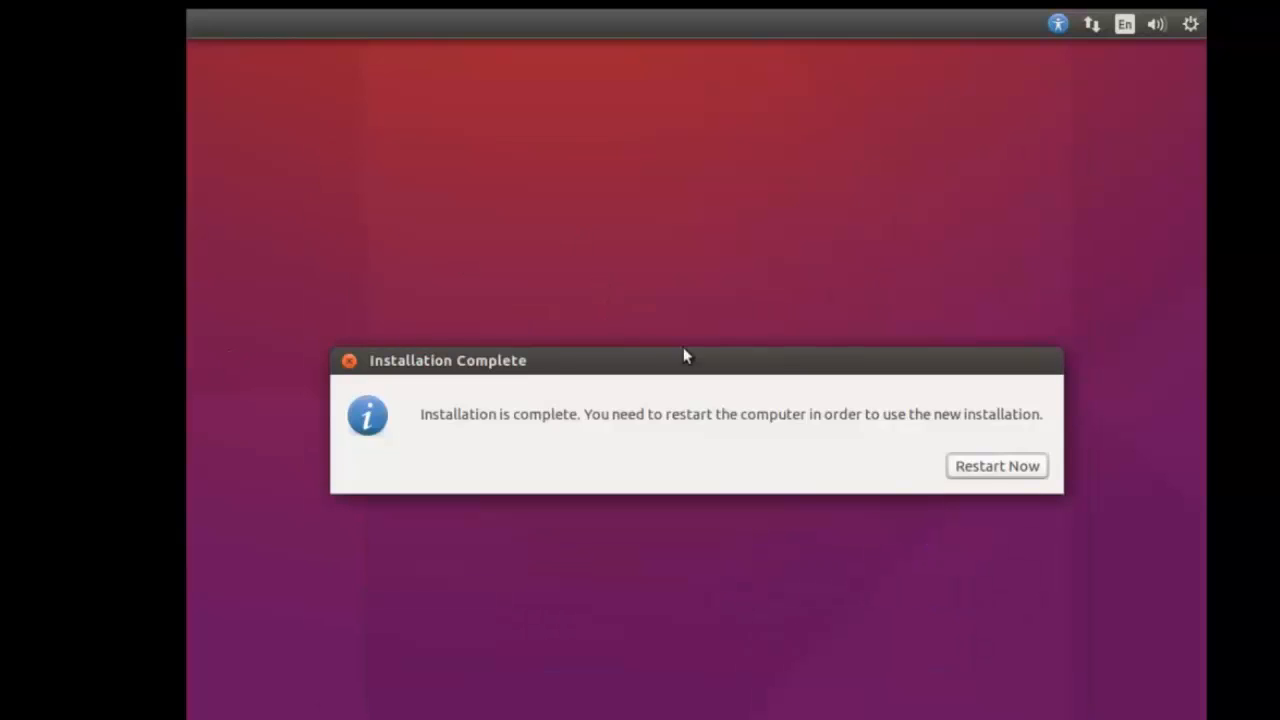
Restart the computer from the Installation Complete dialog once file copying finishes
left_click(996, 466)
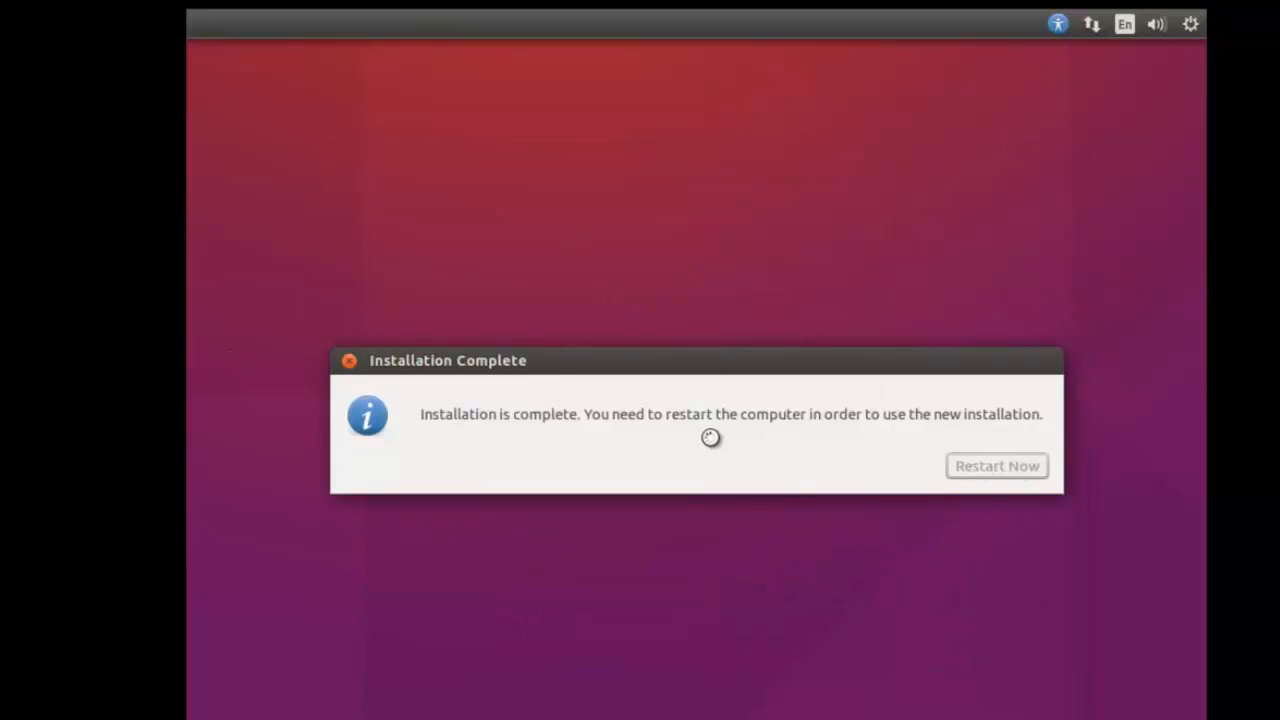
left_click(996, 466)
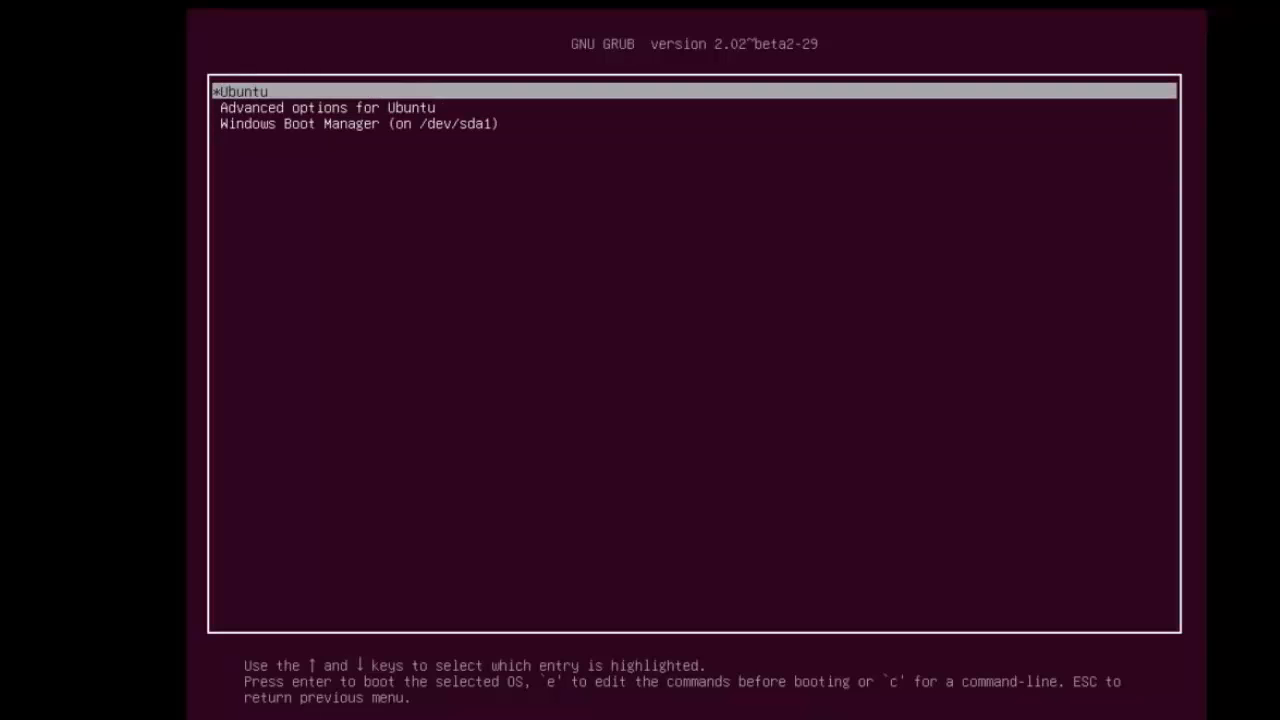
Boot 'Windows Boot Manager (on /dev/sda1)' from the GRUB menu
key("Down")
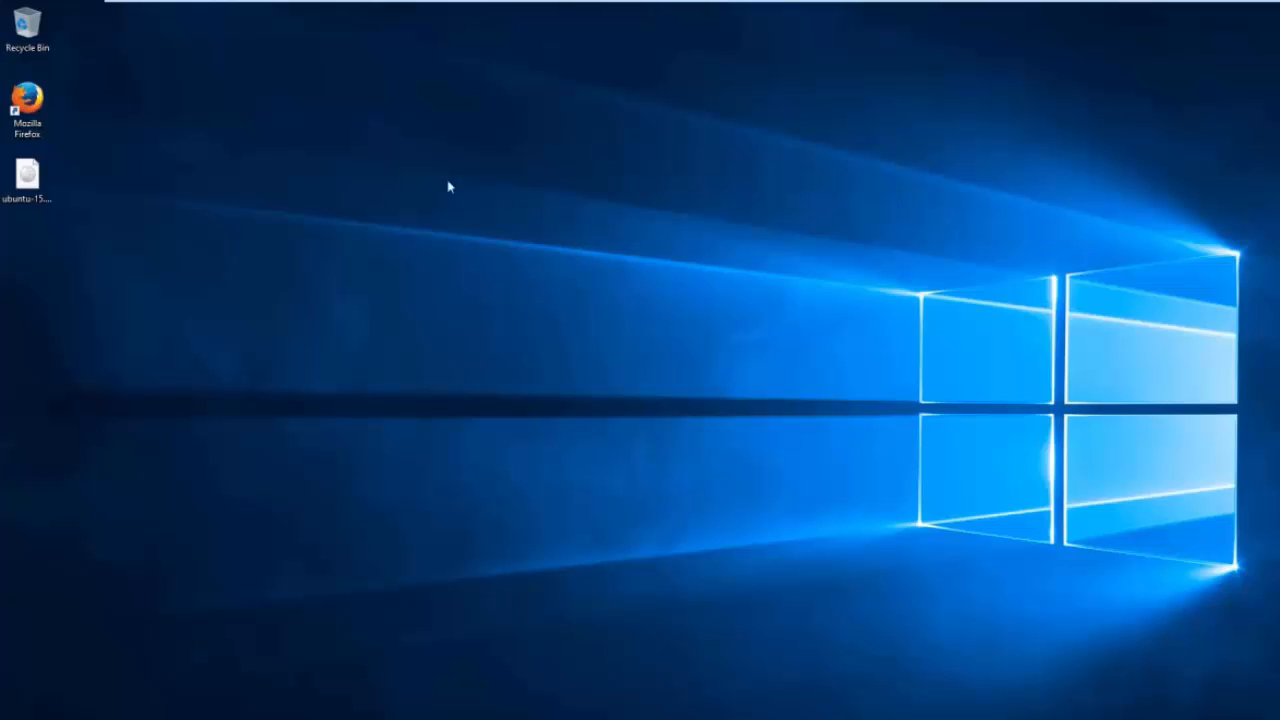
mouse_move(360, 402)
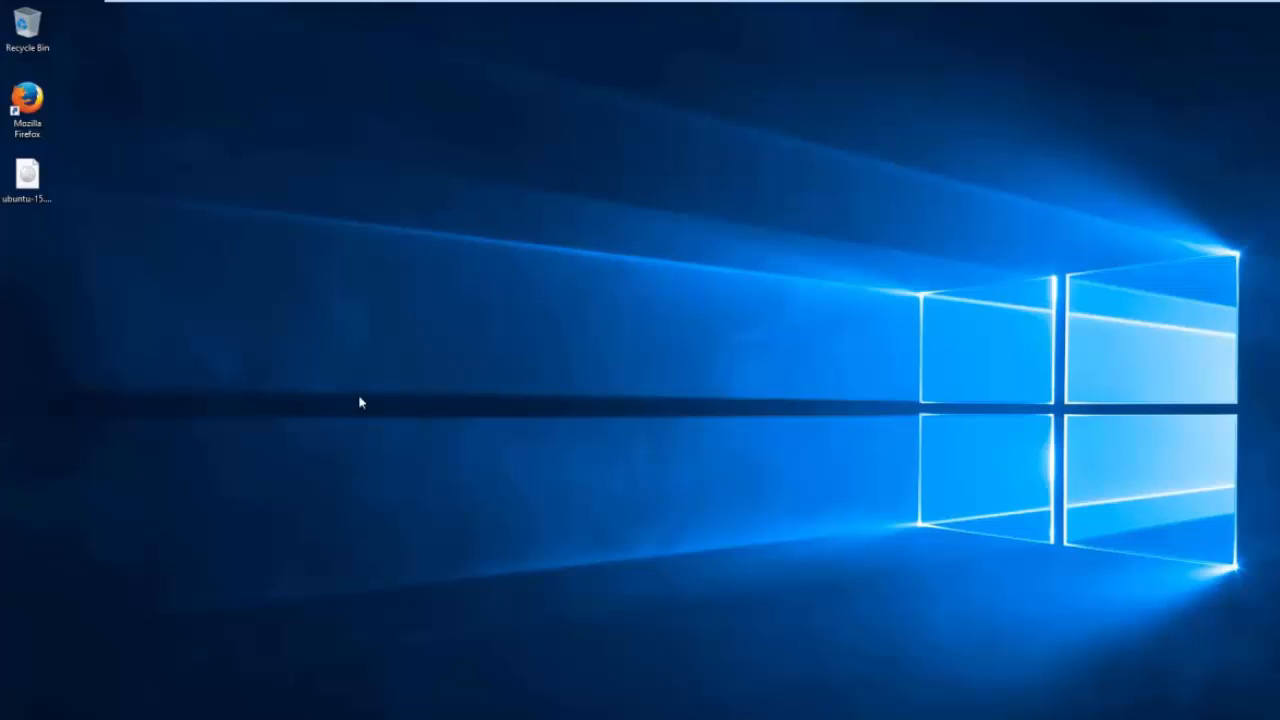
mouse_move(120, 588)
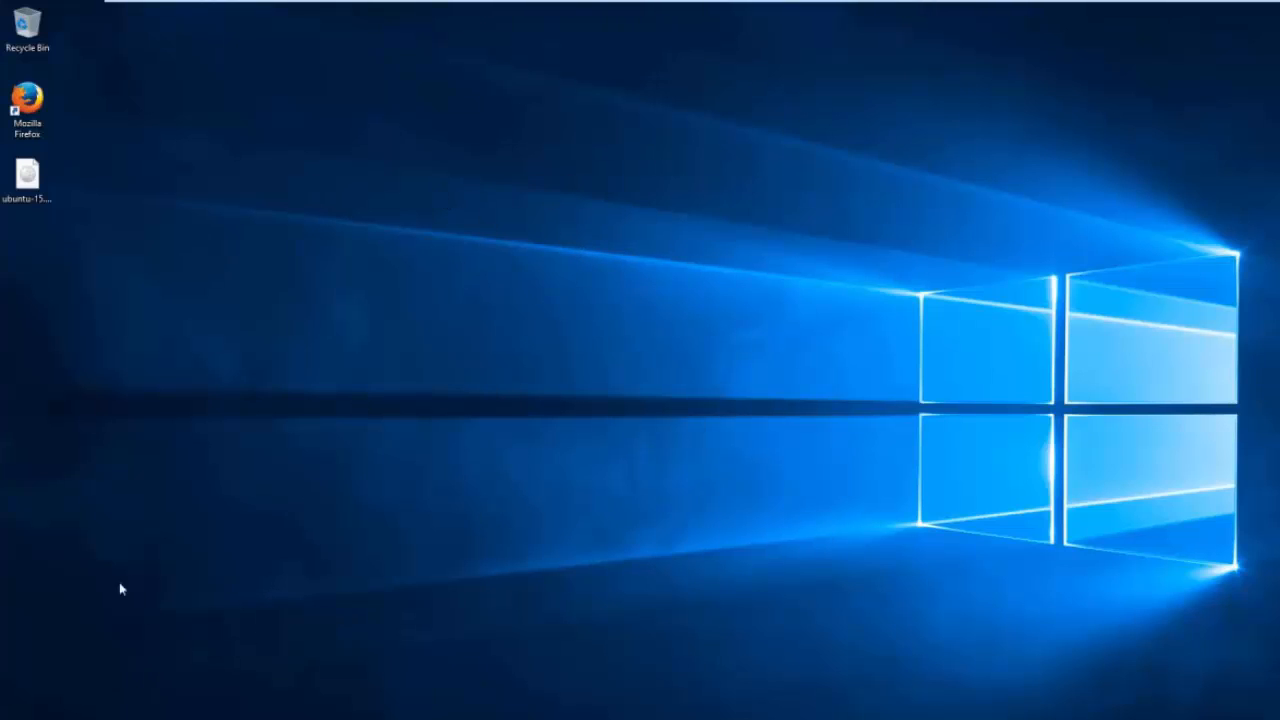
Restart Windows 10 through the Start menu's Power options
left_click(12, 714)
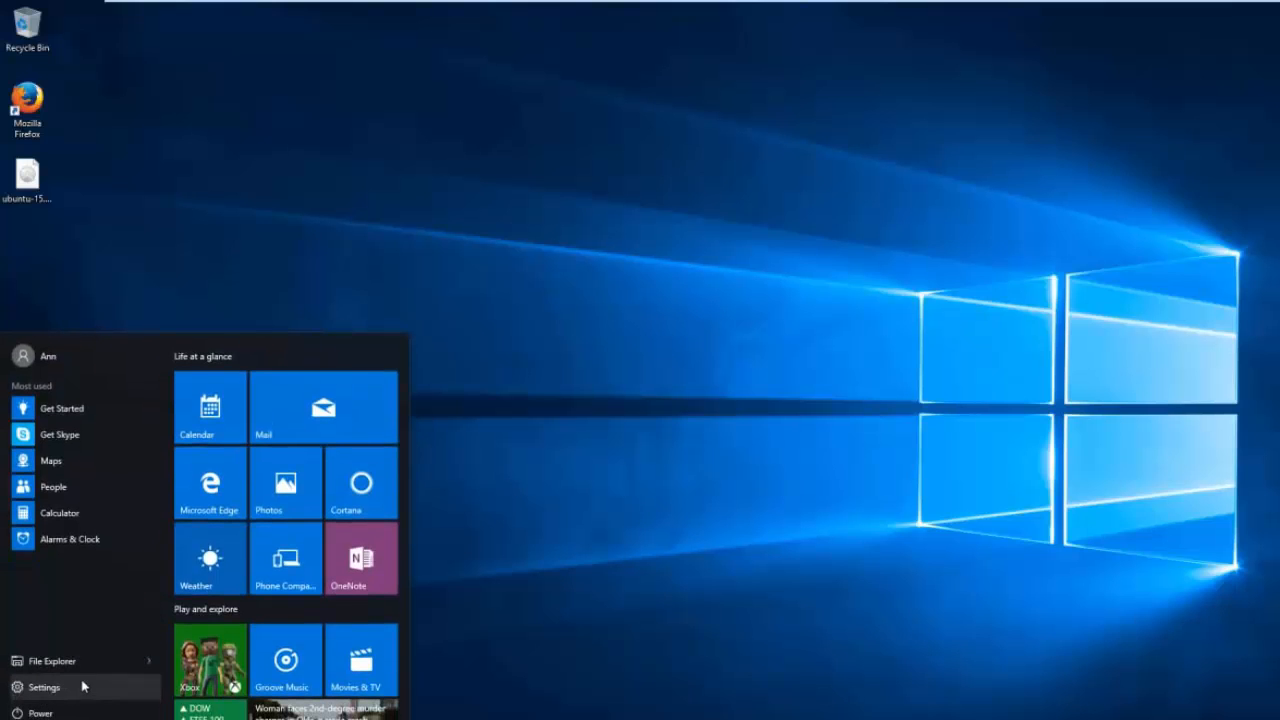
left_click(38, 713)
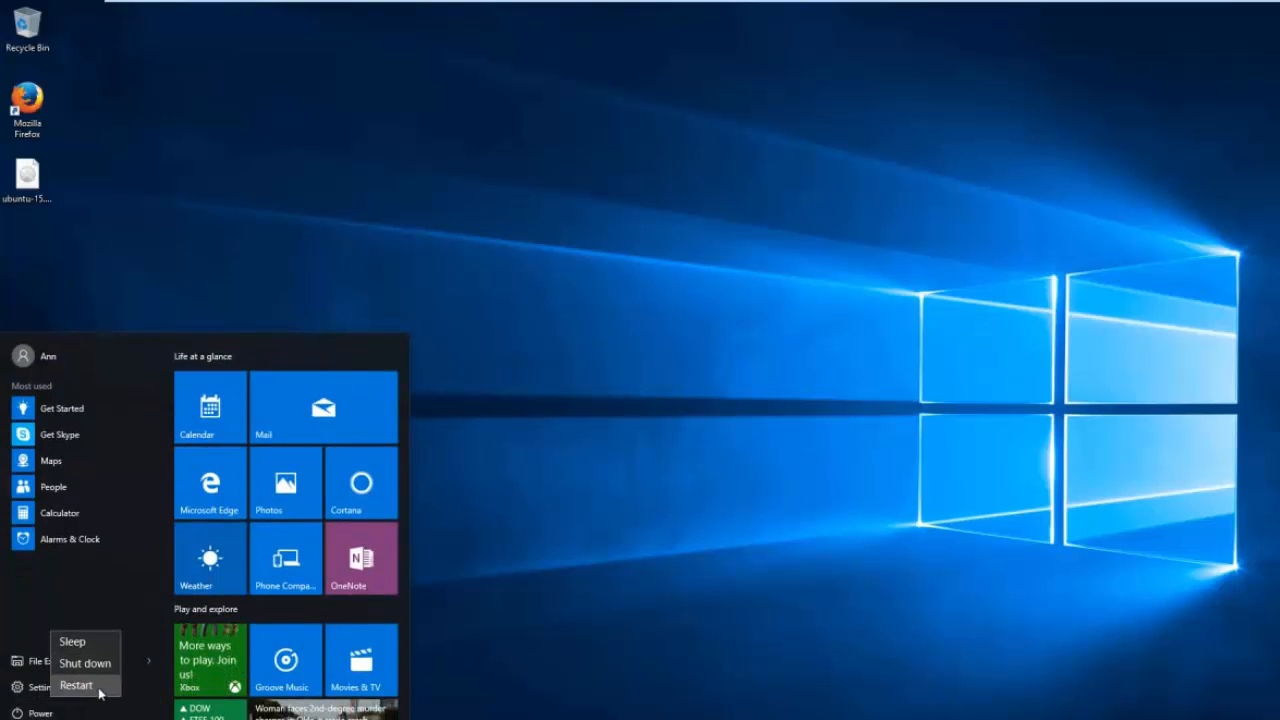
left_click(77, 685)
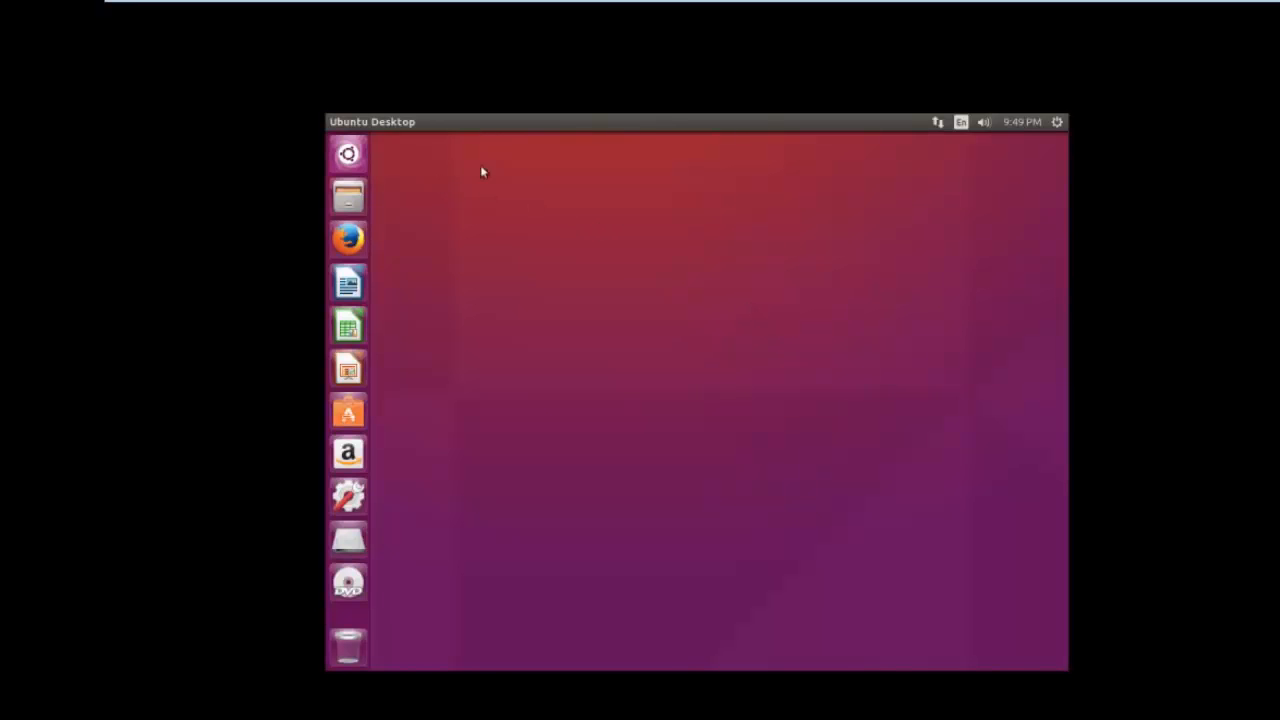
mouse_move(907, 198)
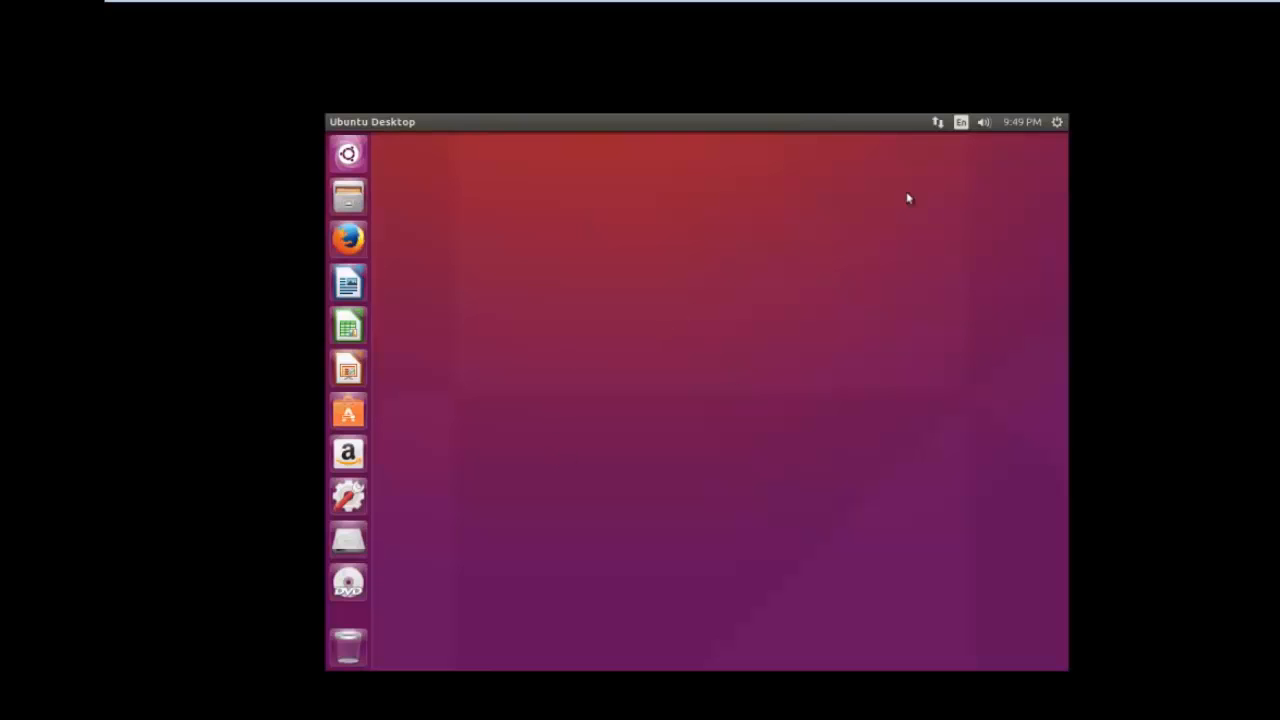